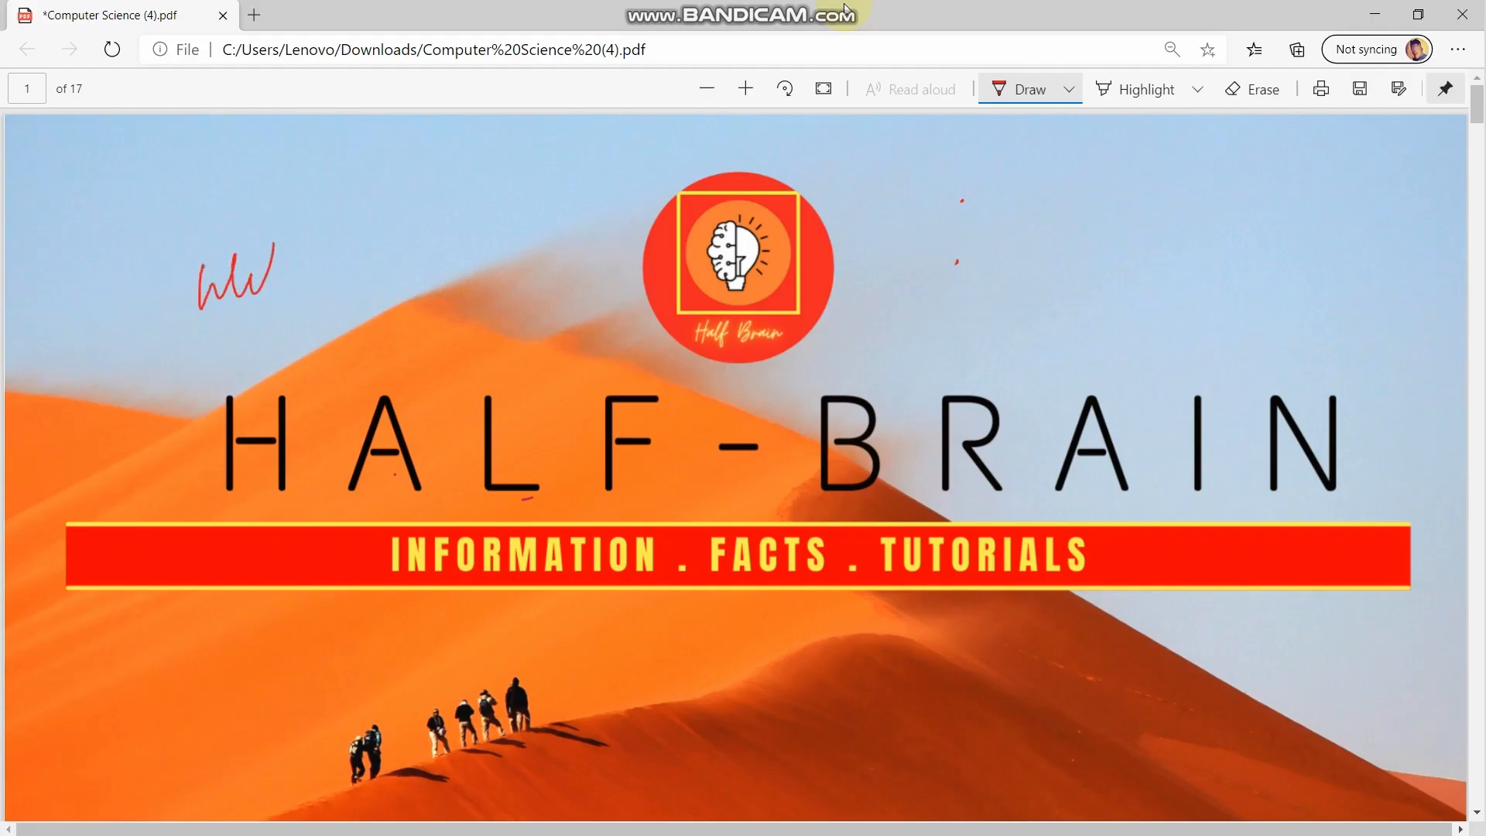
Step: Handwrite Welcome on page 1, then scroll to the Power Point Session 8 page
drag(276, 276, 384, 276)
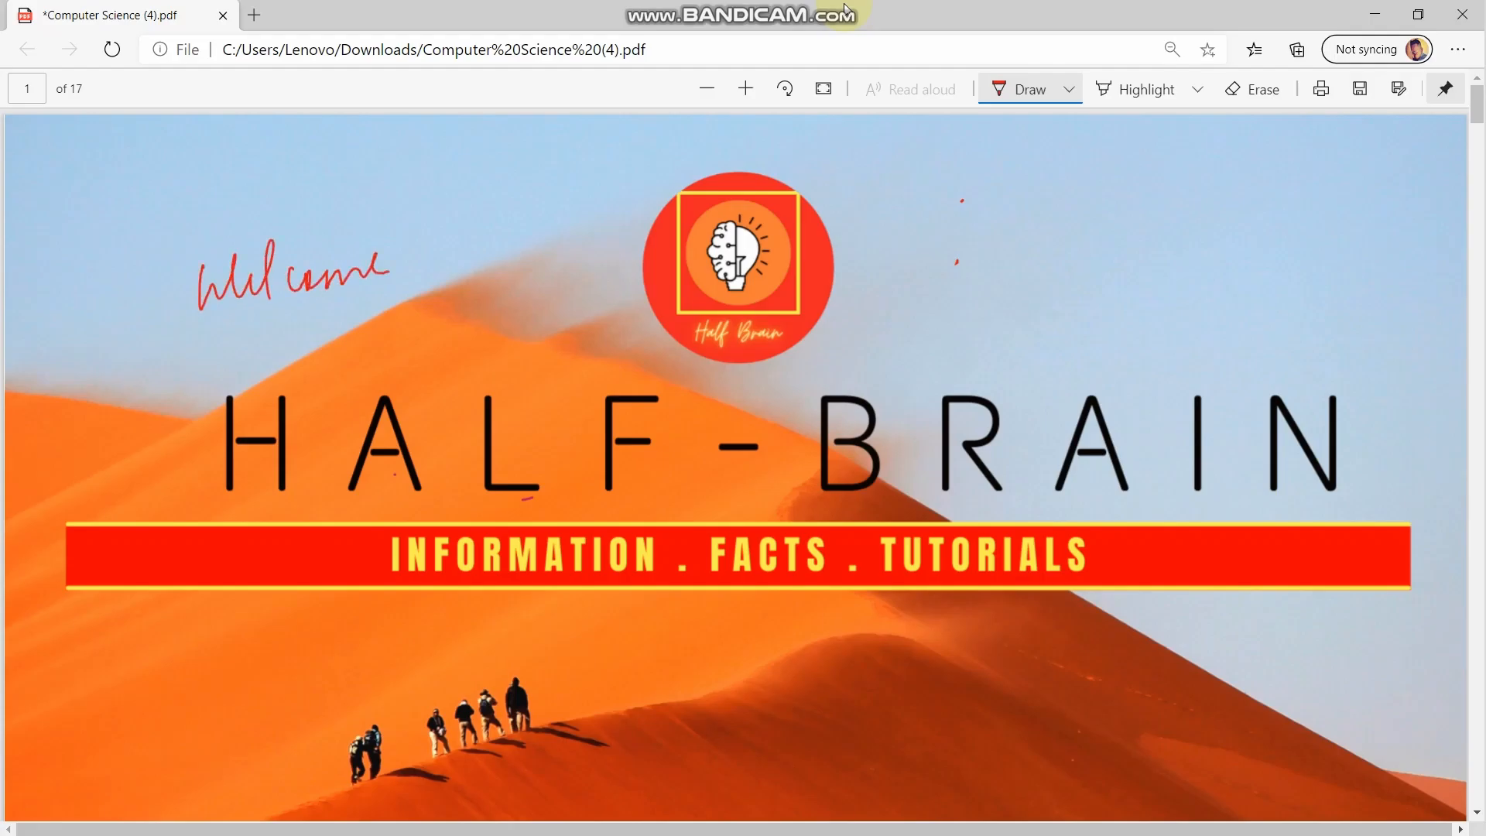
scroll(down, 3)
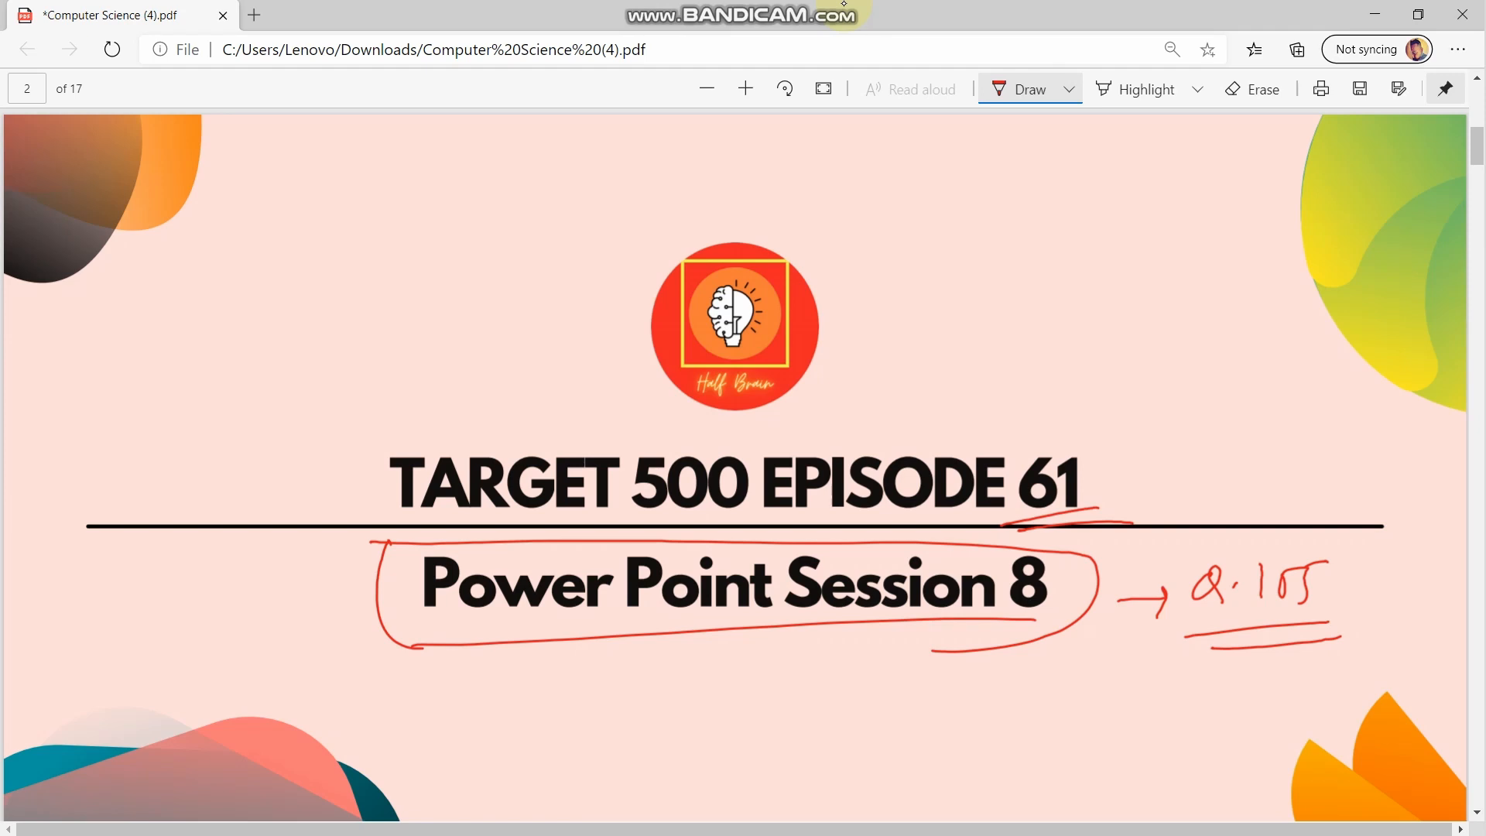
scroll(down, 3)
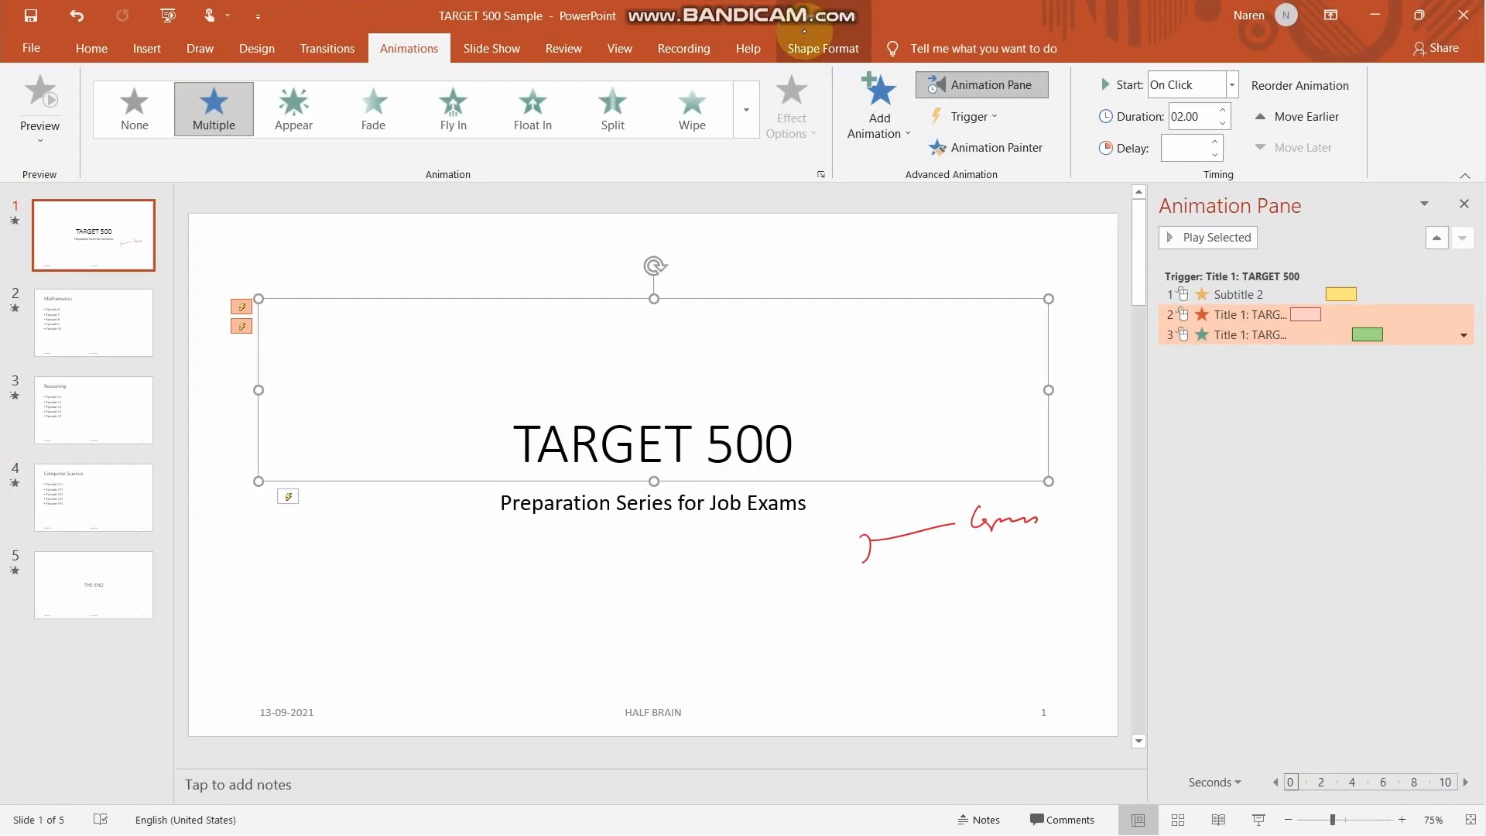
click(618, 378)
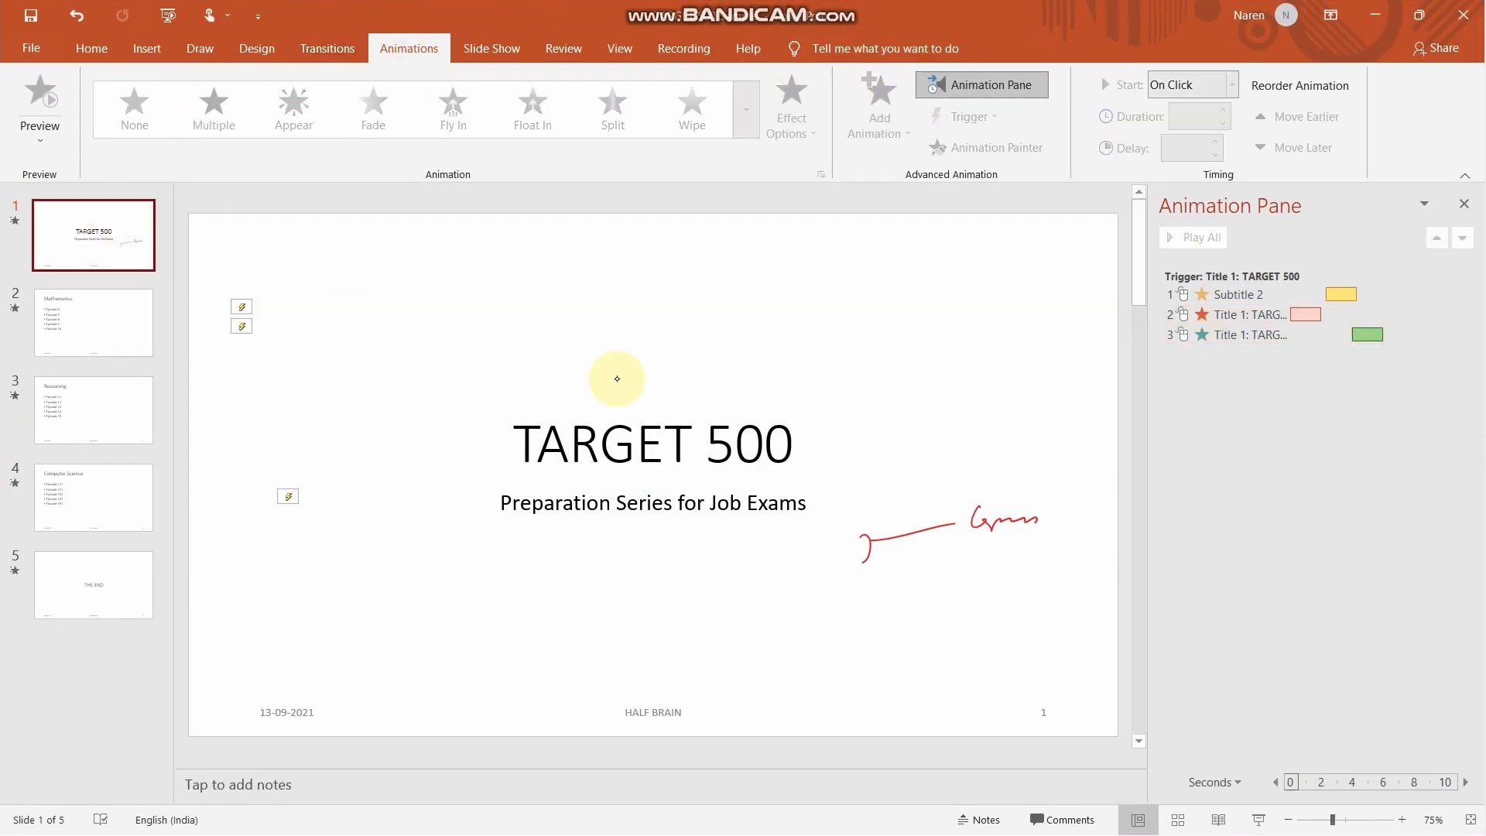
click(651, 442)
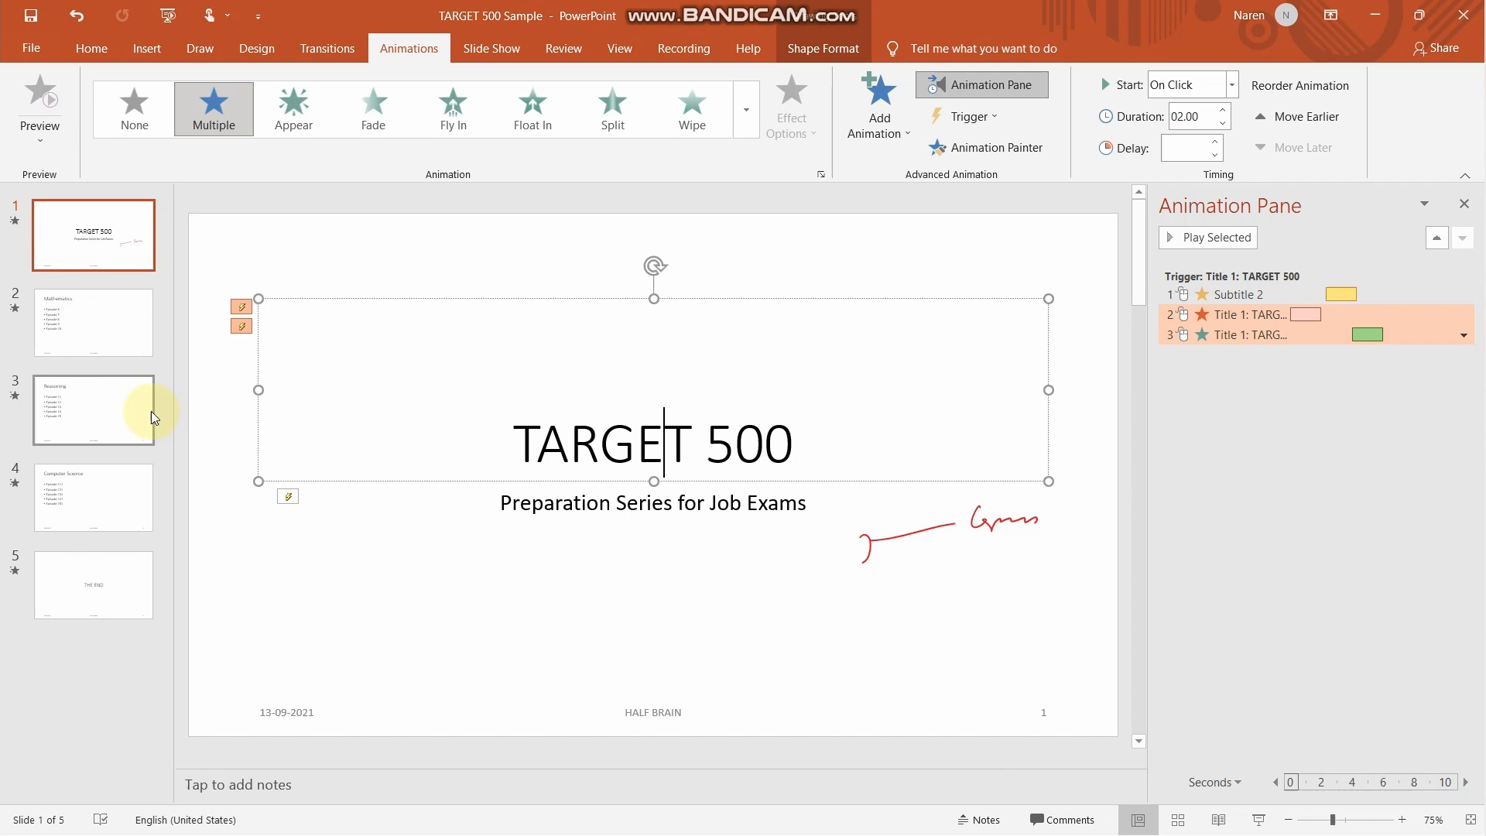
click(93, 322)
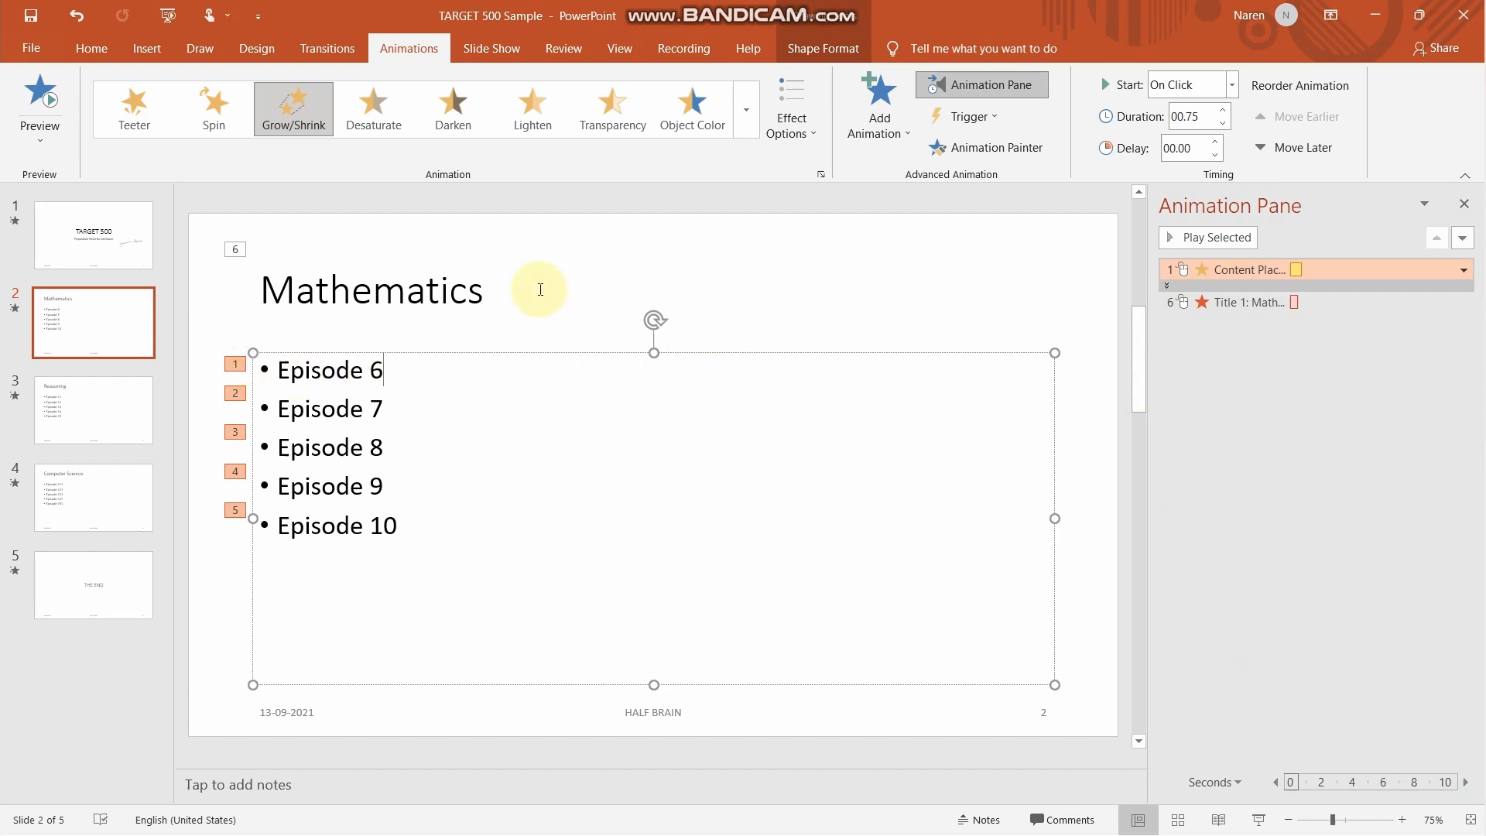
click(93, 234)
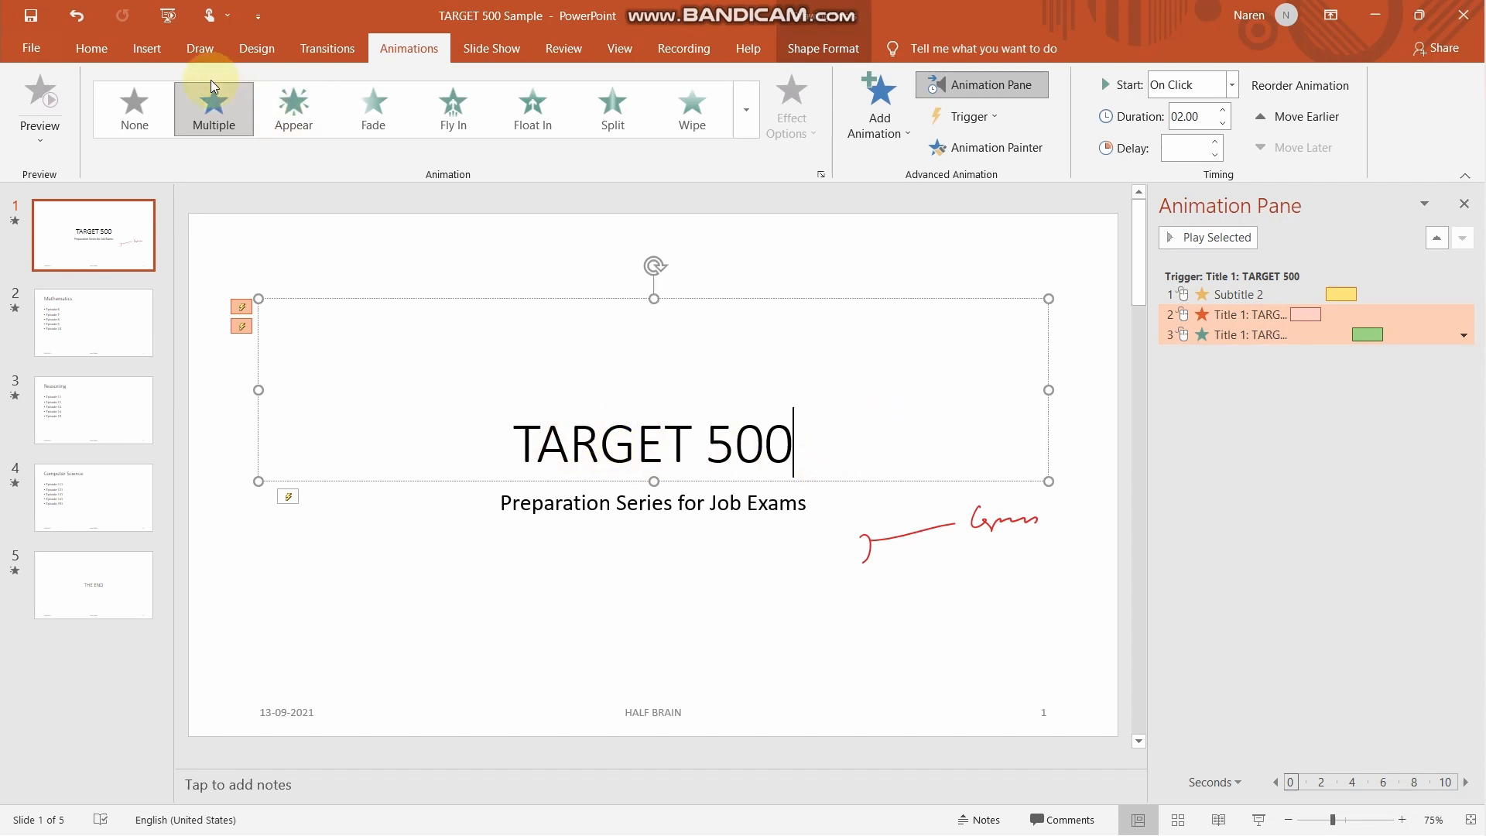
click(327, 48)
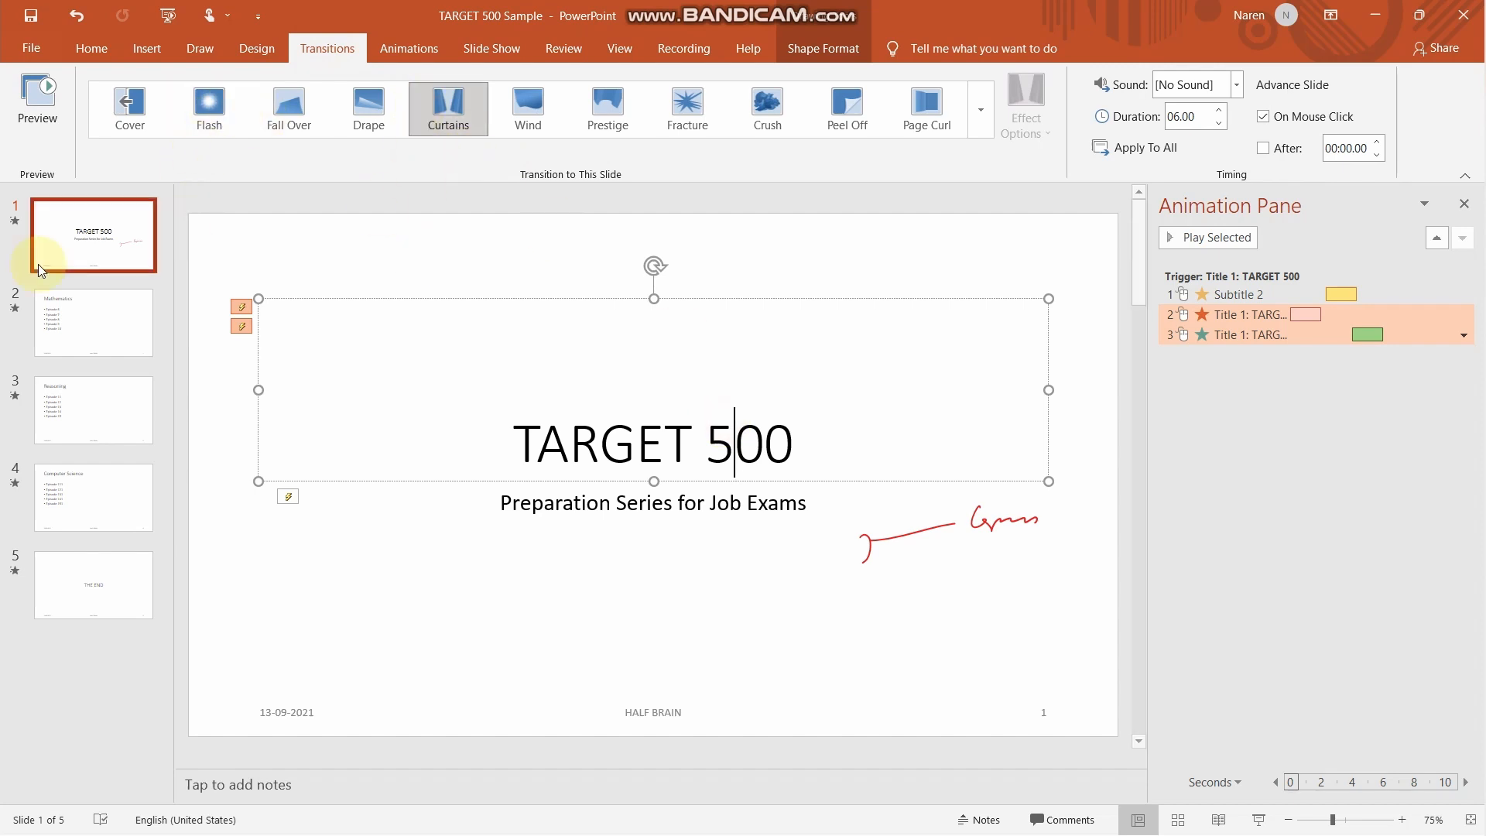
click(93, 497)
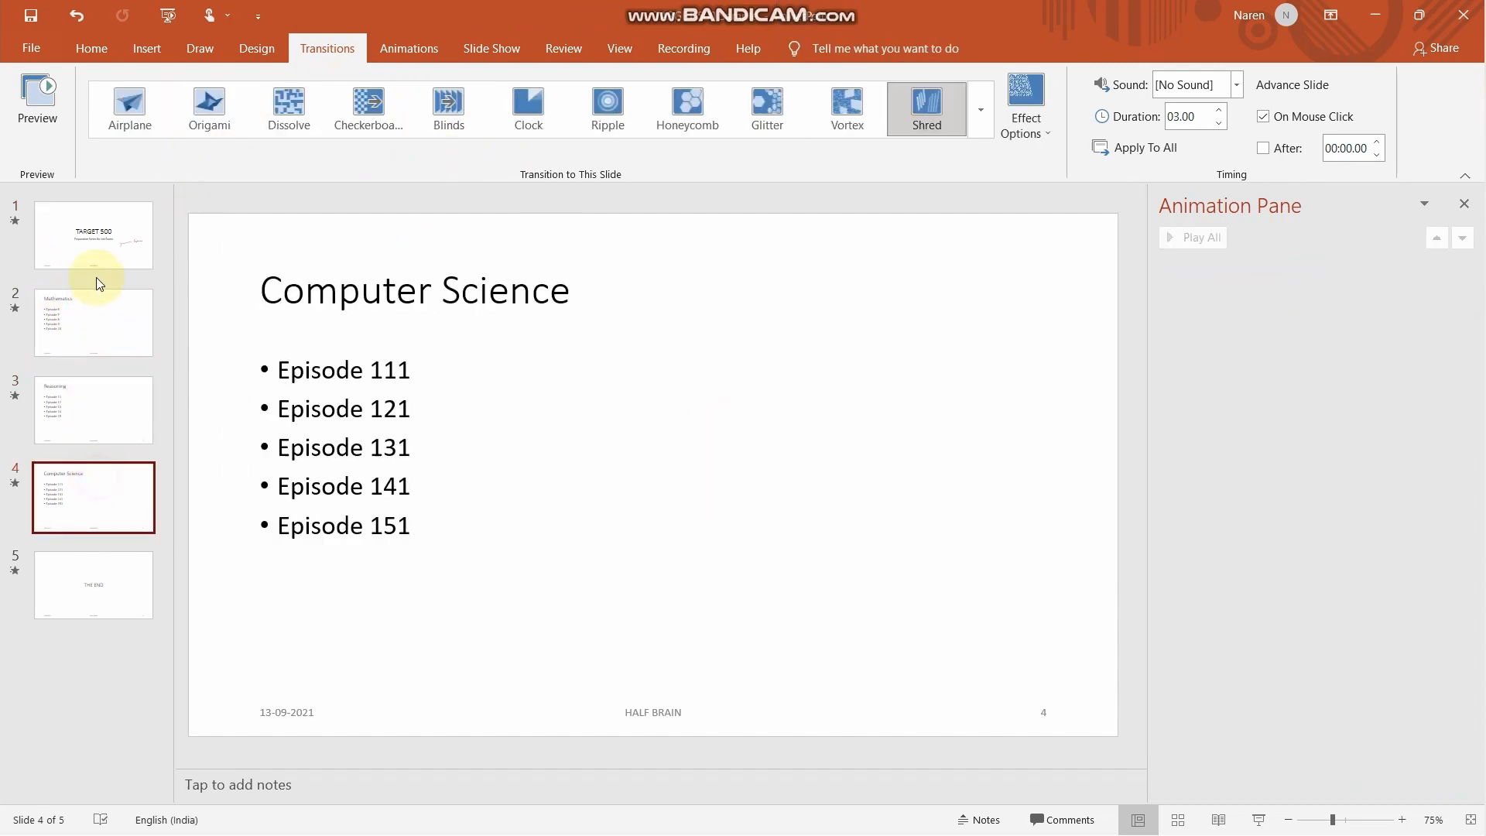
click(93, 234)
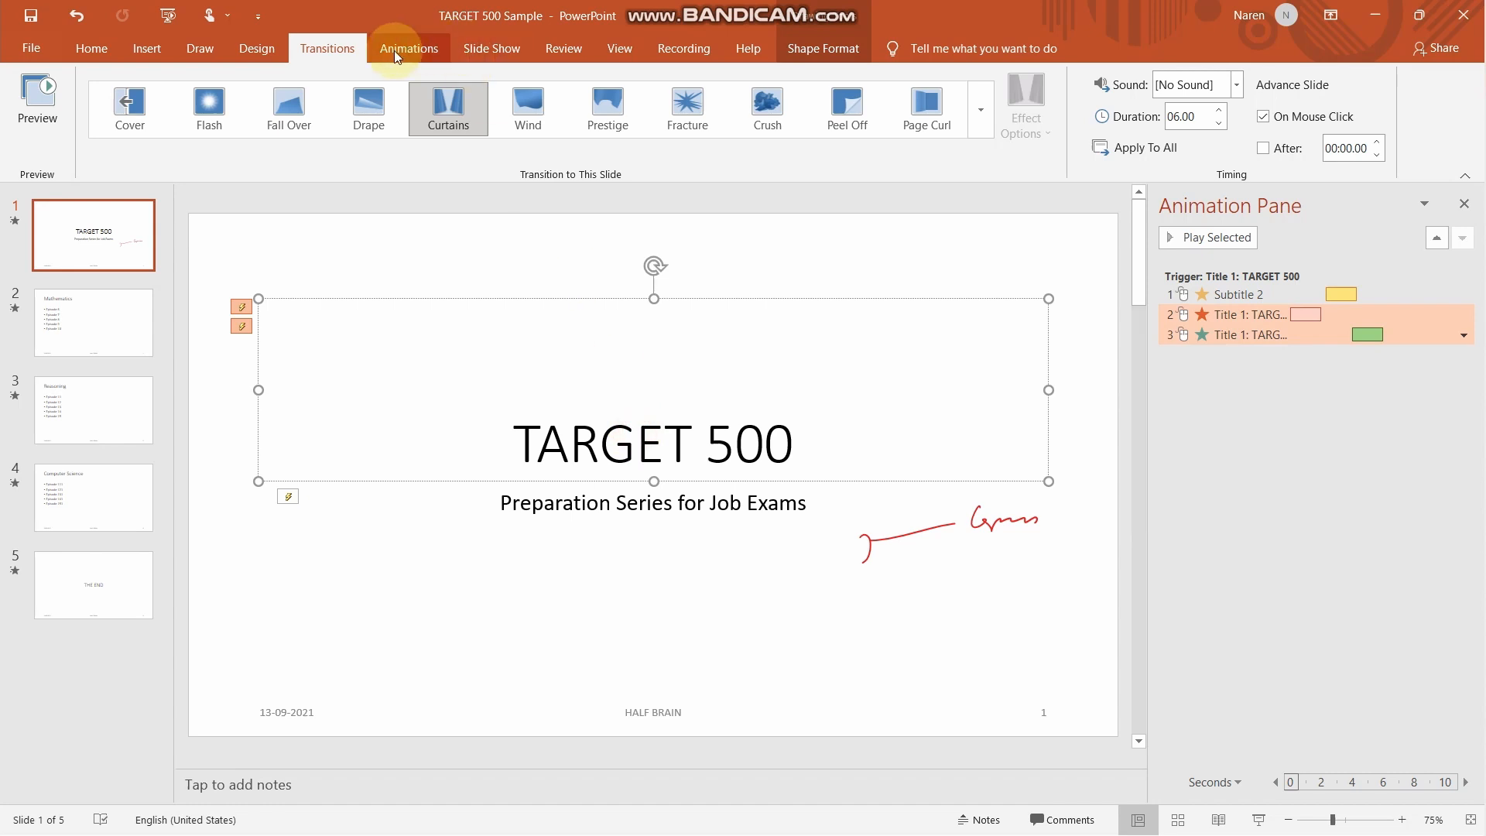
click(409, 48)
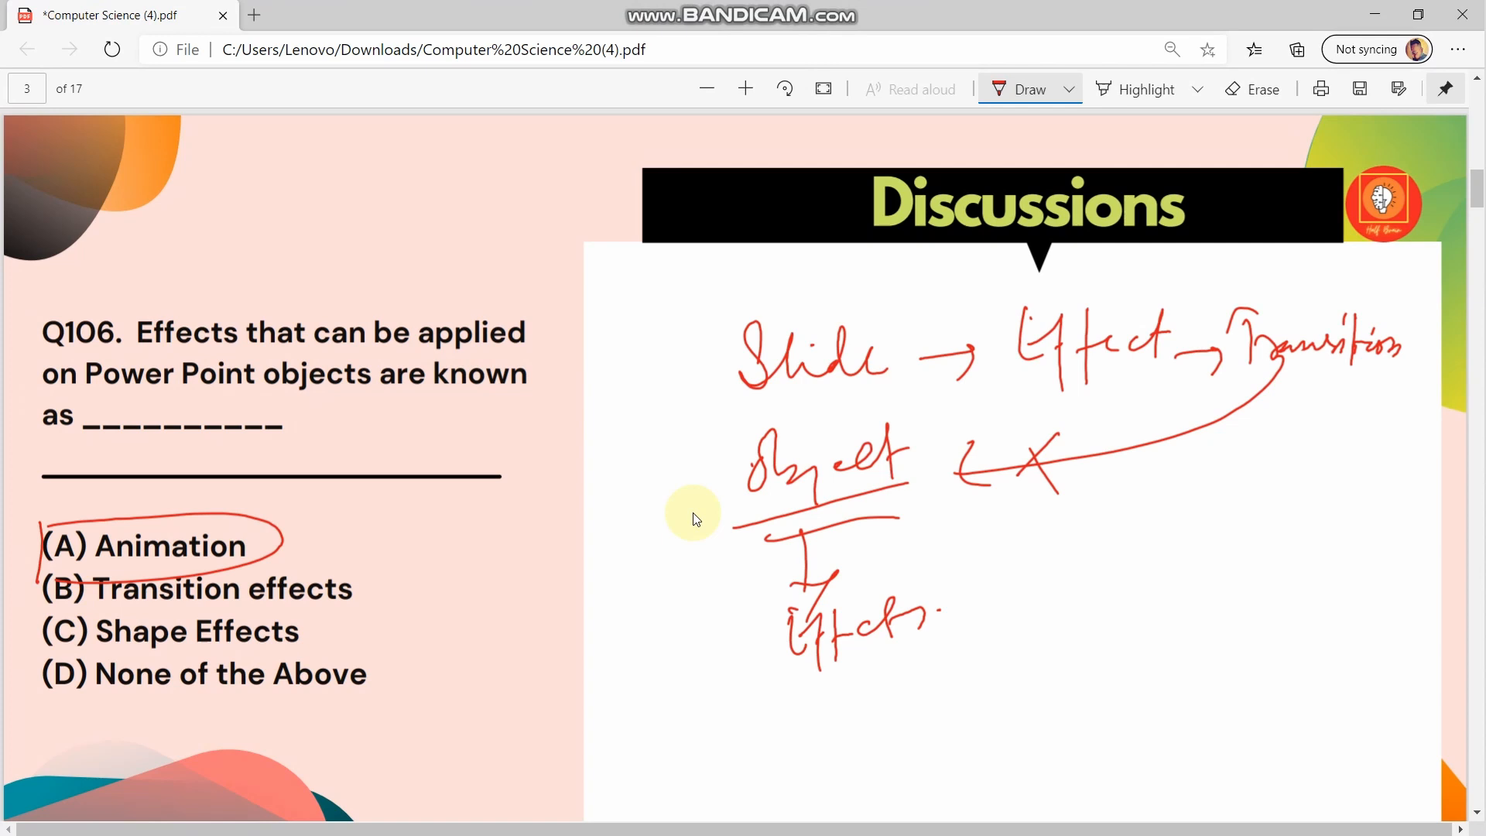
Step: Scroll the PDF down to page 3 with Q106 and its annotations
scroll(down, 3)
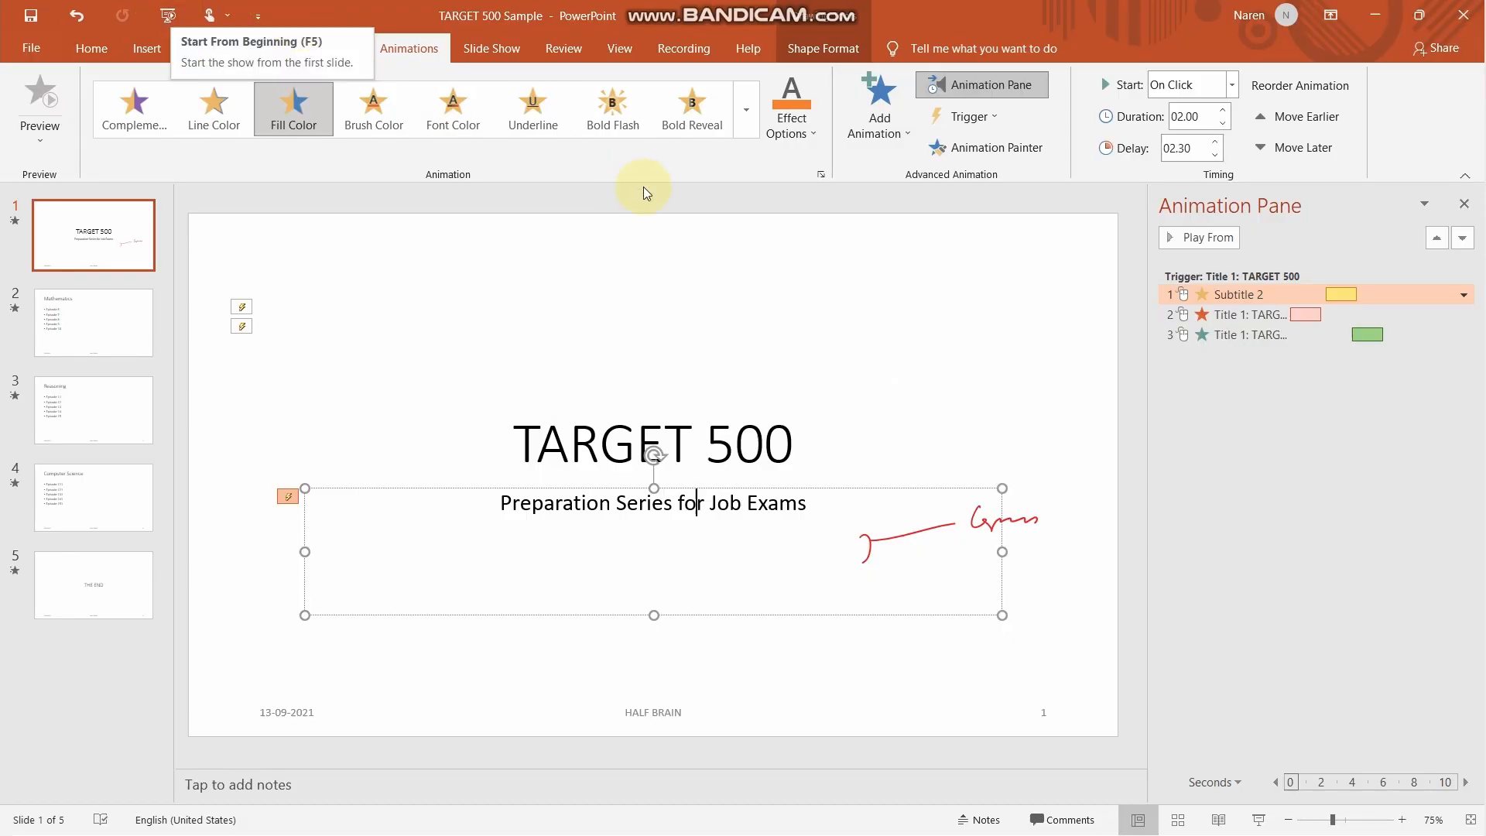
mouse_move(153, 298)
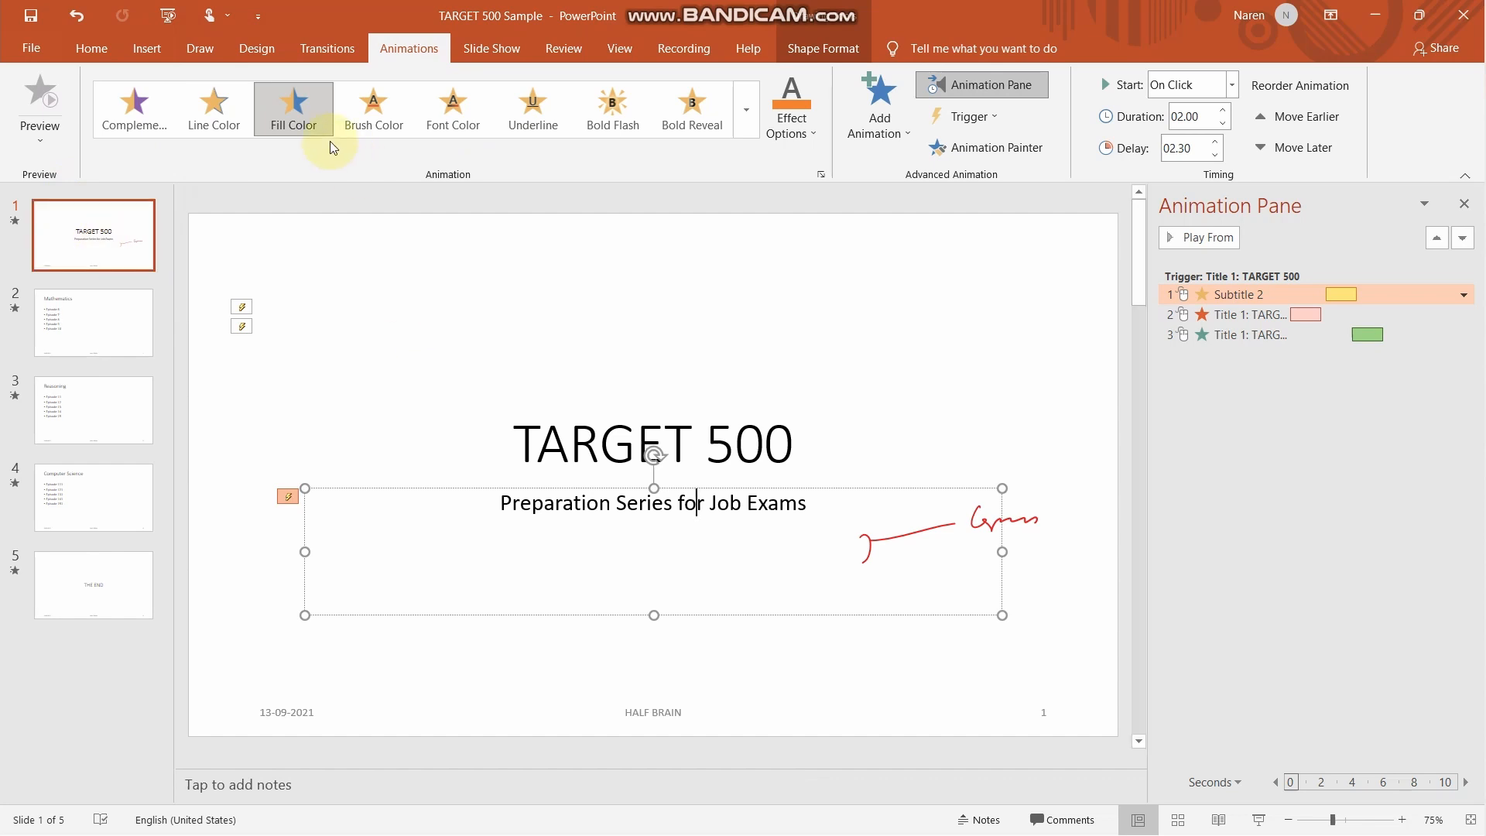
Step: Preview the Drape and Fall Over transitions on the title slide, then return to Curtains
click(327, 48)
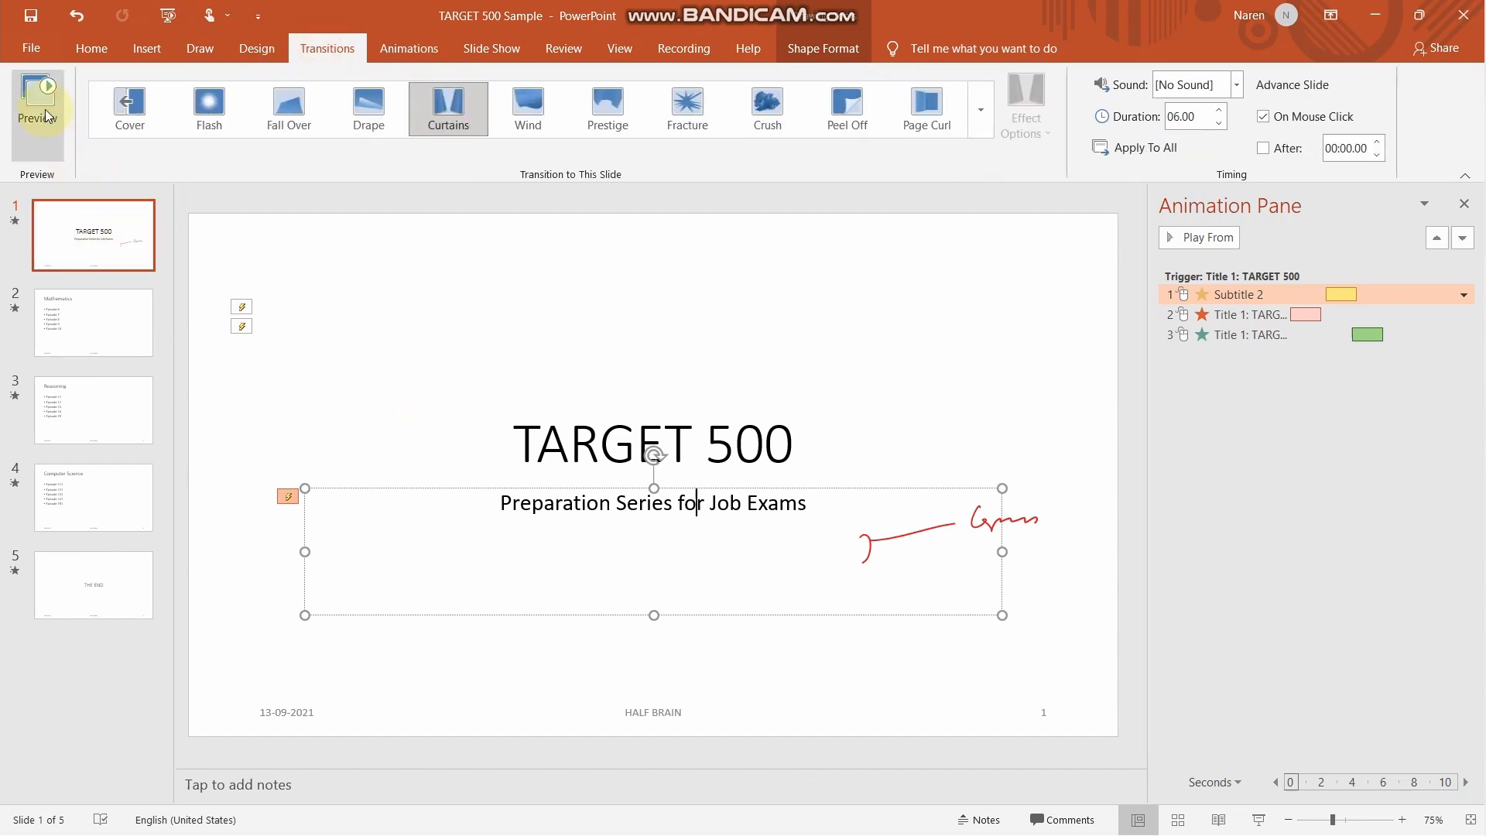
click(368, 107)
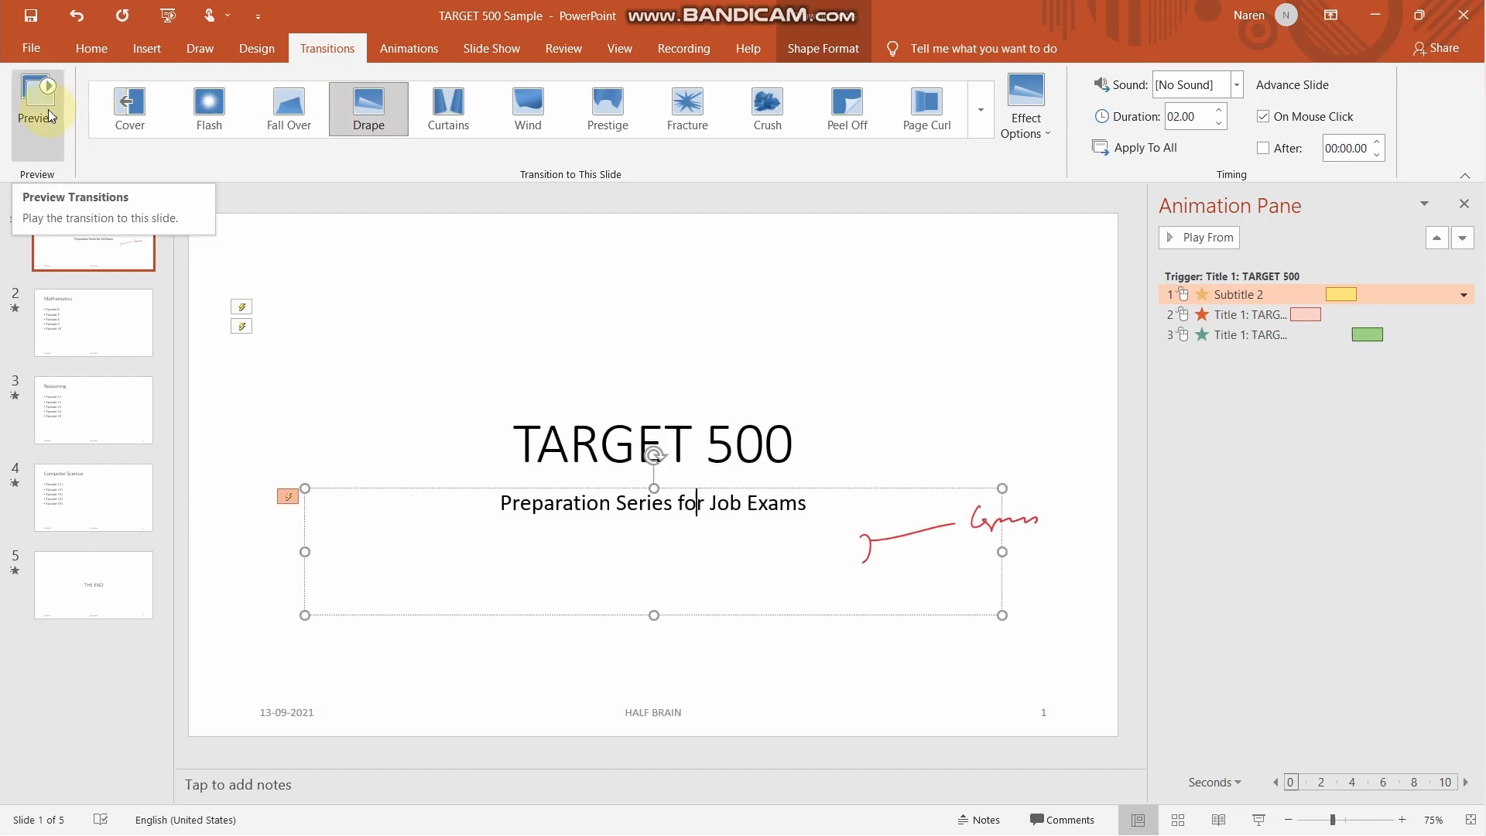
click(37, 99)
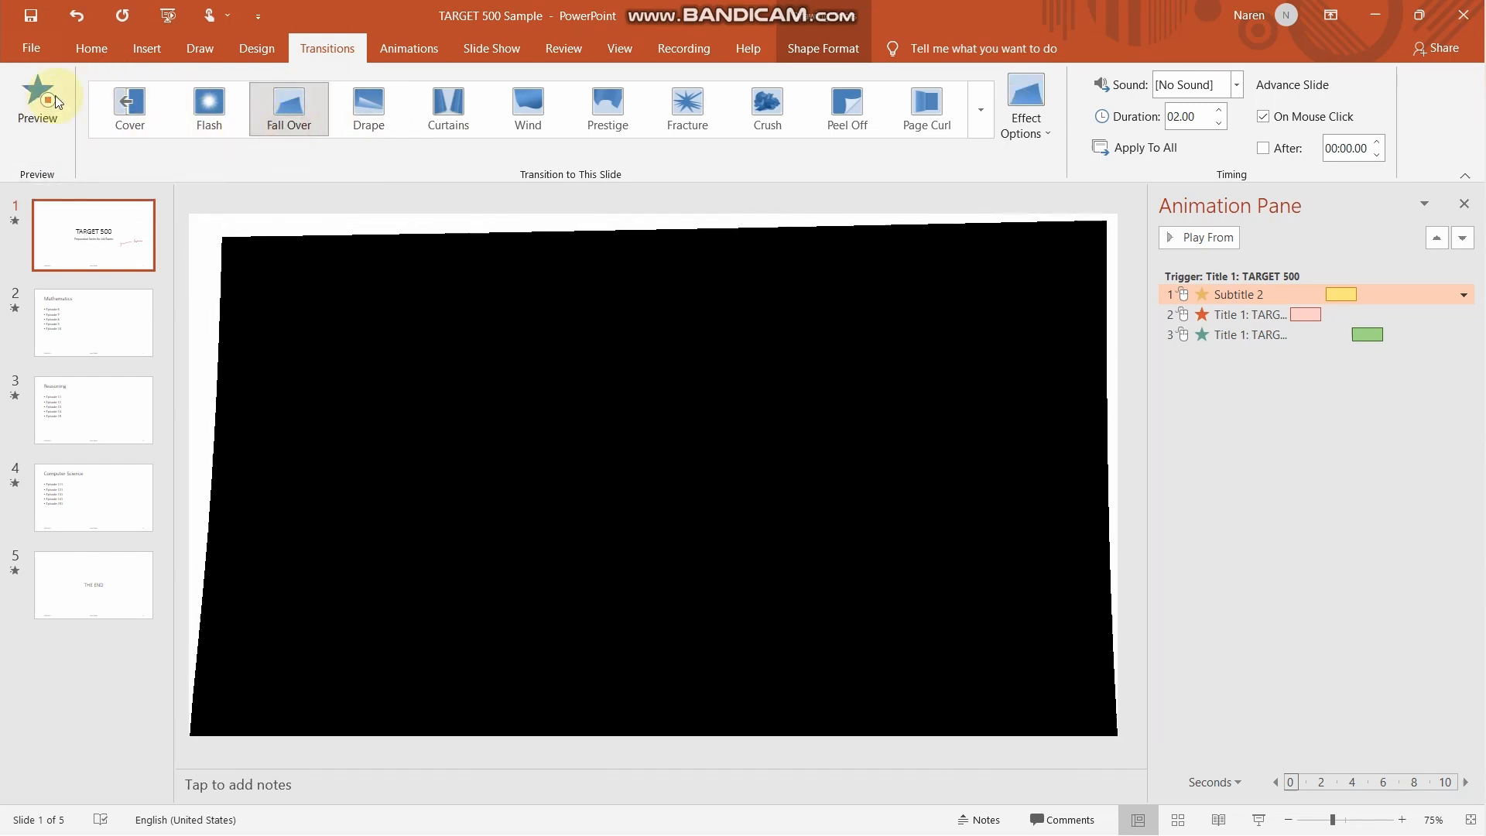
click(447, 108)
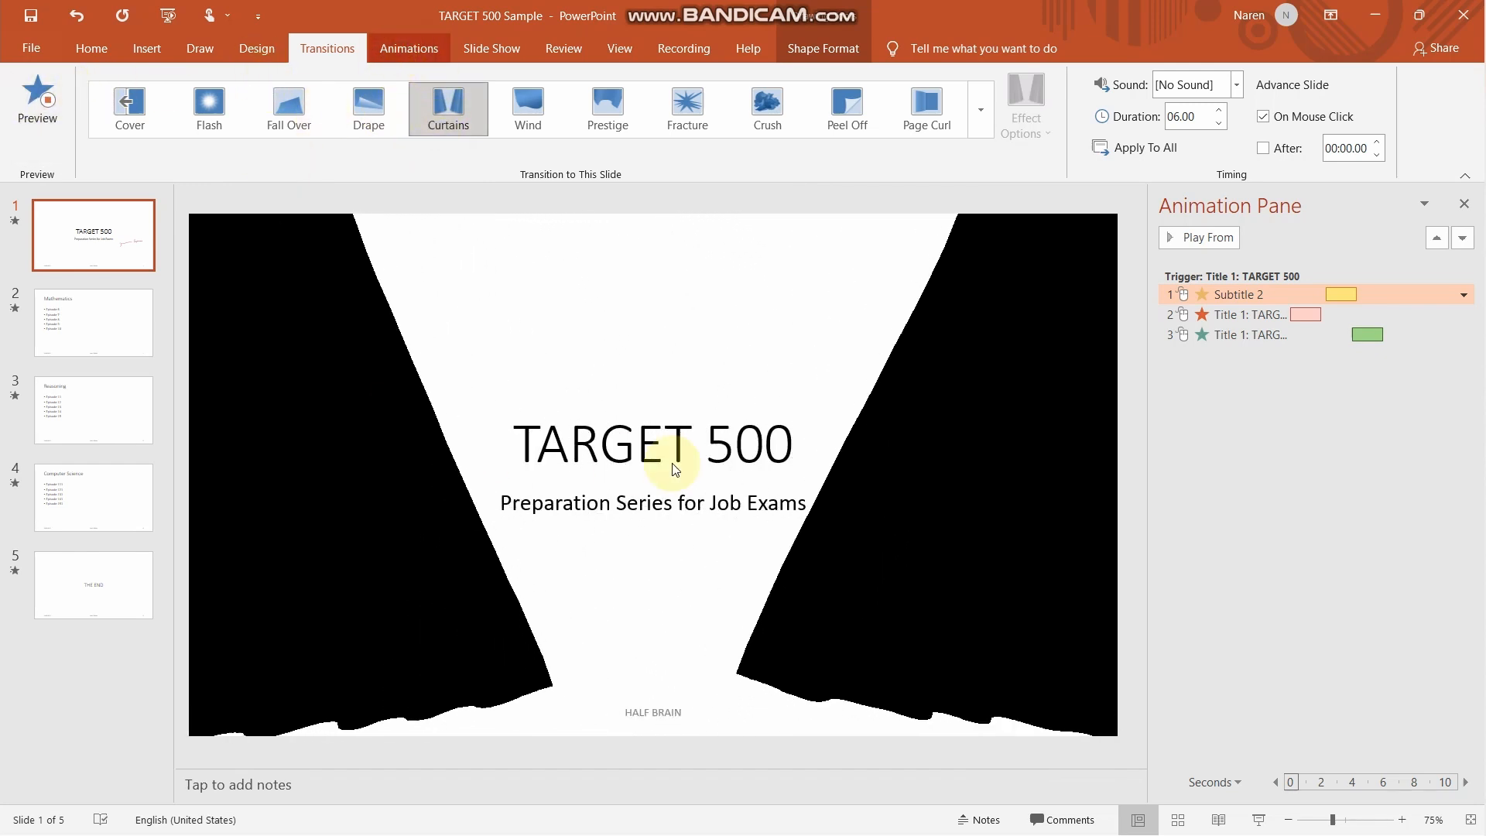
click(409, 48)
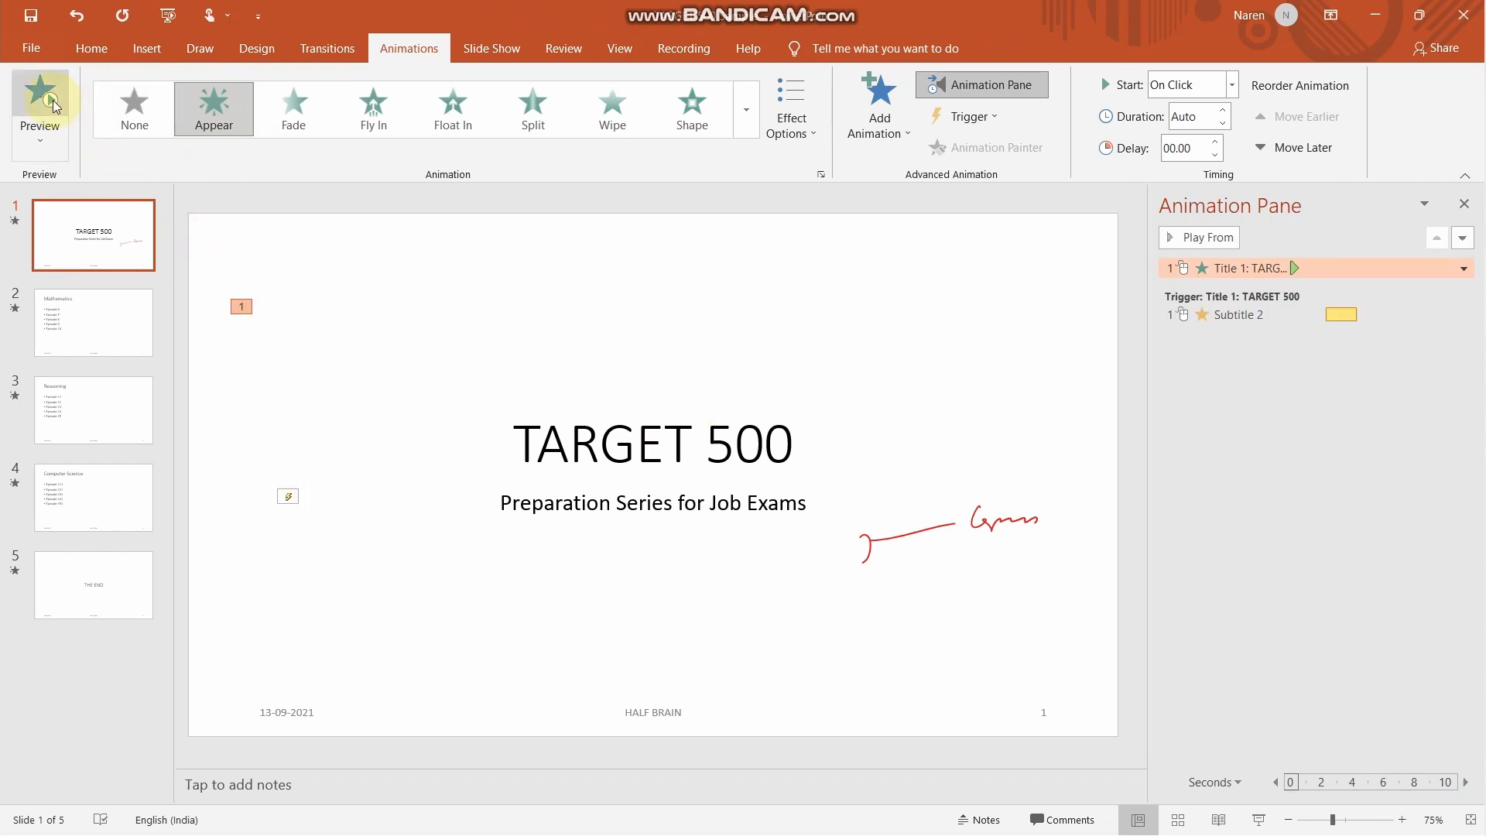
click(39, 104)
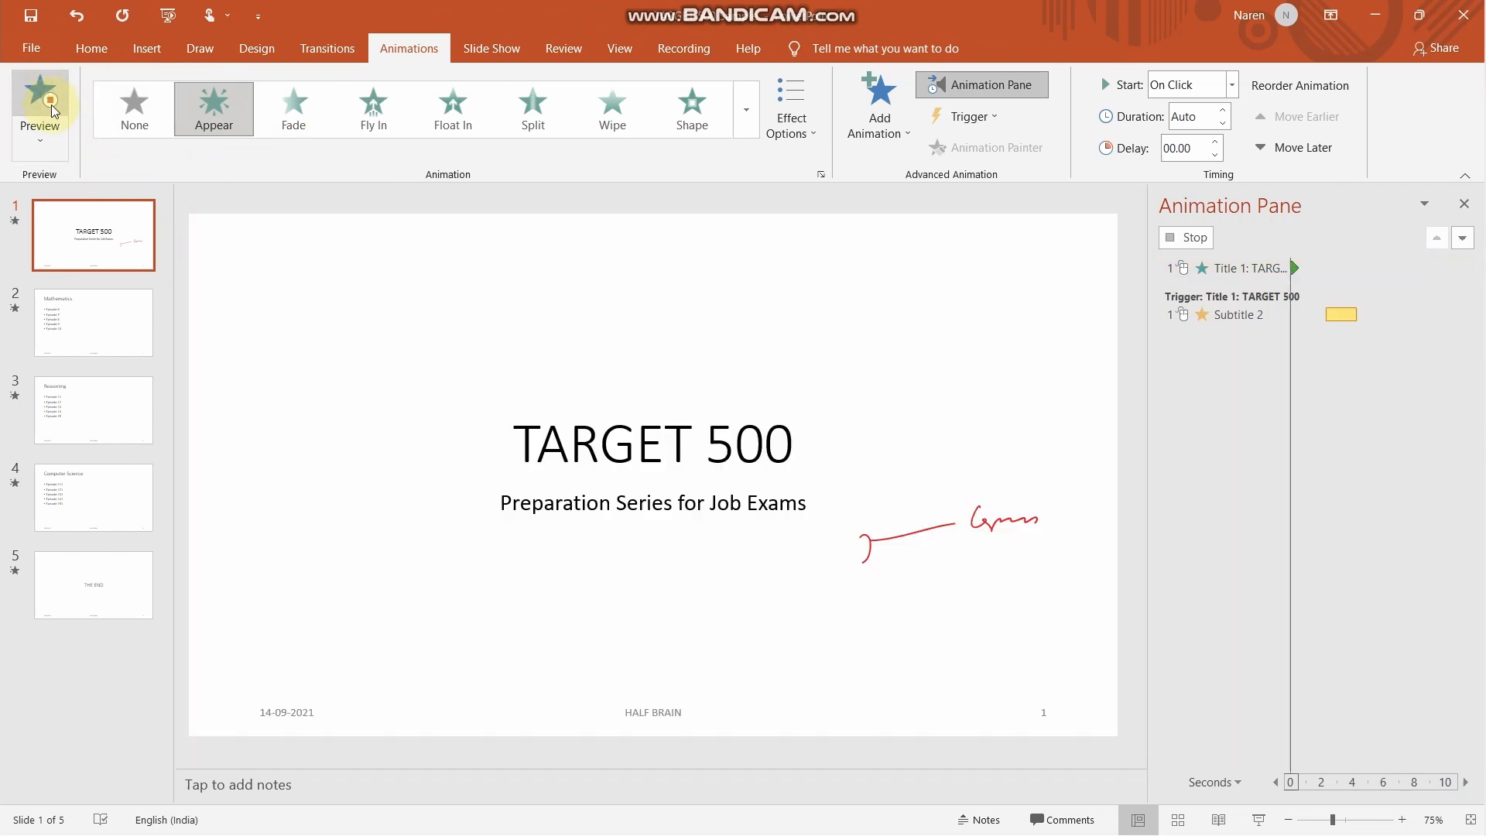
click(38, 107)
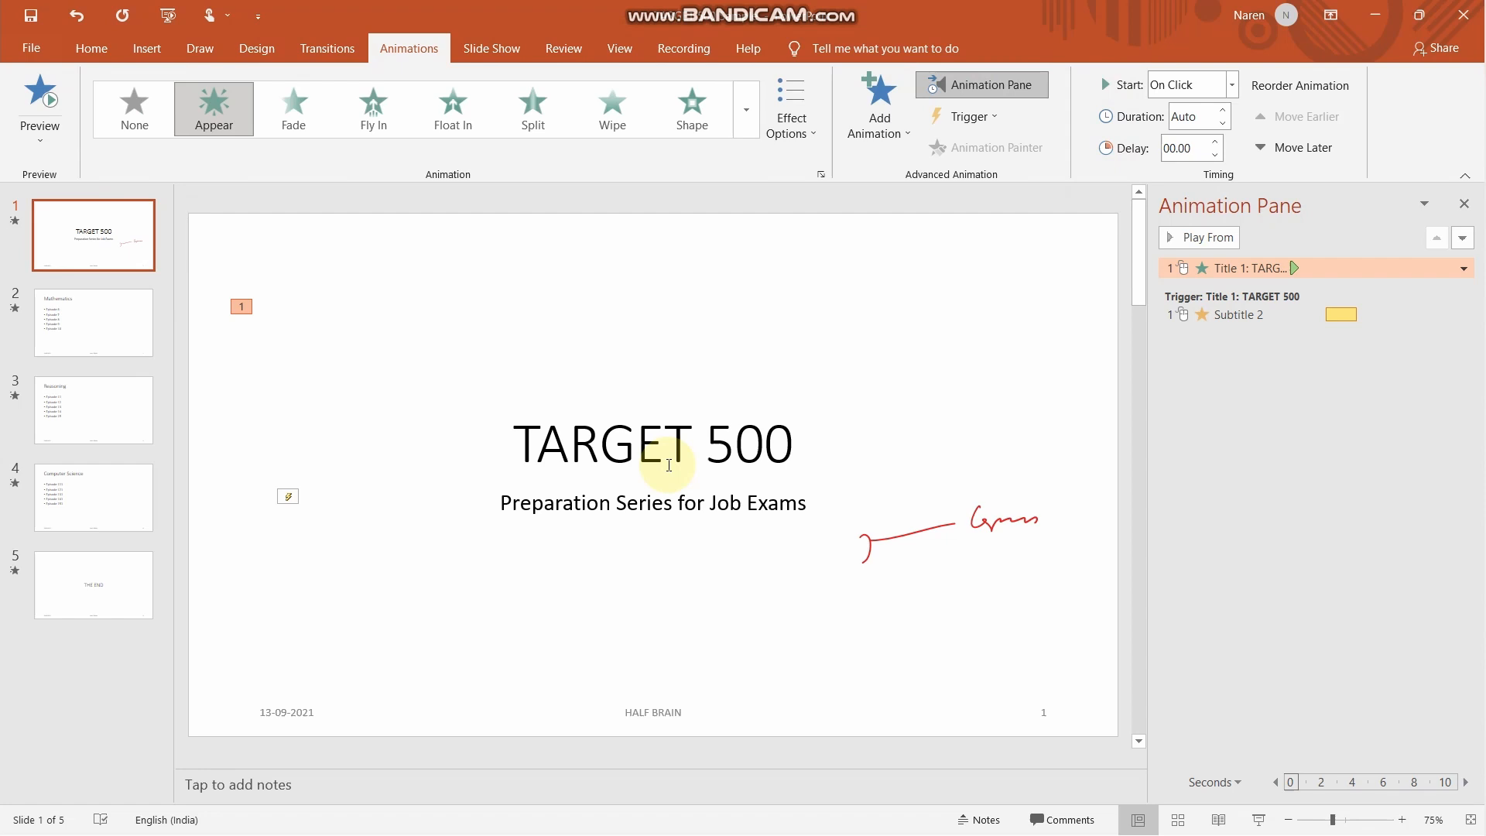
Step: Check the subtitle's animation, return to the TARGET 500 slide and show the Animation Pane
click(652, 444)
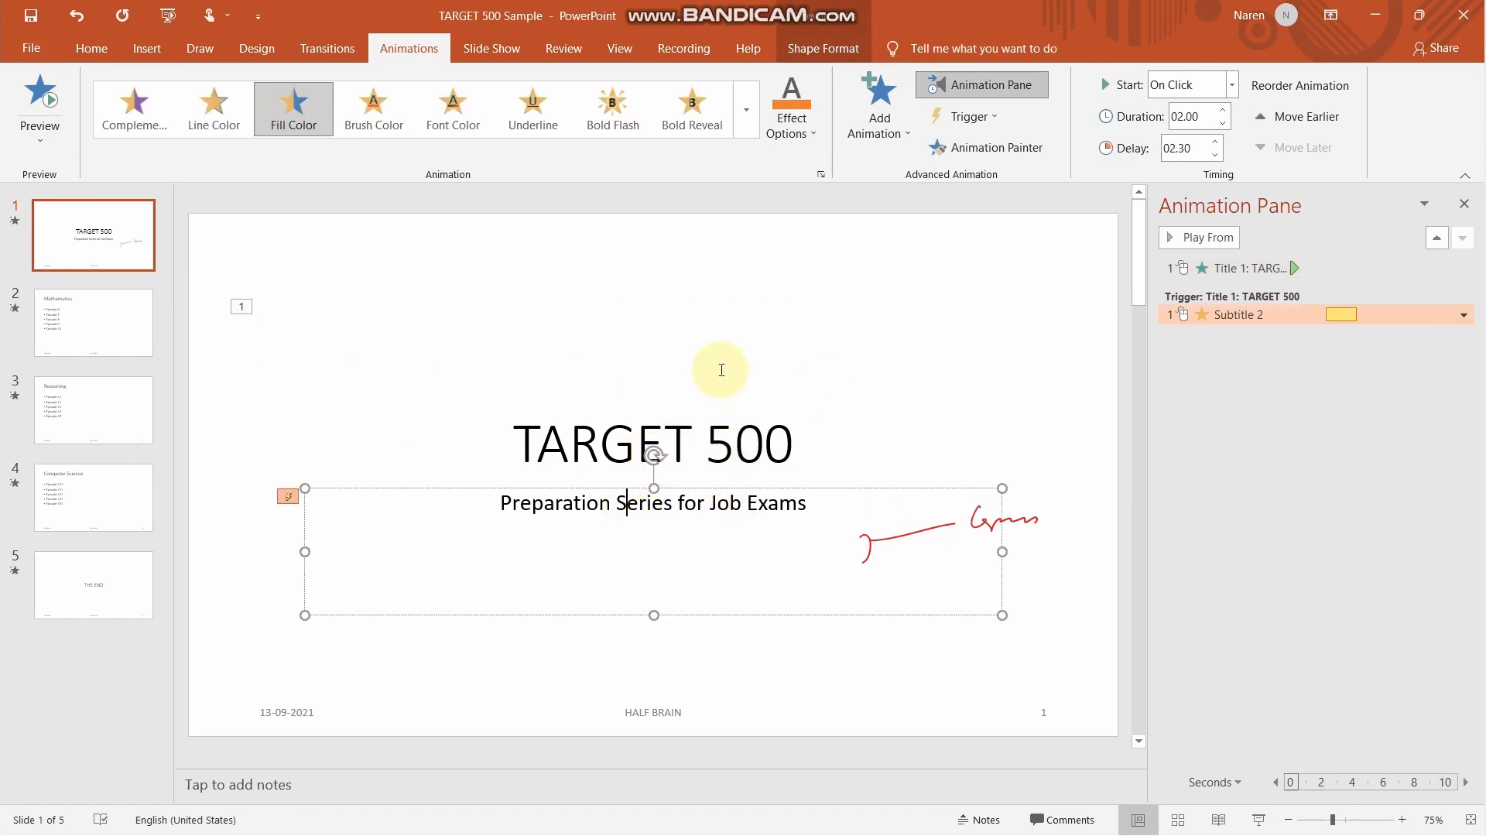
click(92, 322)
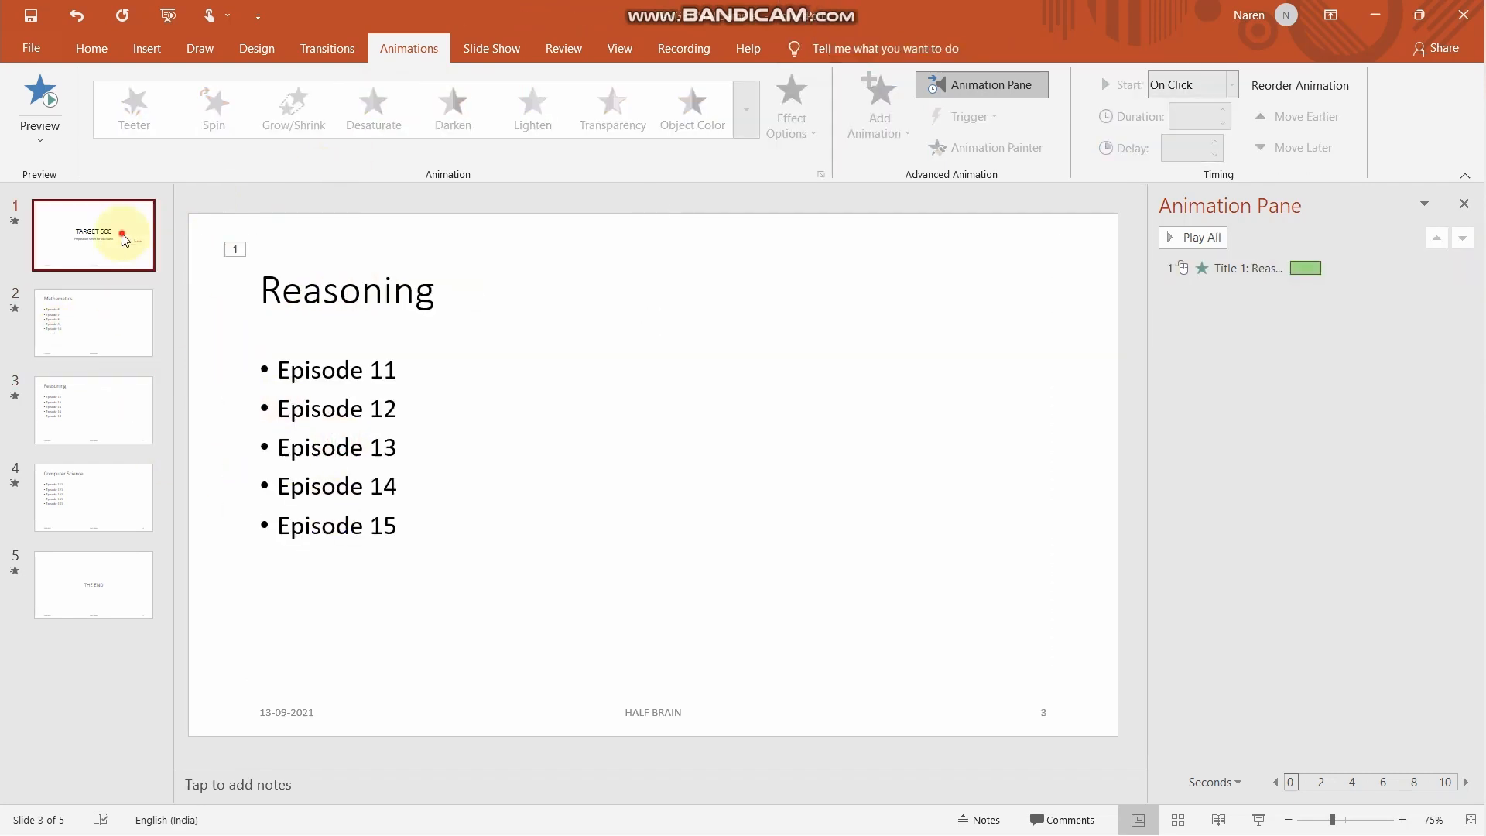
click(93, 235)
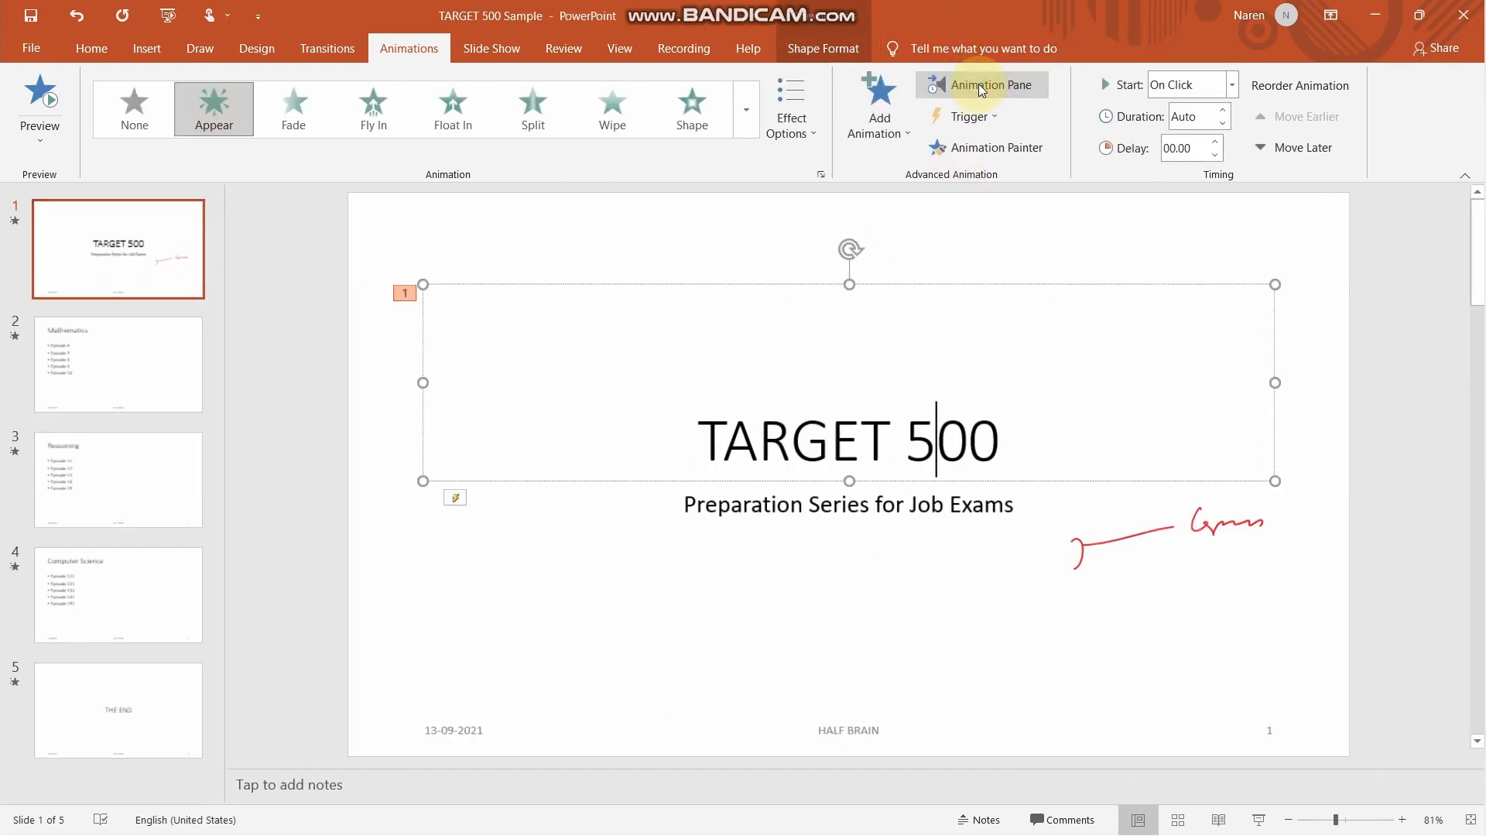
click(982, 84)
text(01.9)
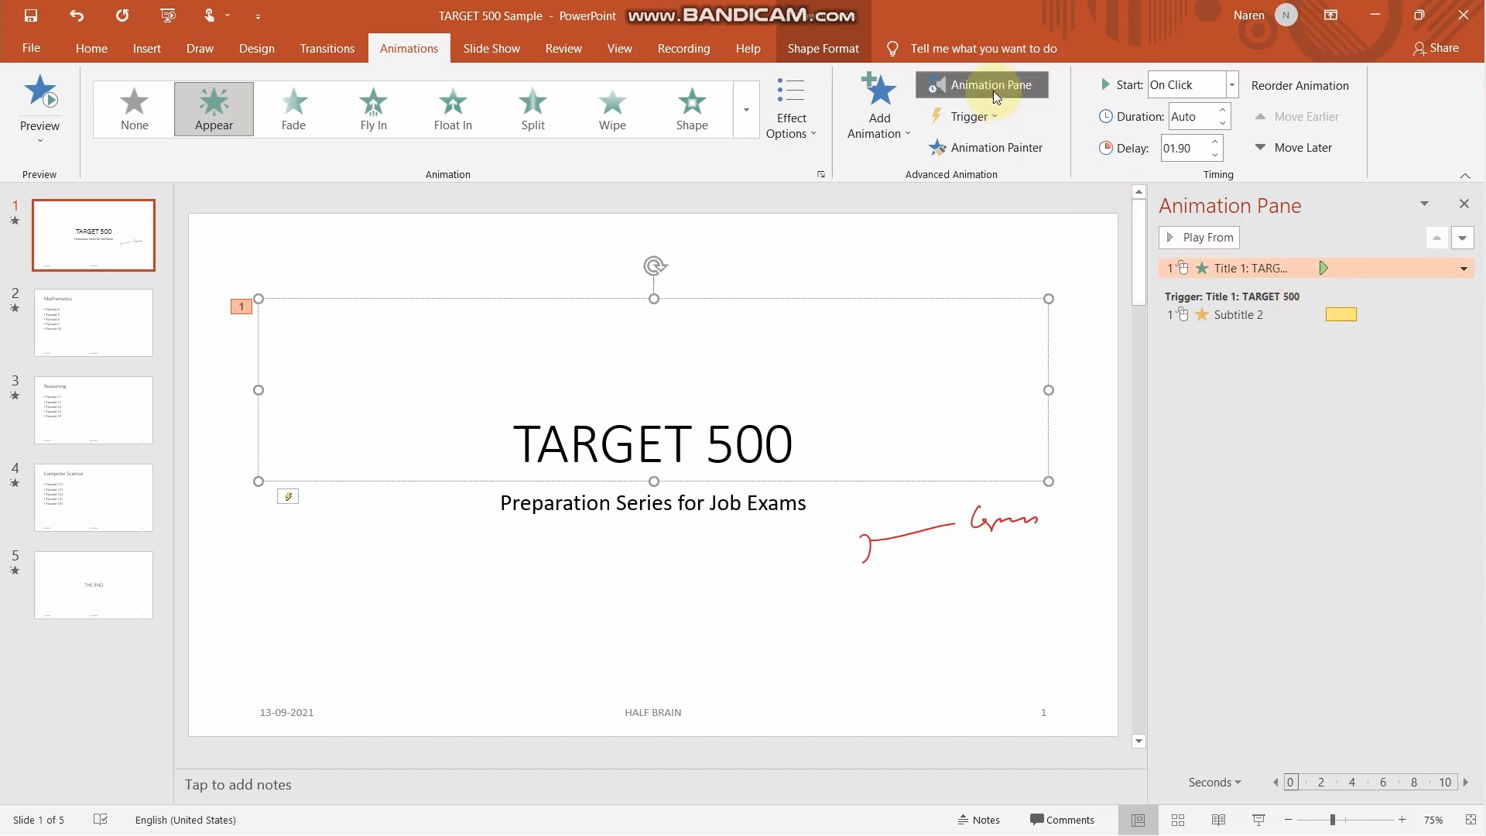
mouse_move(989, 84)
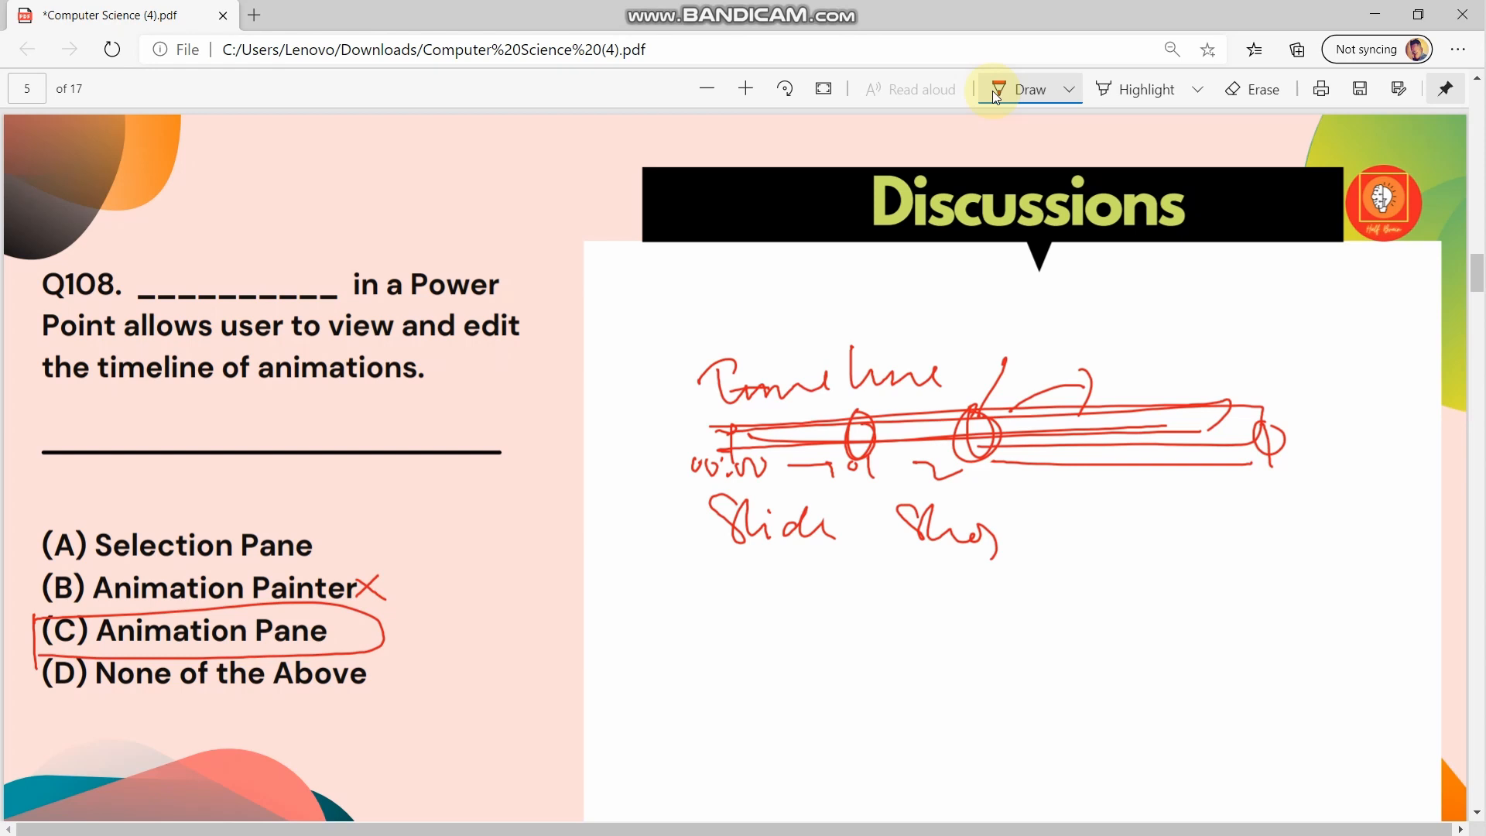
Step: Scroll the PDF down to page 5 with Q108 and its annotations
scroll(down, 3)
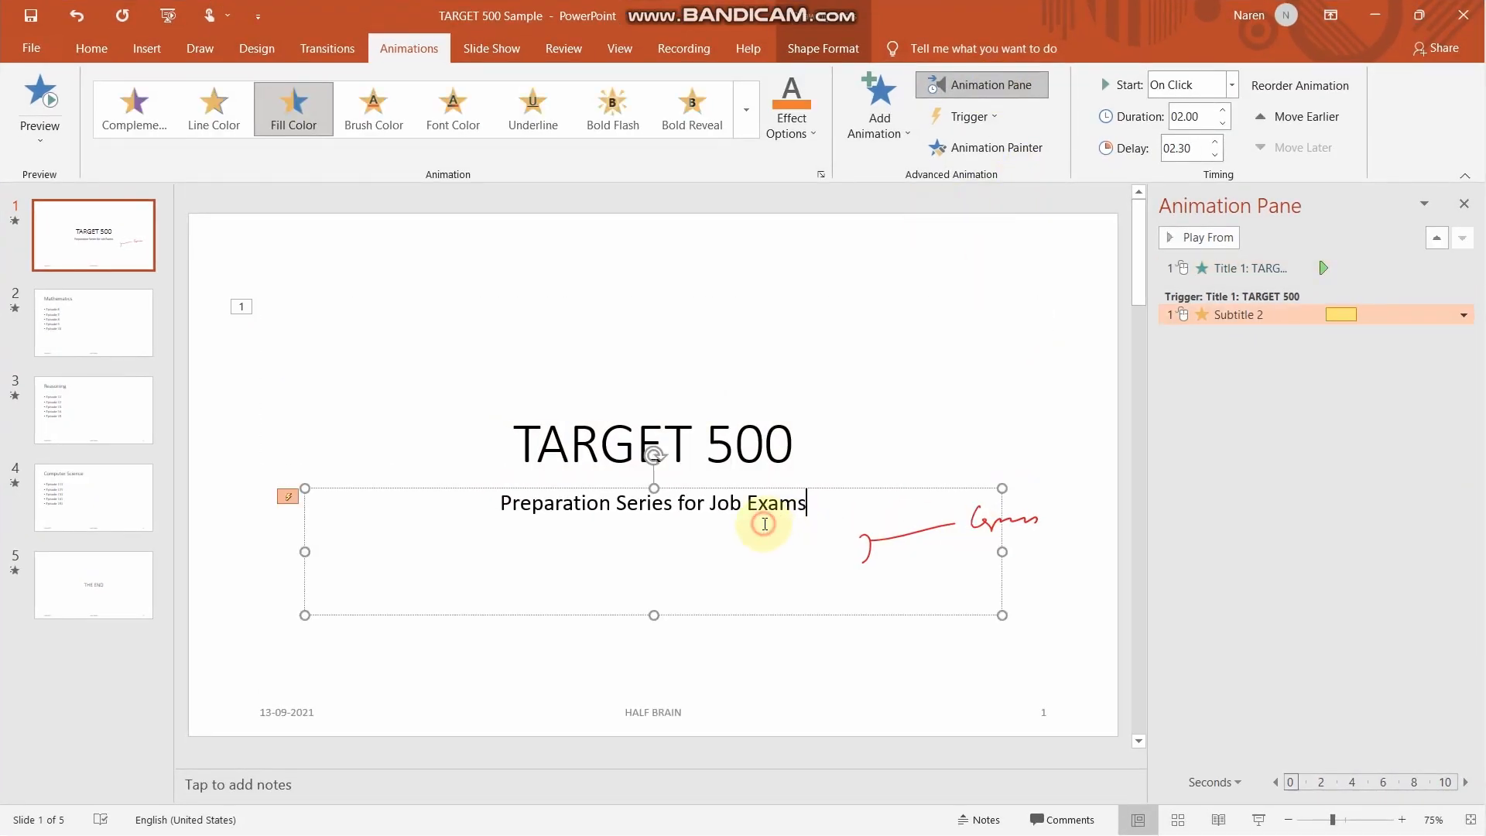
Step: View the THE END slide 5, then return to the title slide
click(93, 409)
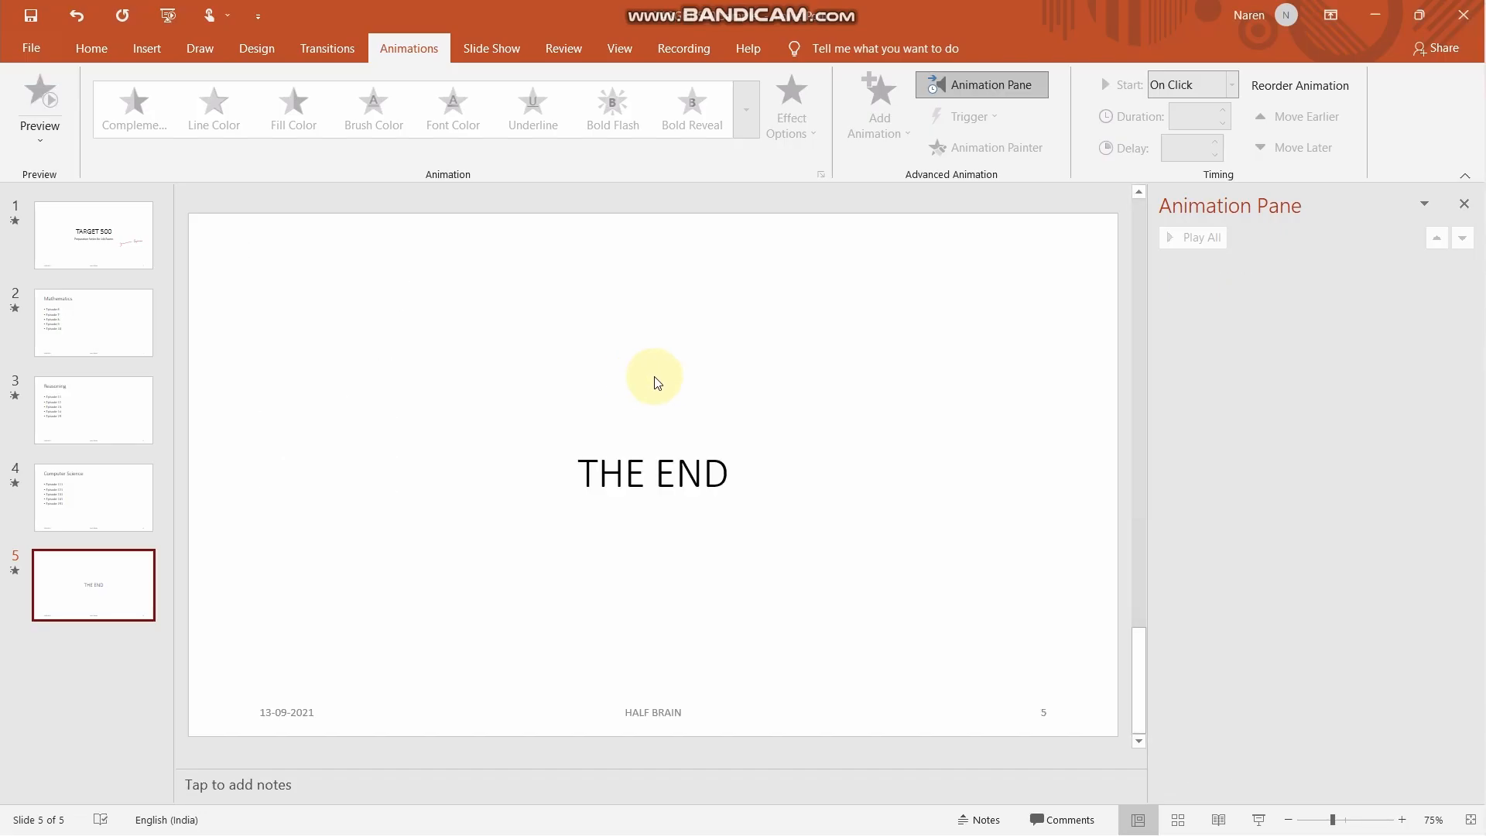
click(93, 234)
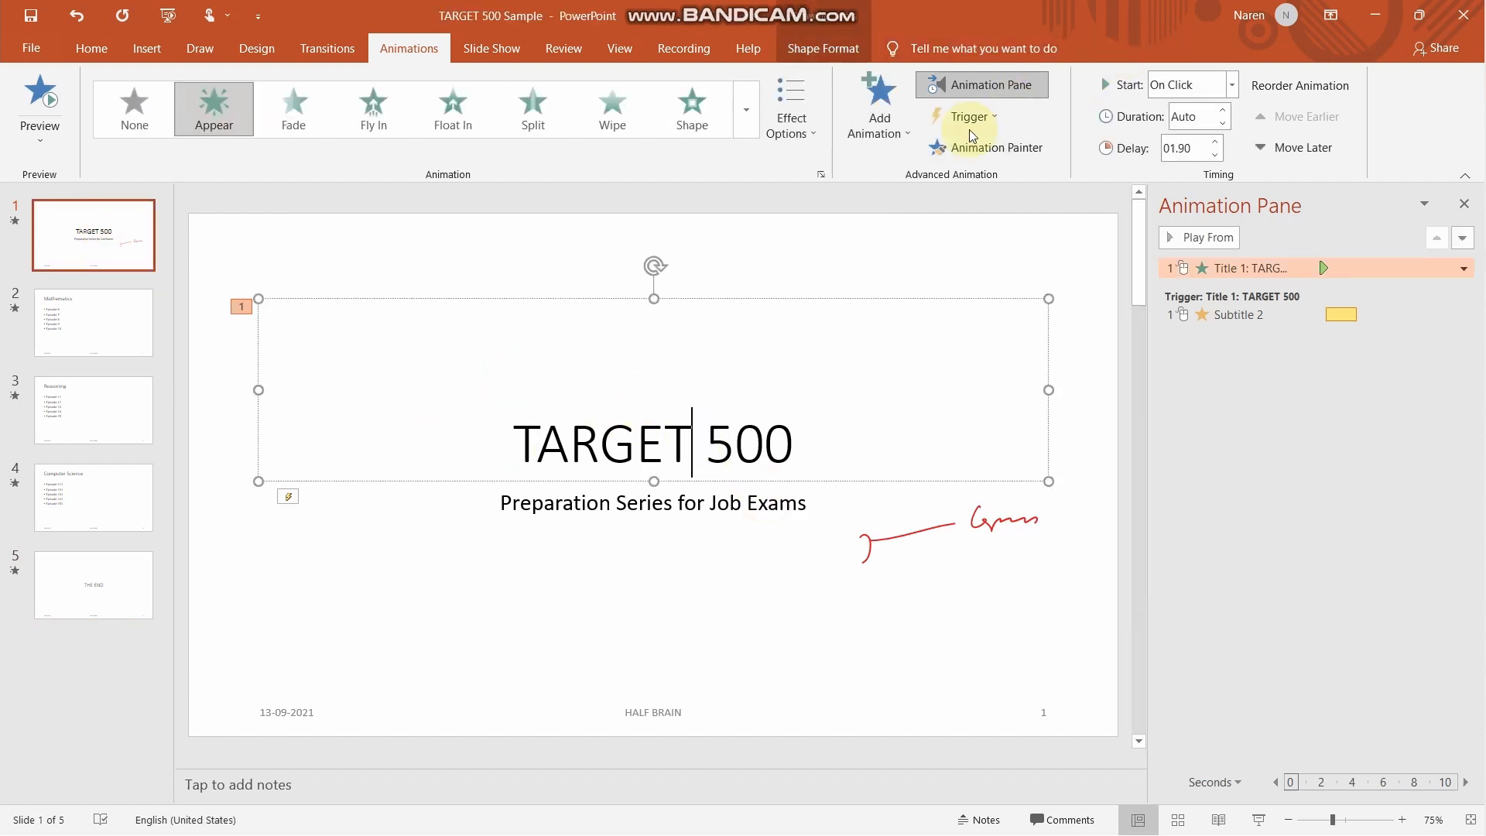
Step: Set Subtitle 2's animation to trigger on a click of Title 1, then switch to the quiz PDF
click(969, 116)
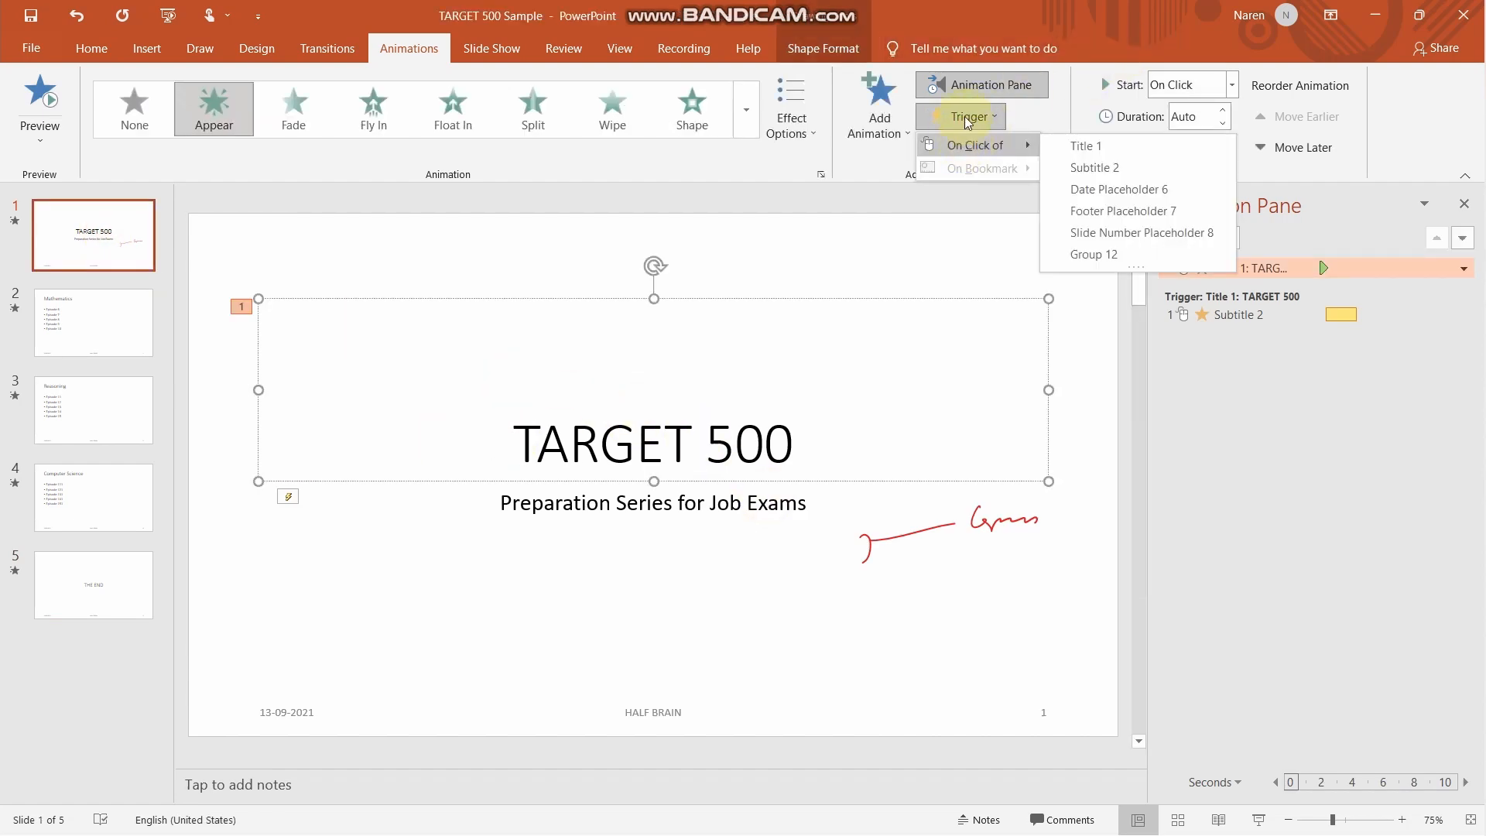
mouse_move(1086, 145)
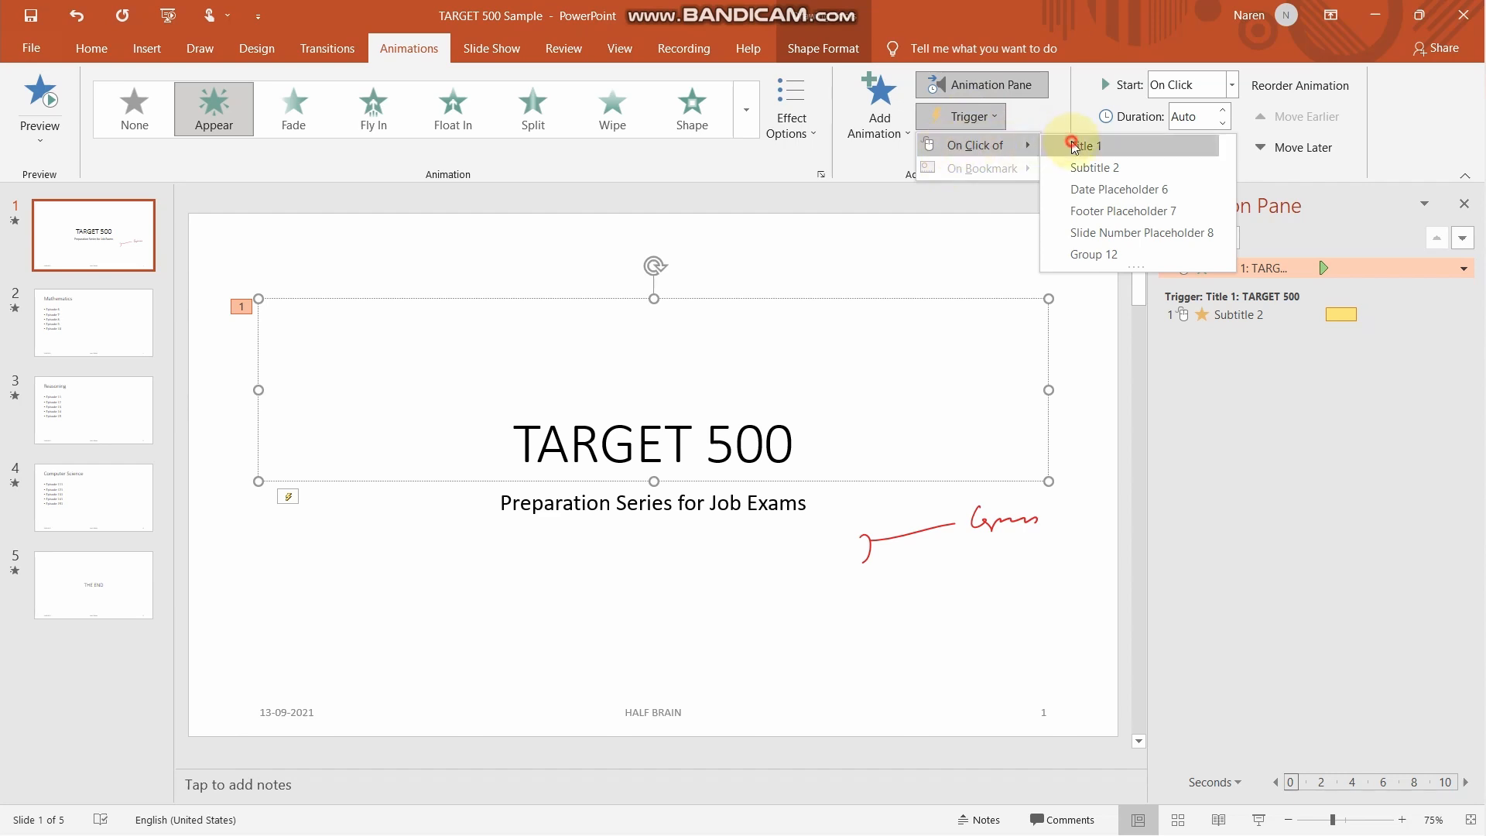
click(1079, 146)
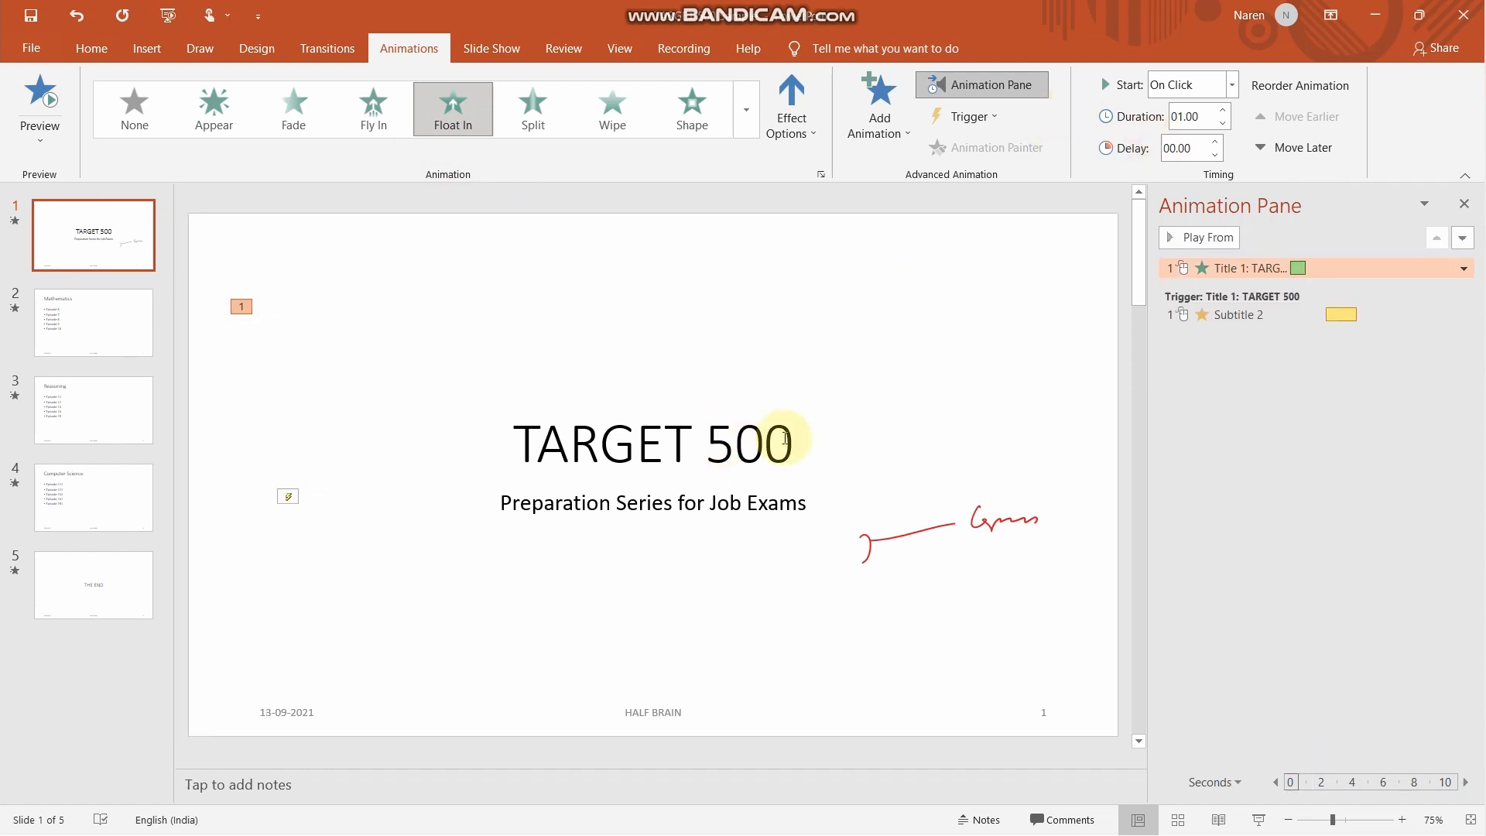
double_click(746, 445)
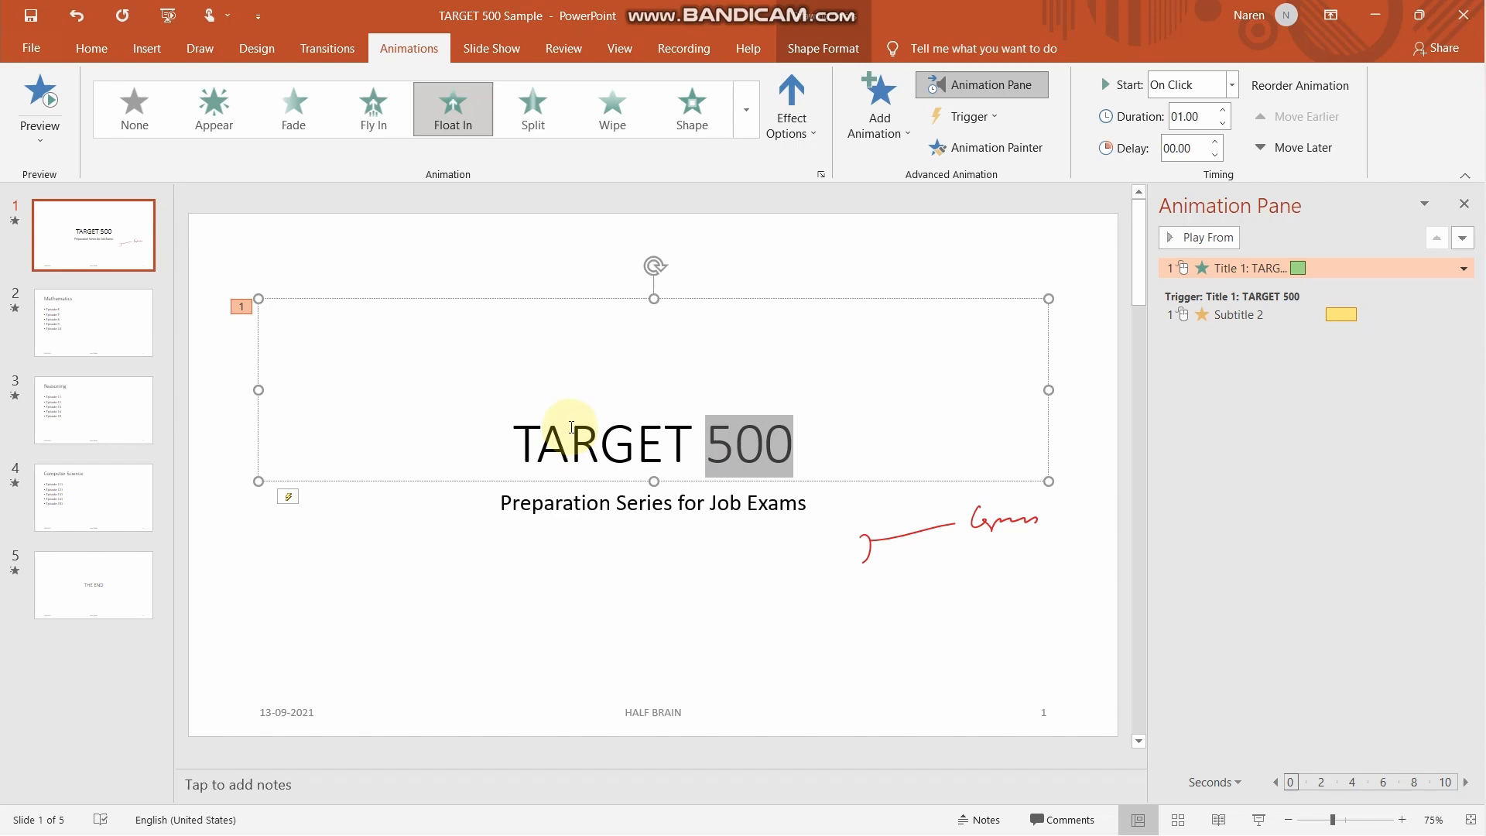
mouse_move(598, 412)
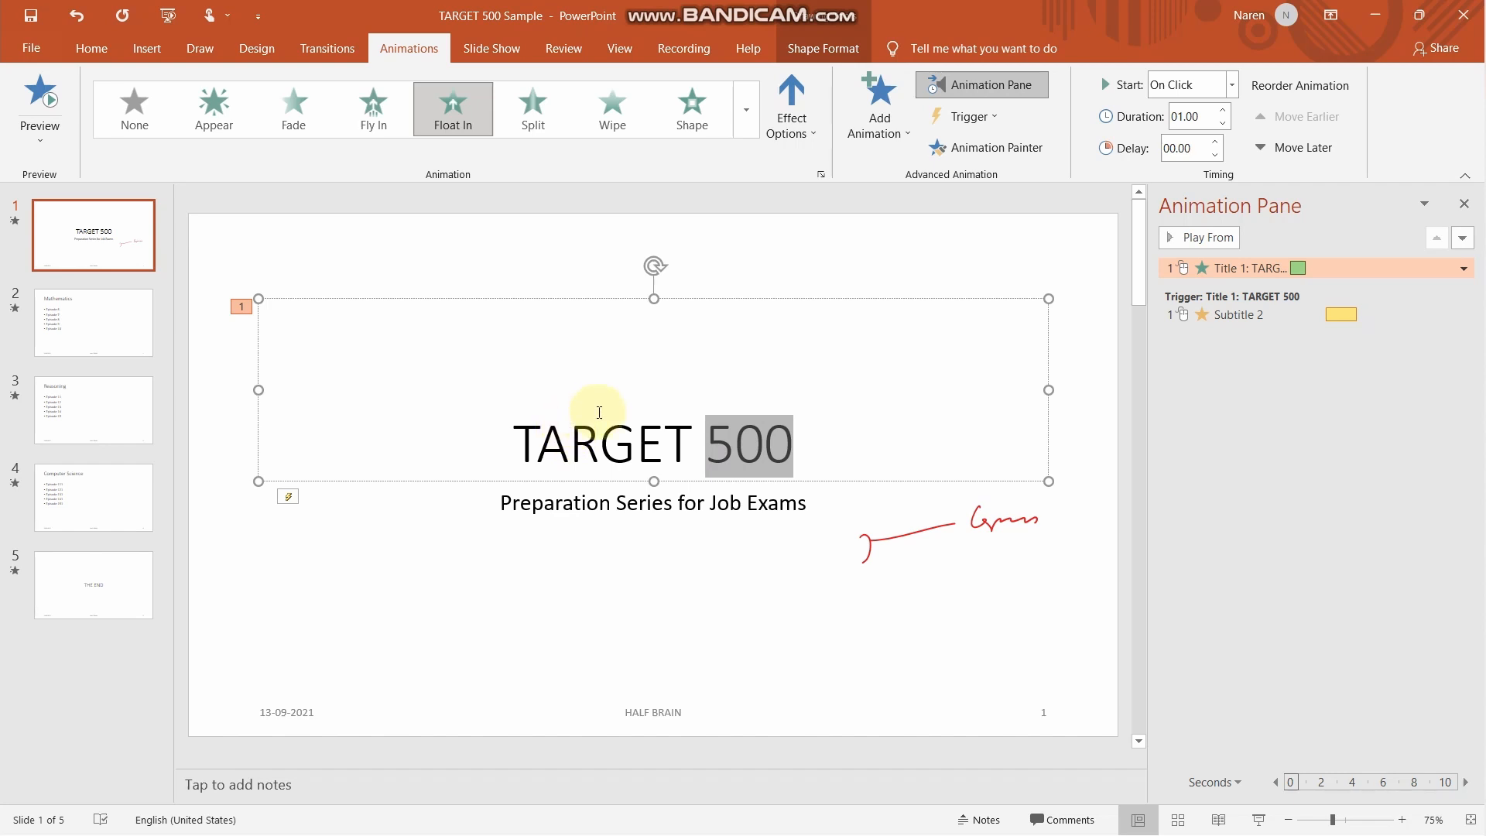
click(598, 412)
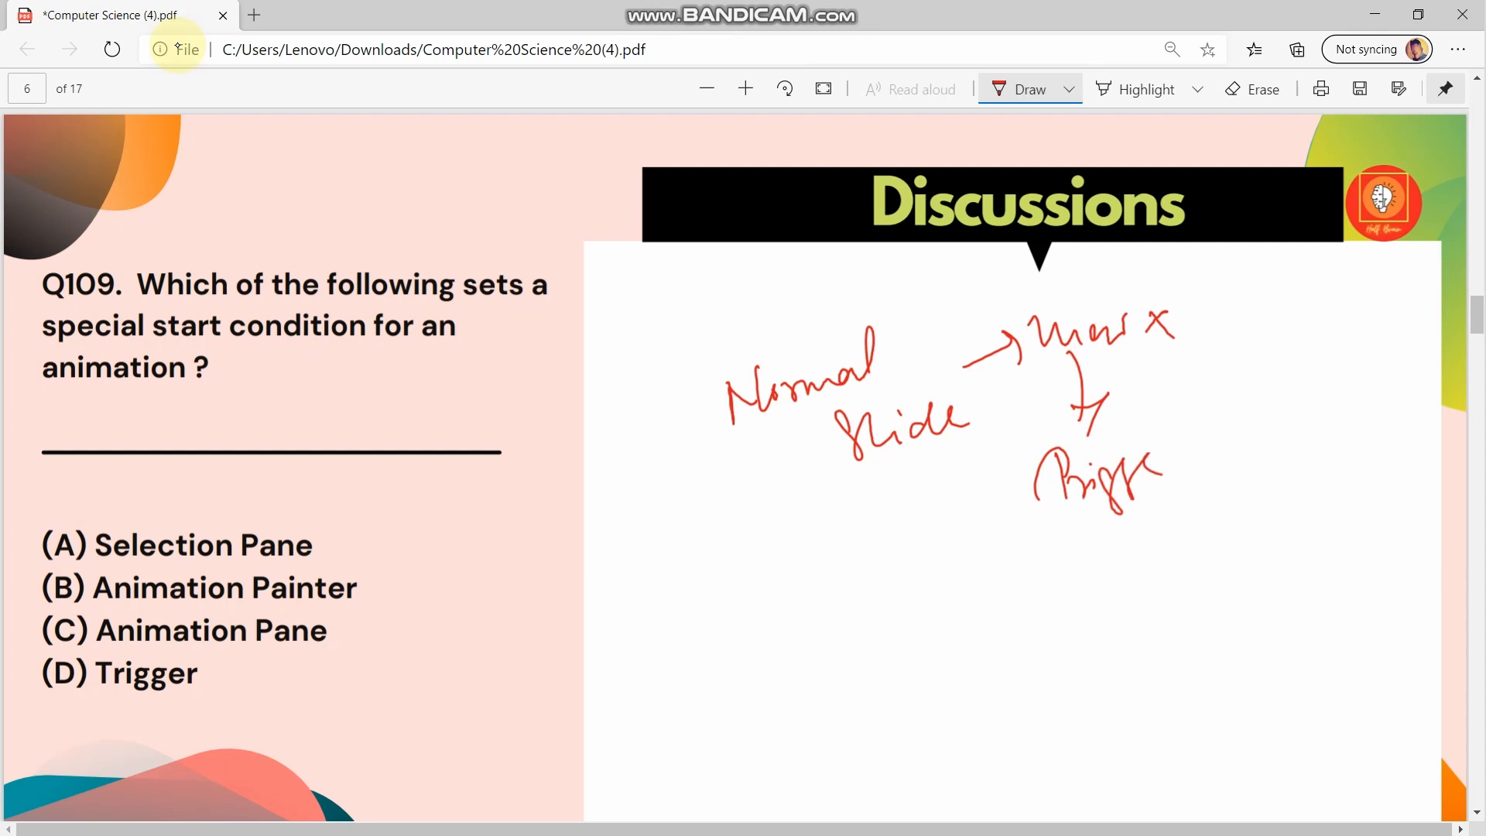
Step: Underline the Q109 question text and scroll to its answer options
drag(37, 678, 242, 674)
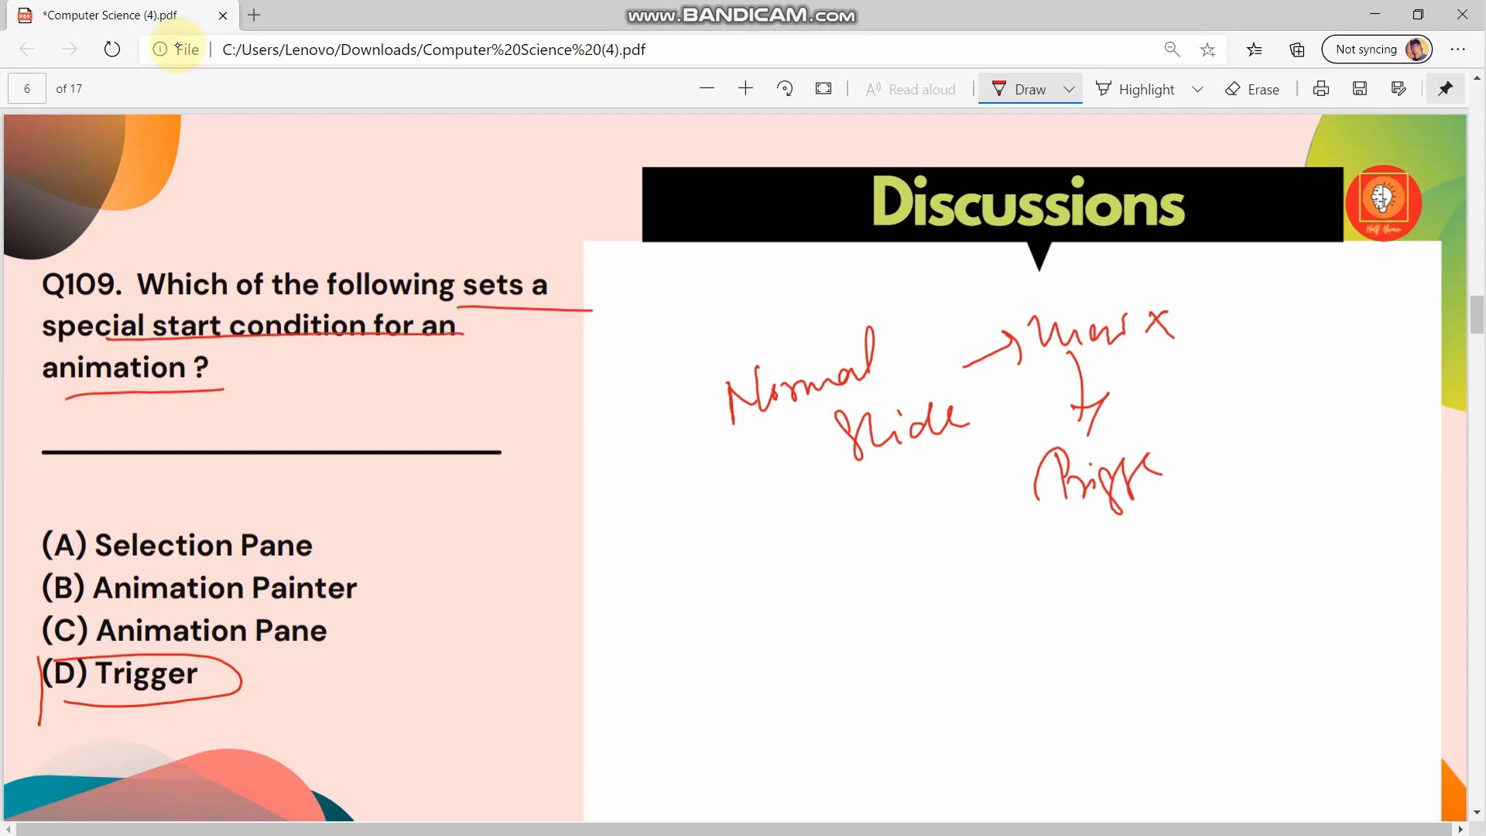
scroll(down, 3)
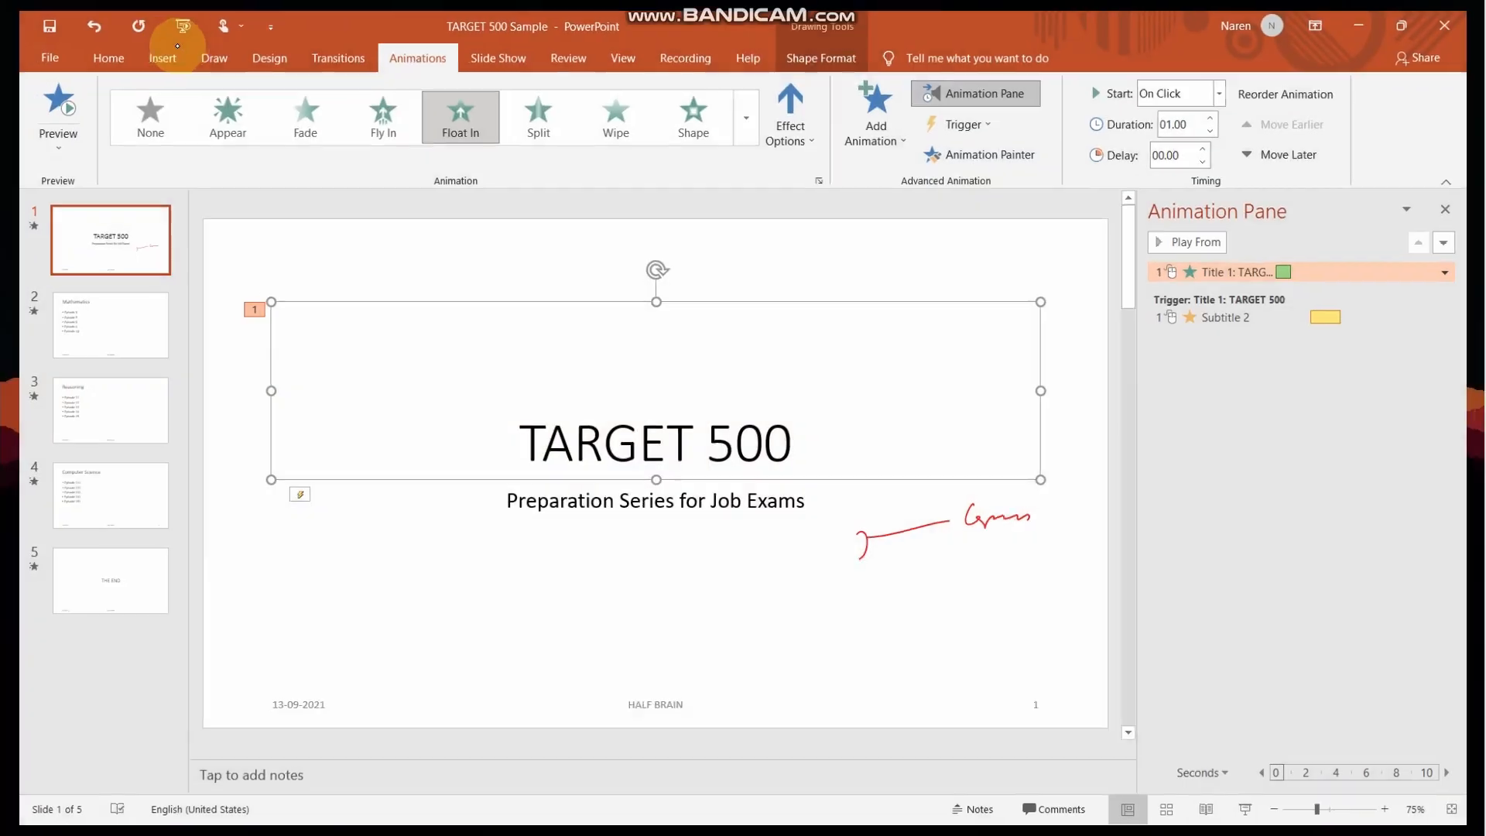
Step: On the Mathematics slide, set Episode 6 in Aharoni for copying to Episode 10
click(92, 48)
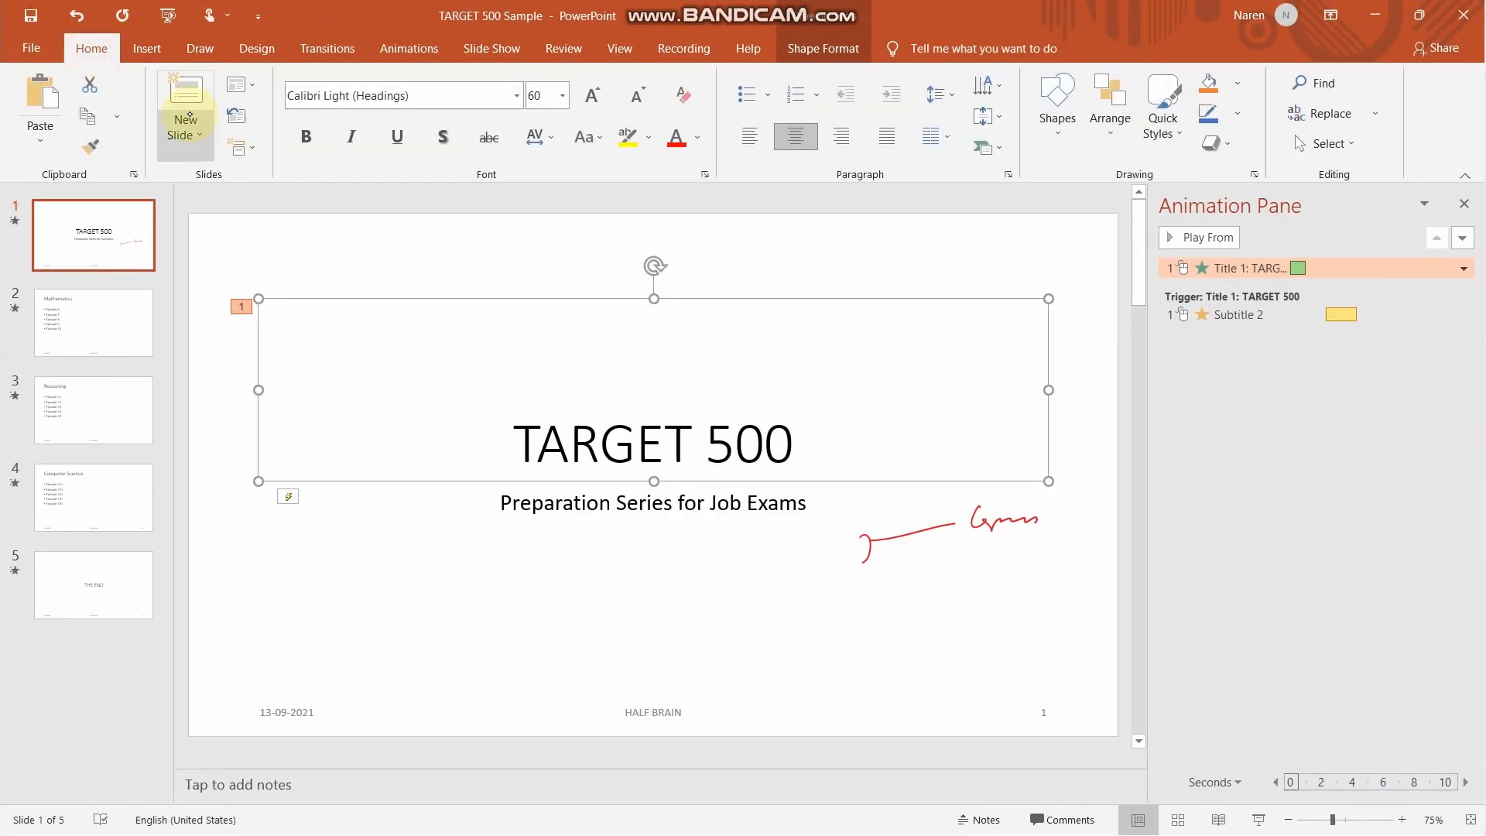
mouse_move(89, 146)
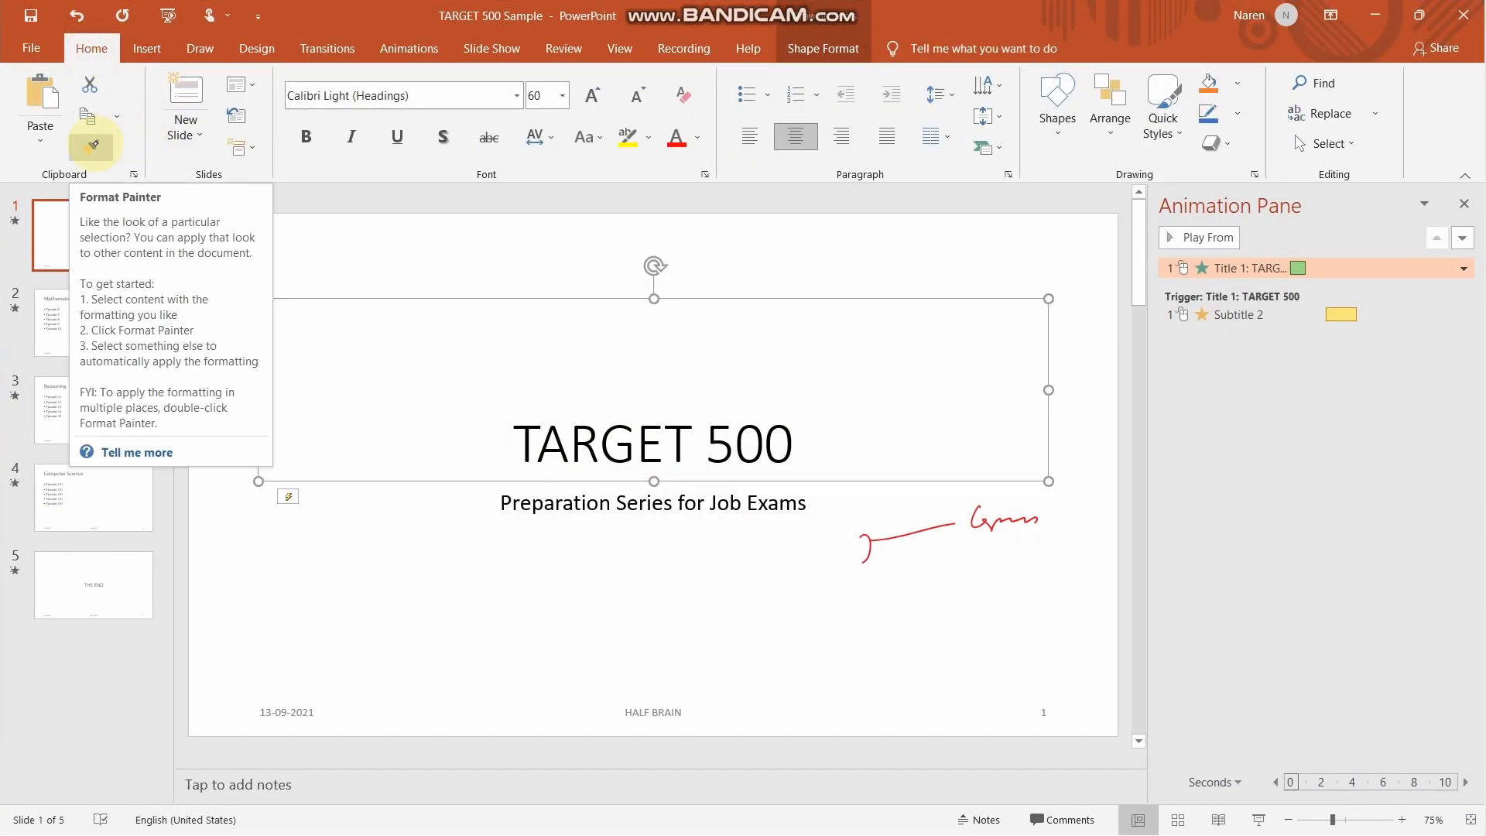
mouse_move(877, 485)
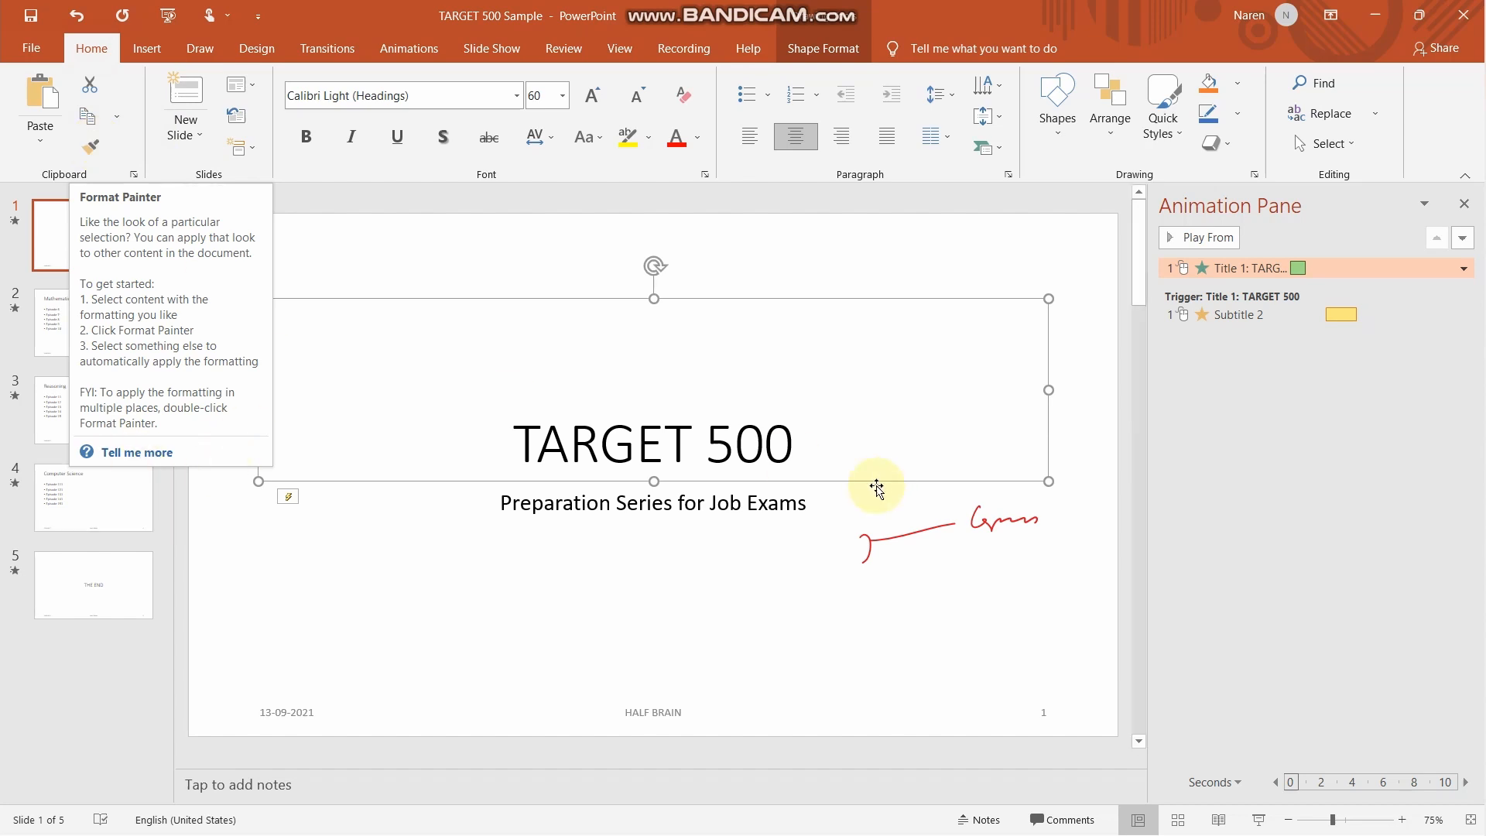
mouse_move(199, 356)
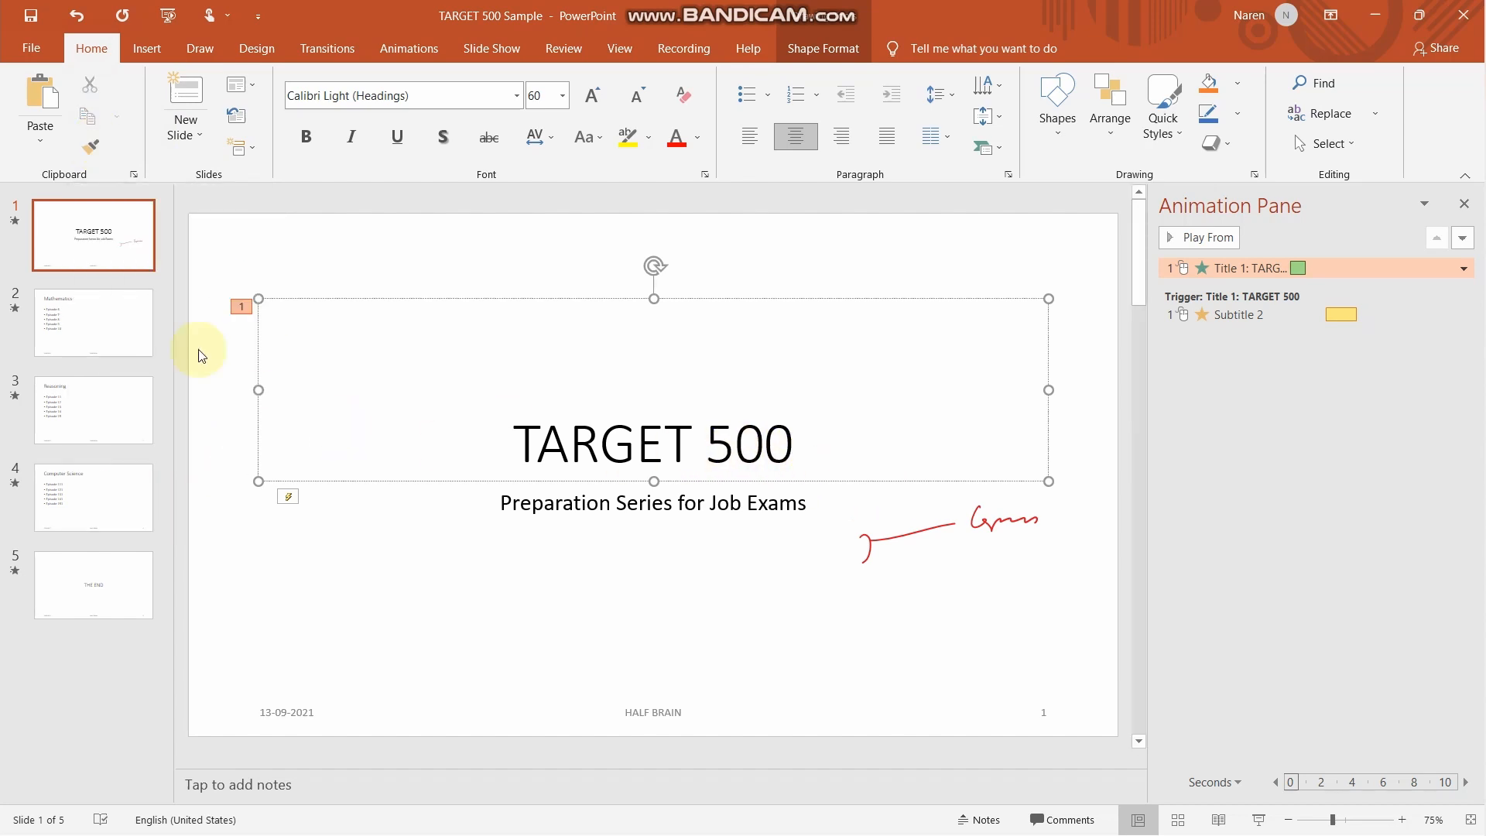
click(93, 322)
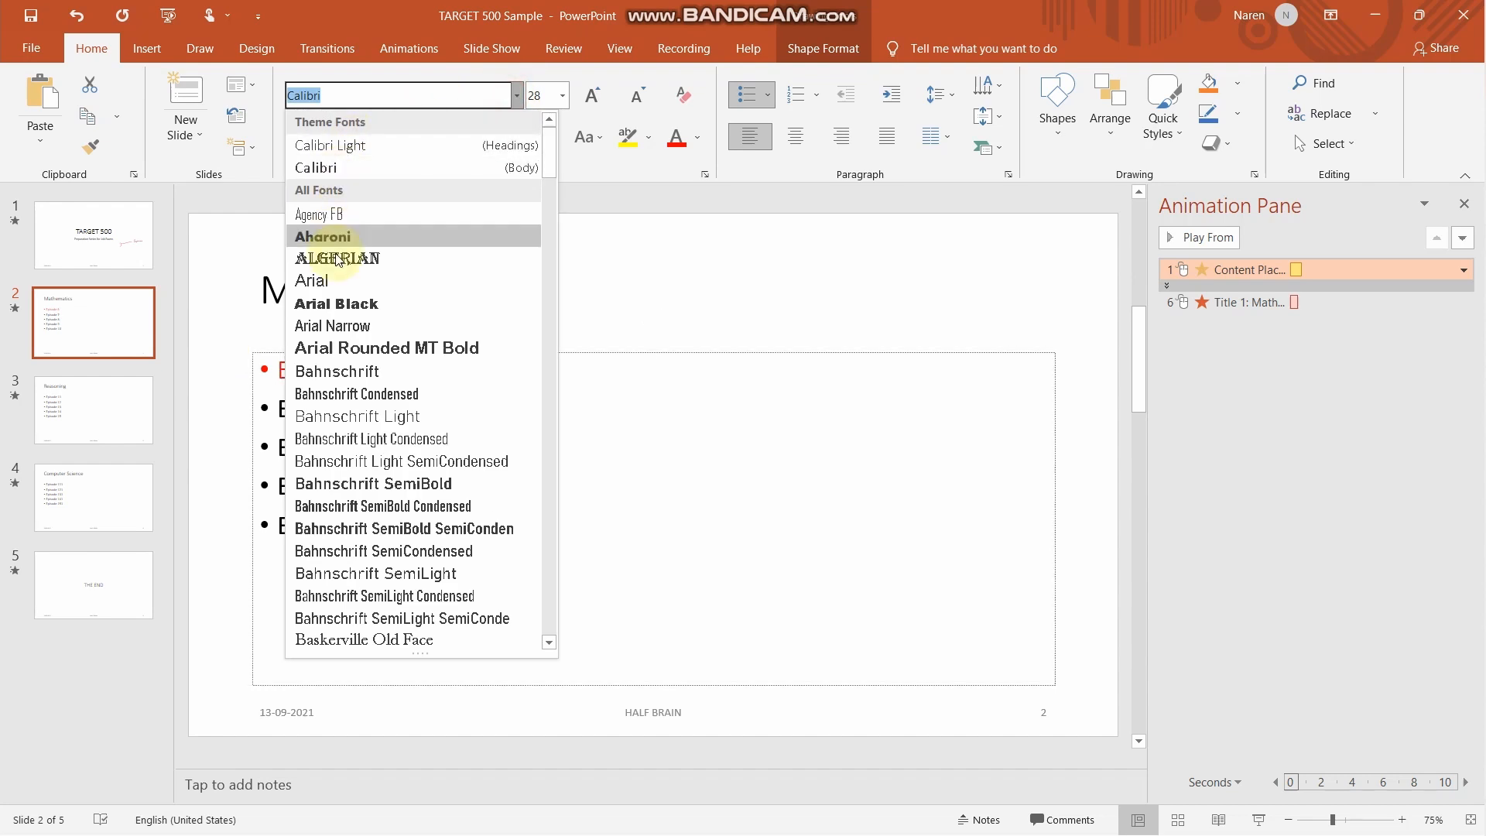
click(323, 236)
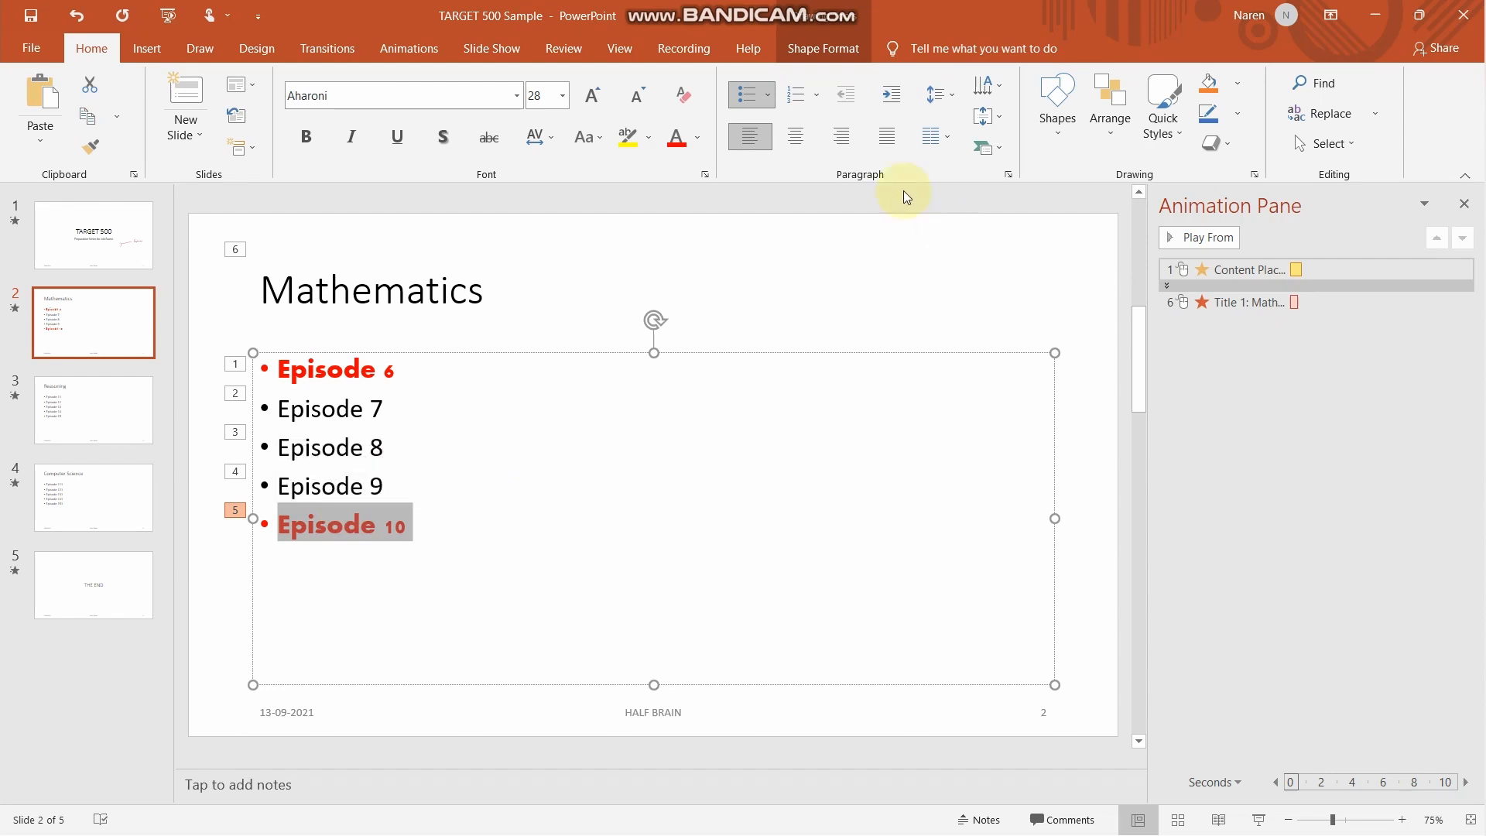
Step: Pick the red pen on the Draw tab to annotate the Mathematics slide
click(200, 48)
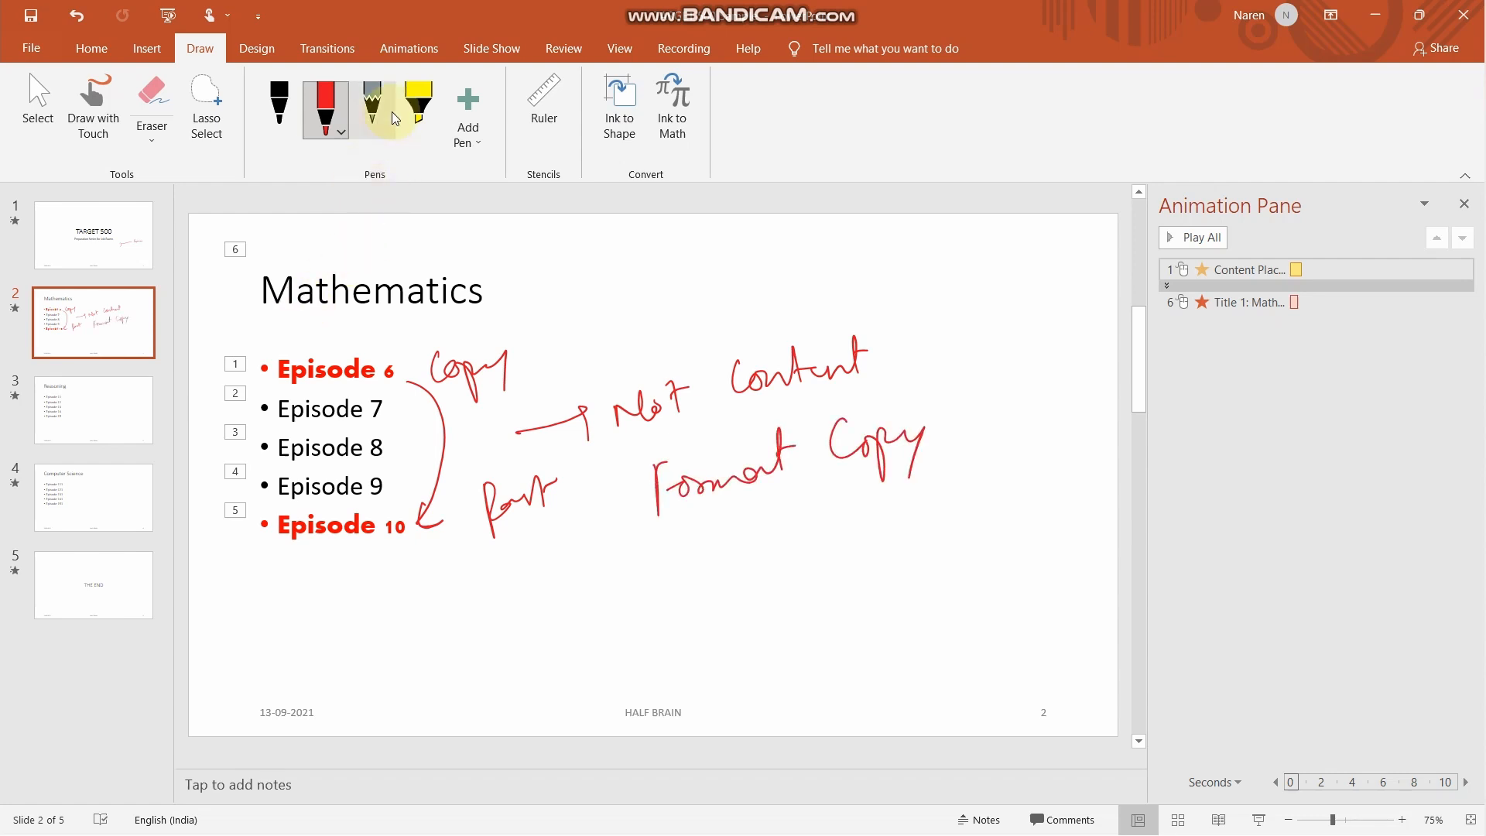
Step: Copy the TARGET 500 title's Float In animation onto the subtitle with Animation Painter
click(408, 48)
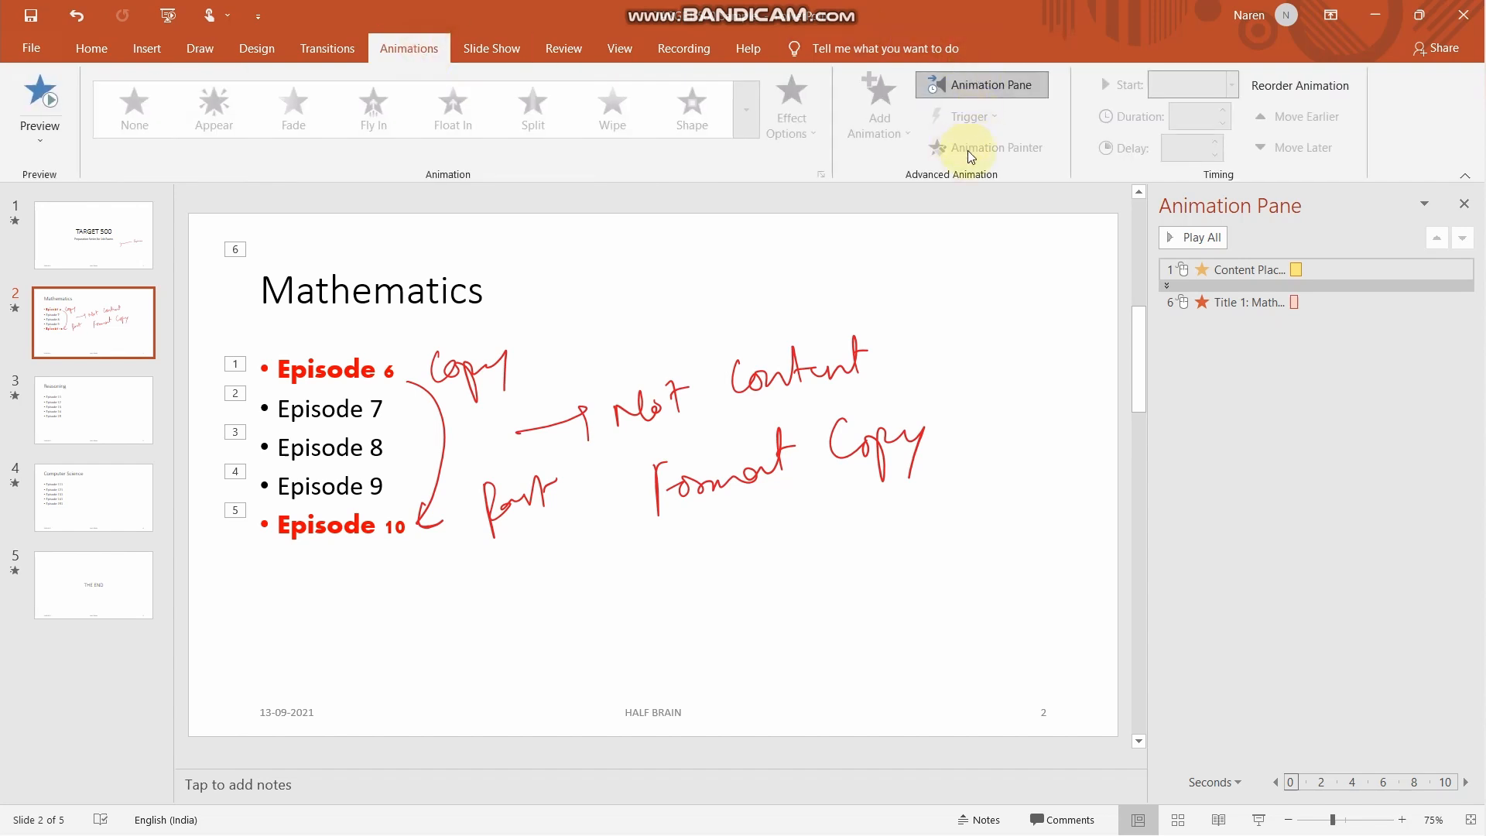
click(93, 234)
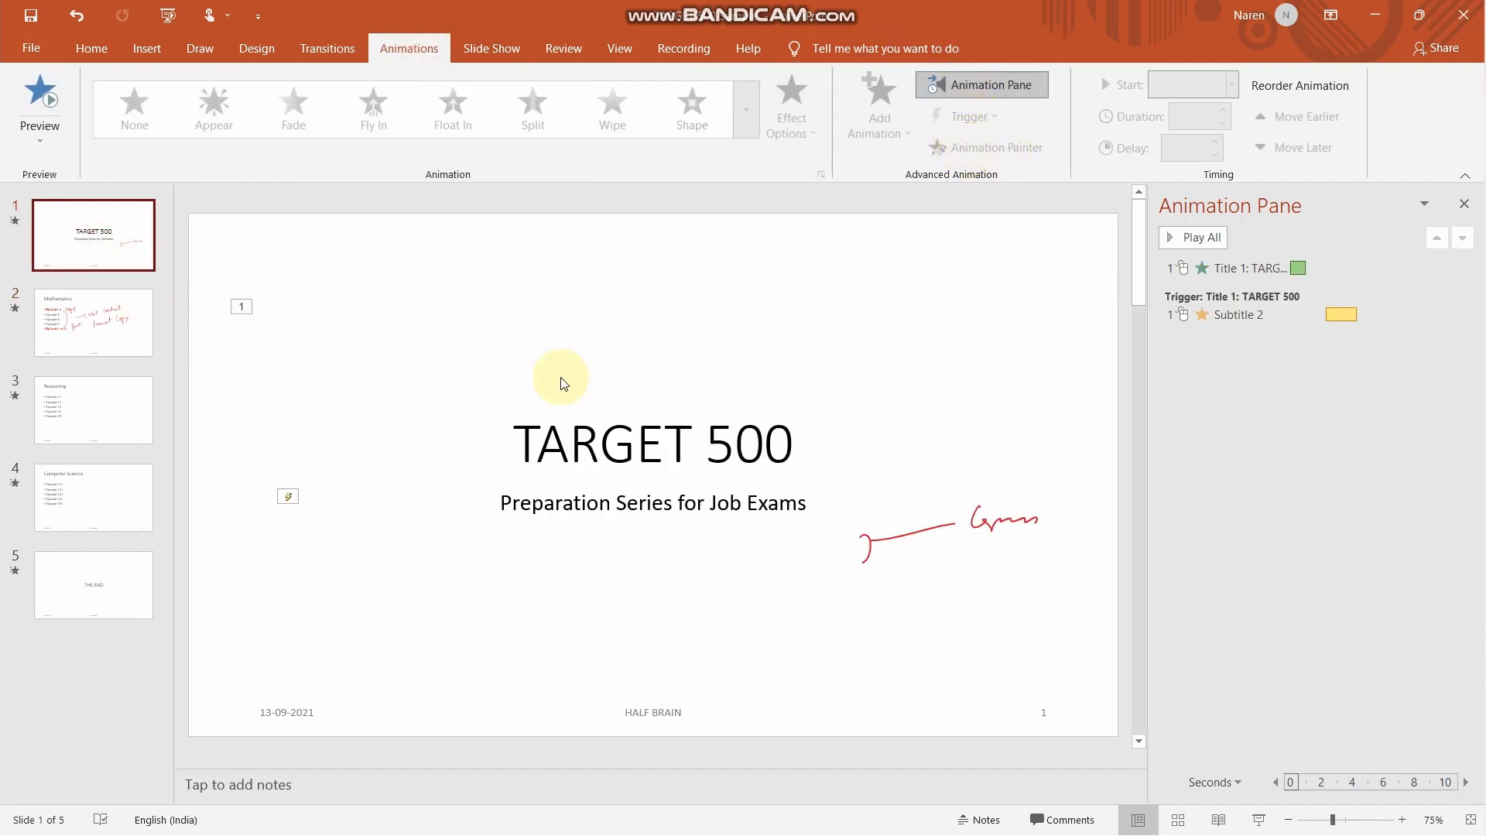
click(652, 443)
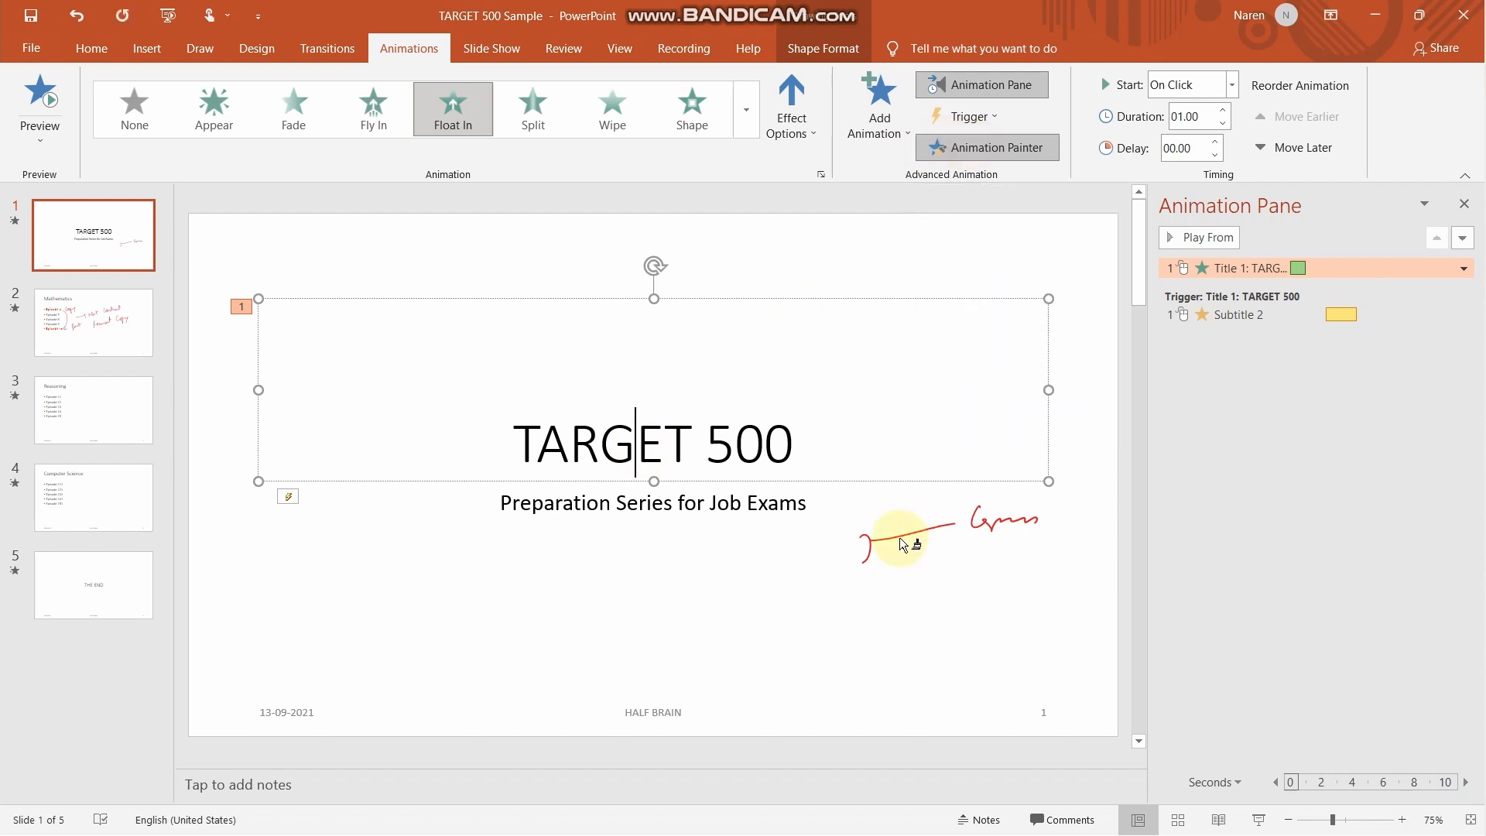
click(1203, 237)
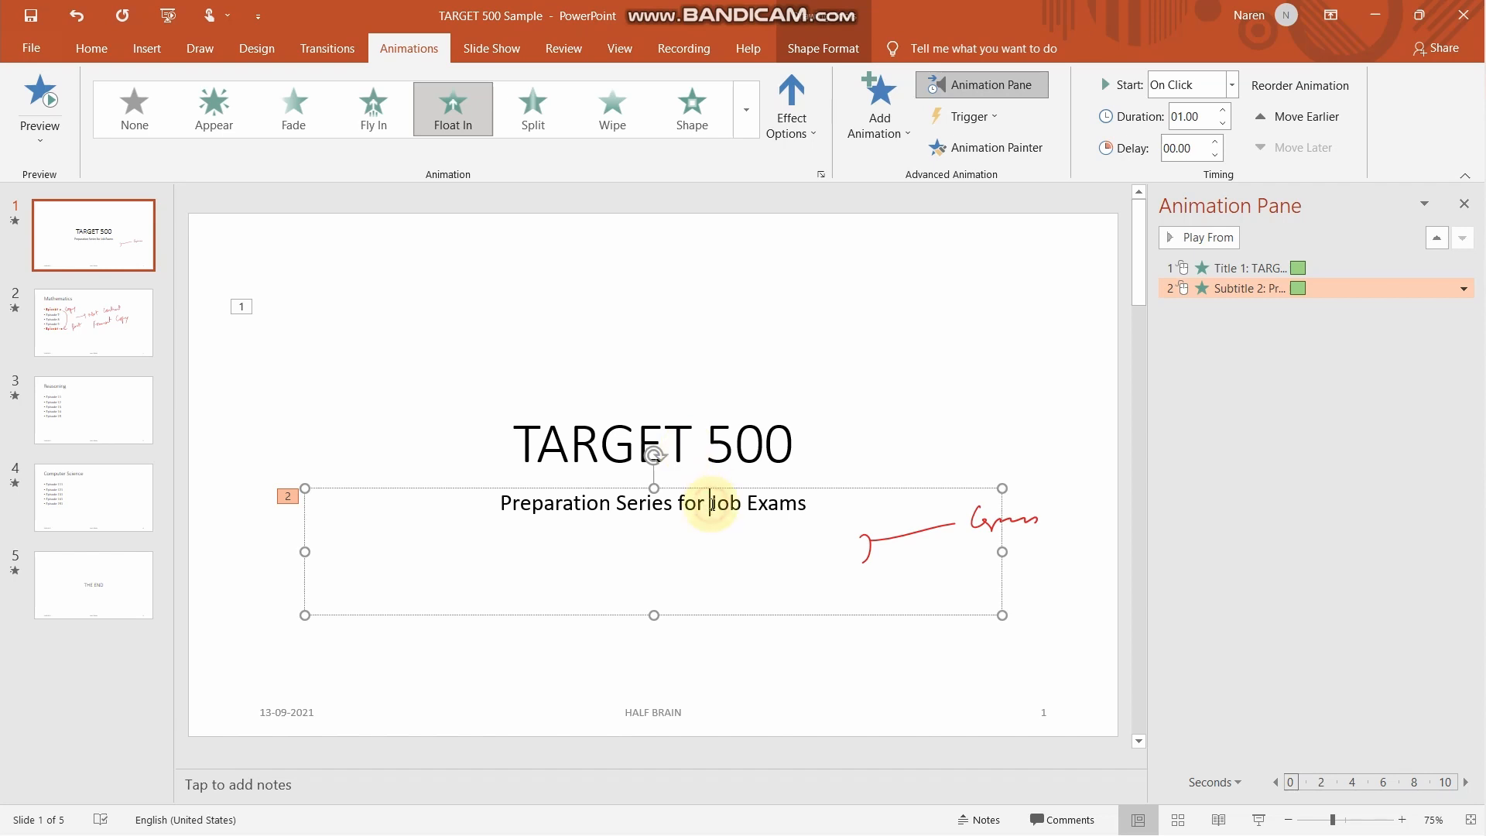
click(654, 445)
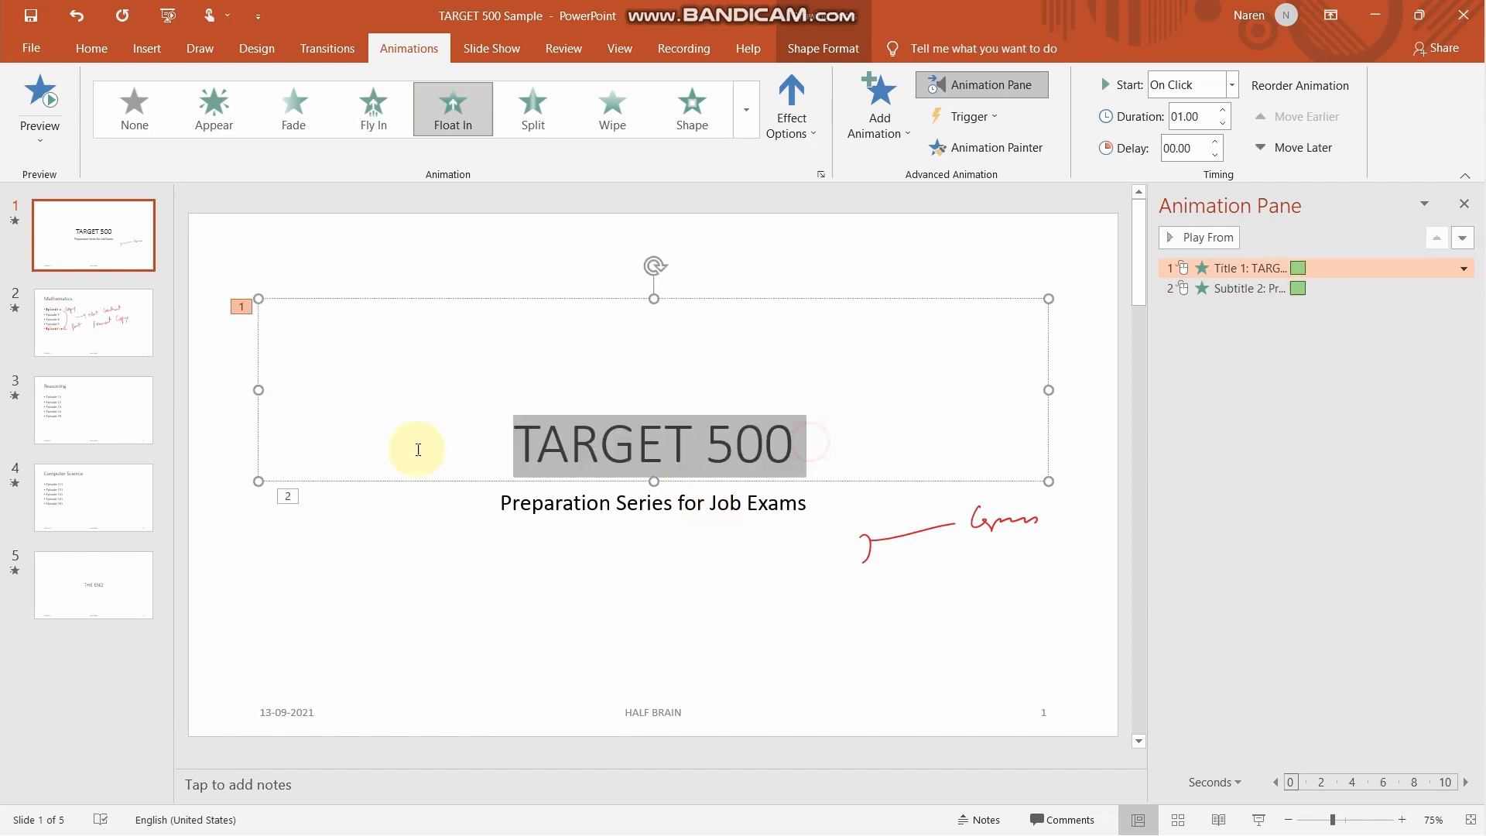
click(656, 513)
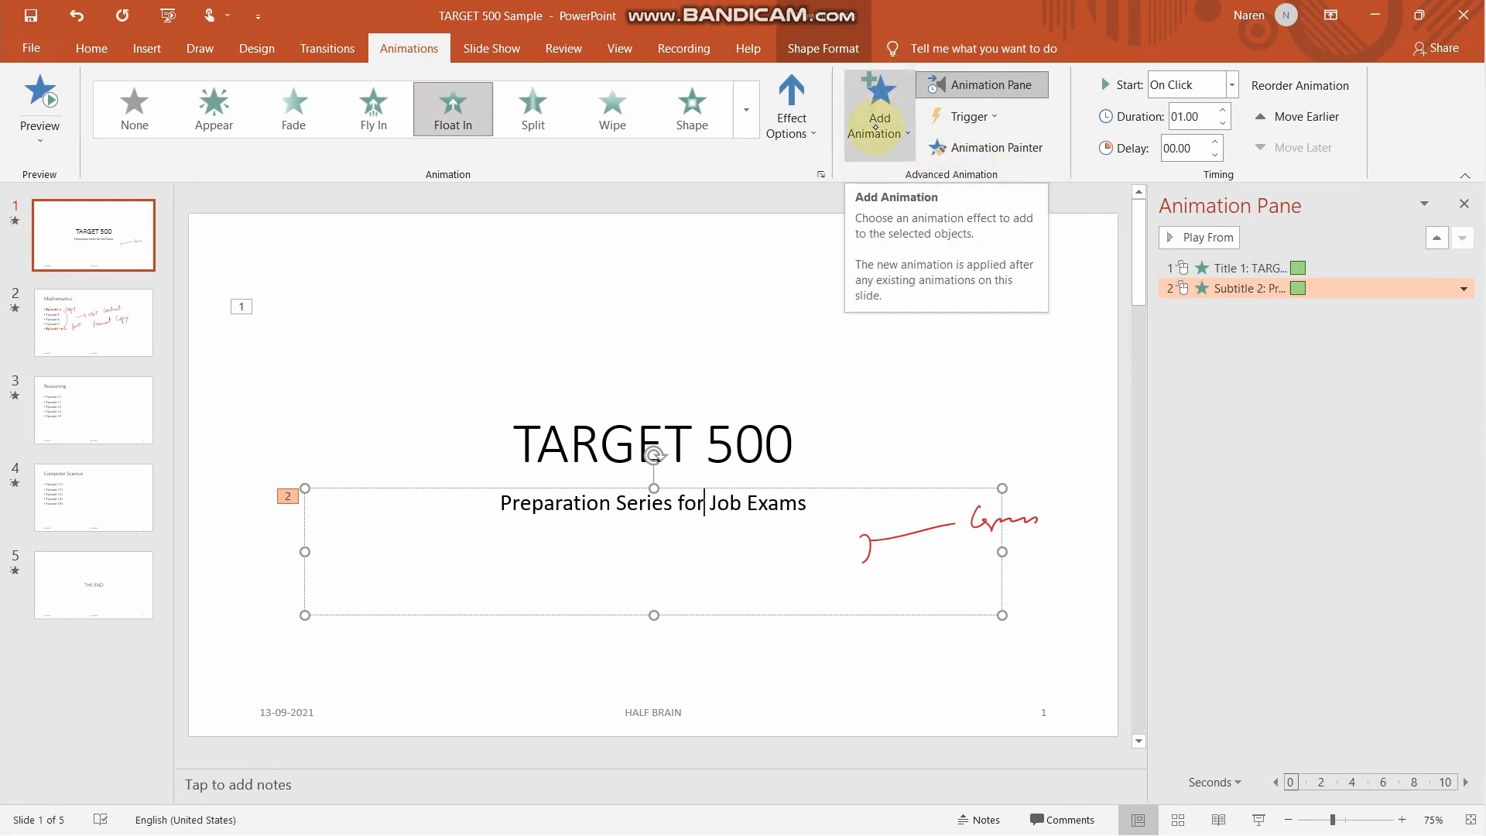
click(878, 107)
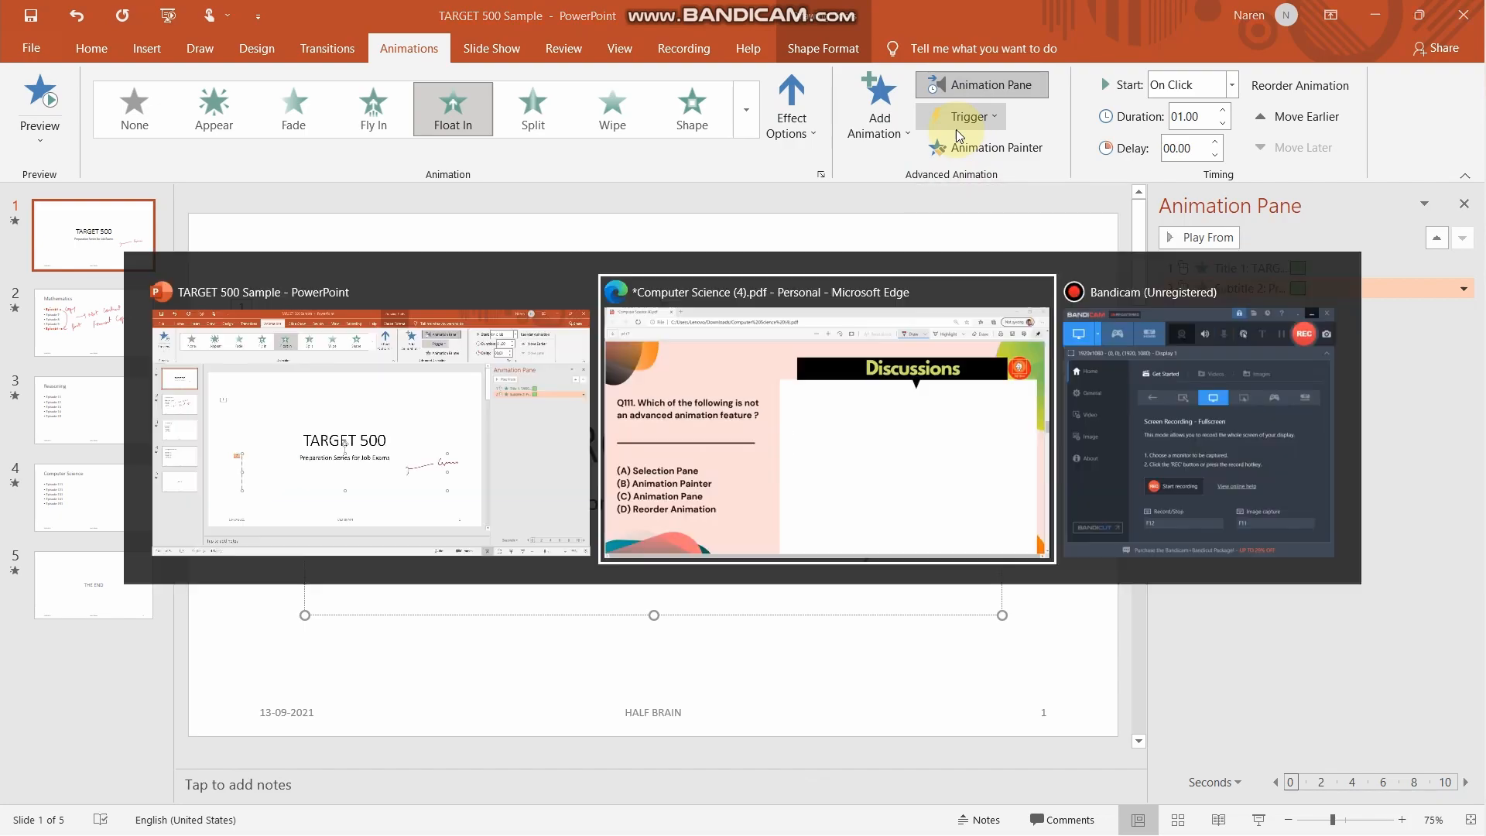
click(827, 427)
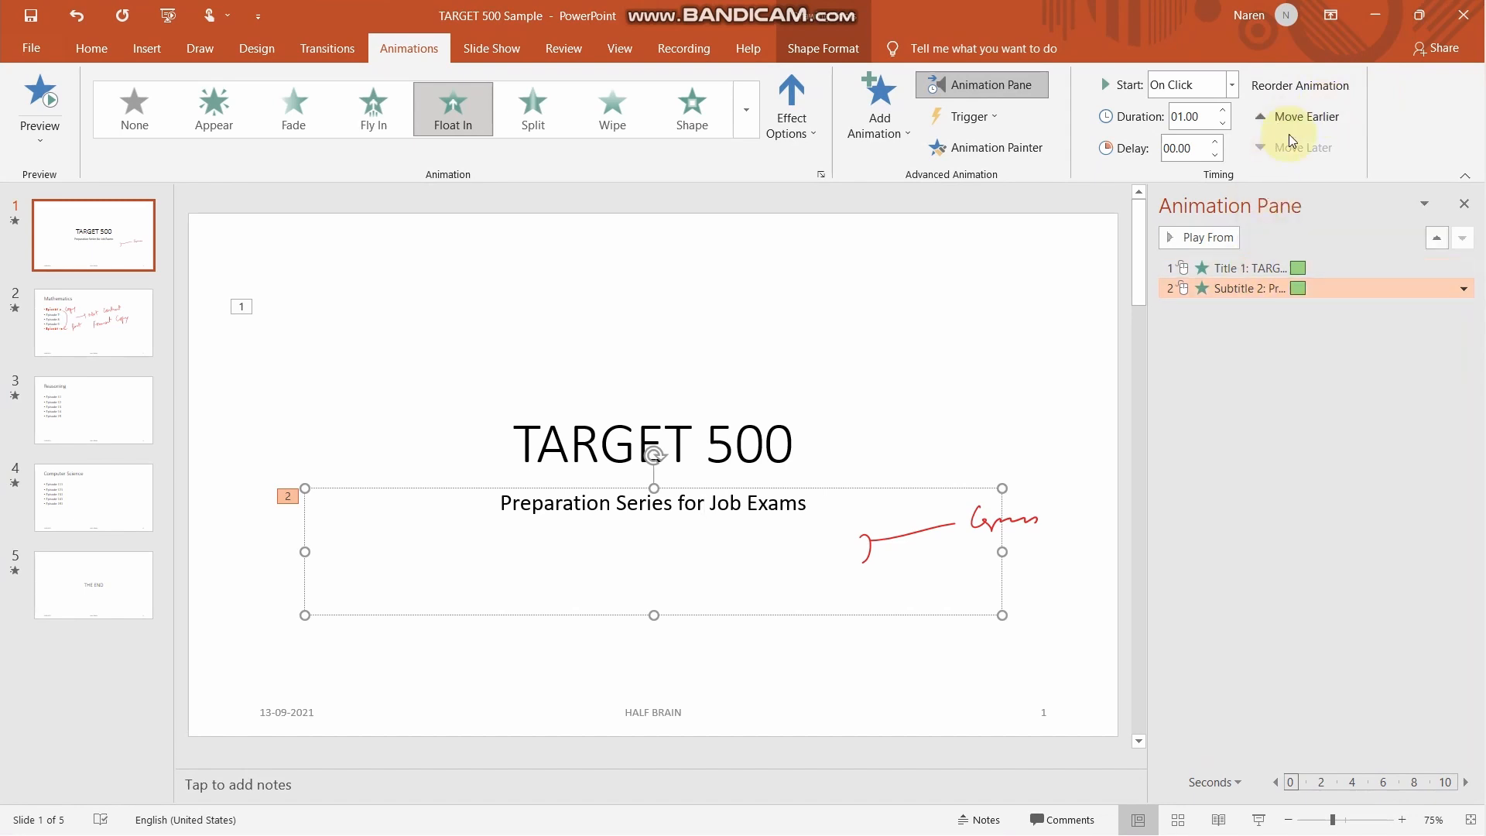
click(1309, 116)
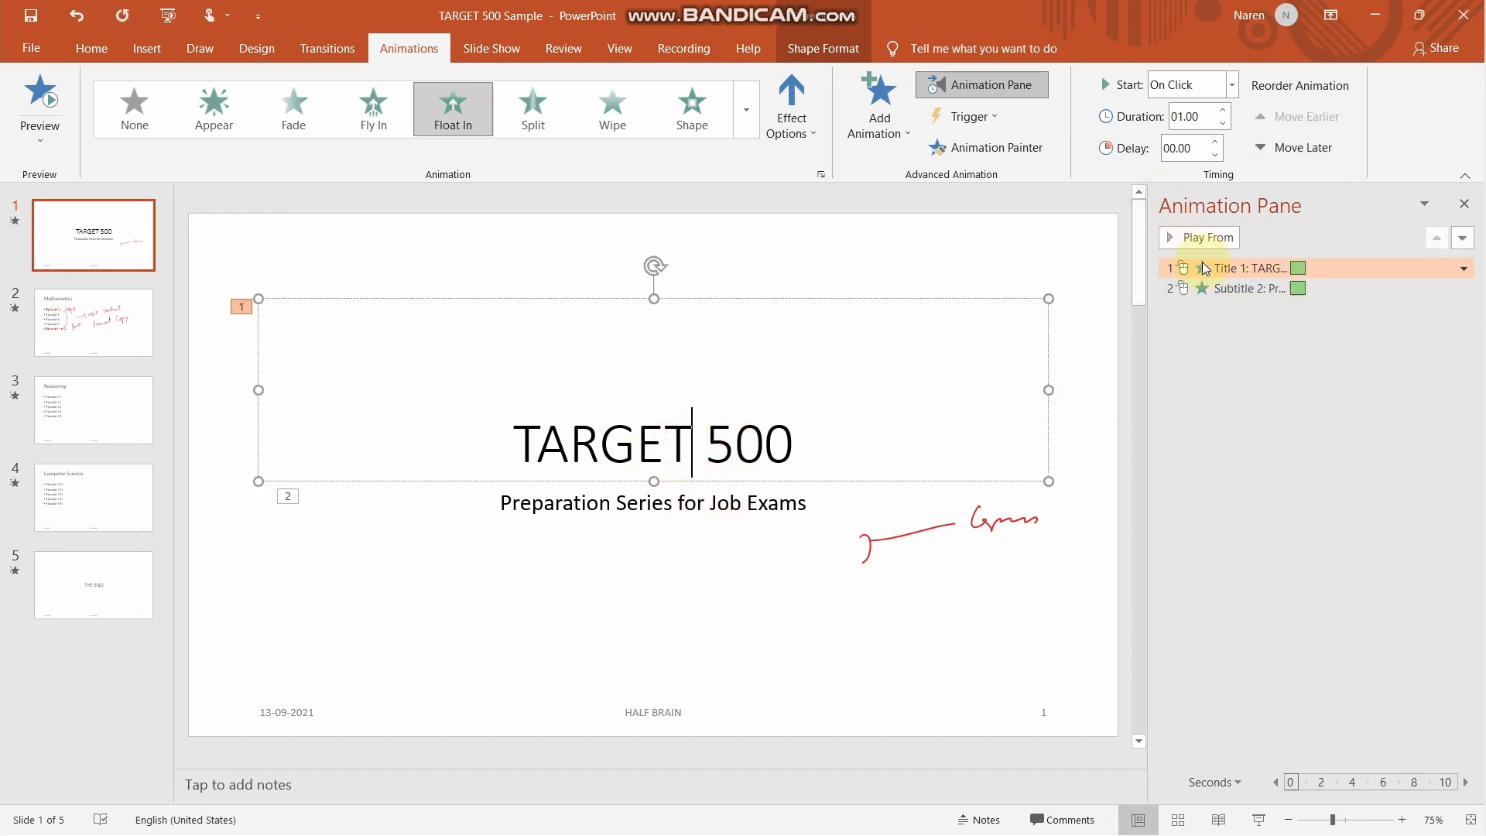
mouse_move(868, 530)
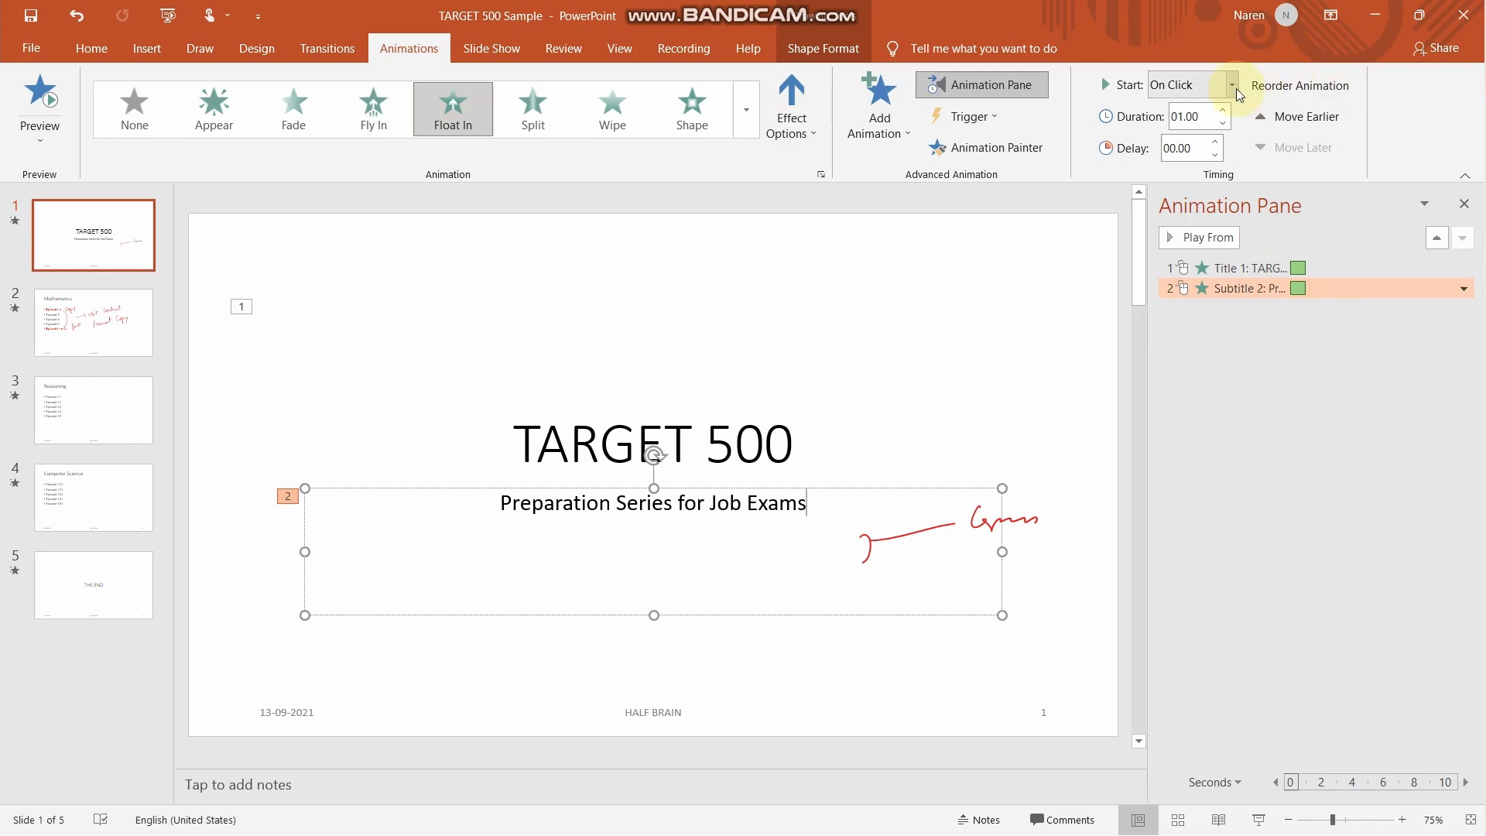
mouse_move(1319, 103)
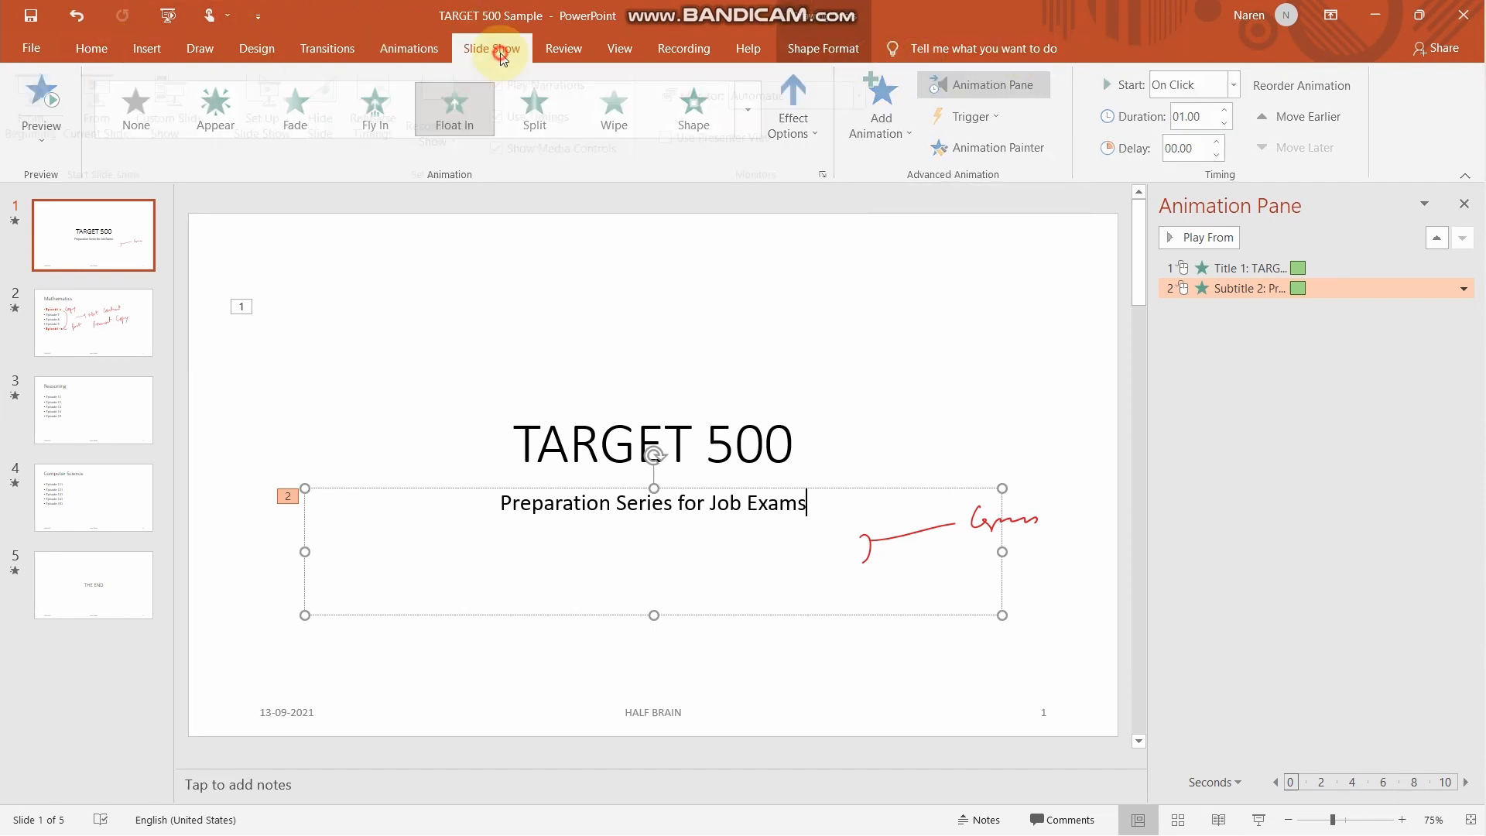
Step: Start the slide show from the first slide, then check the From Current Slide option
click(491, 48)
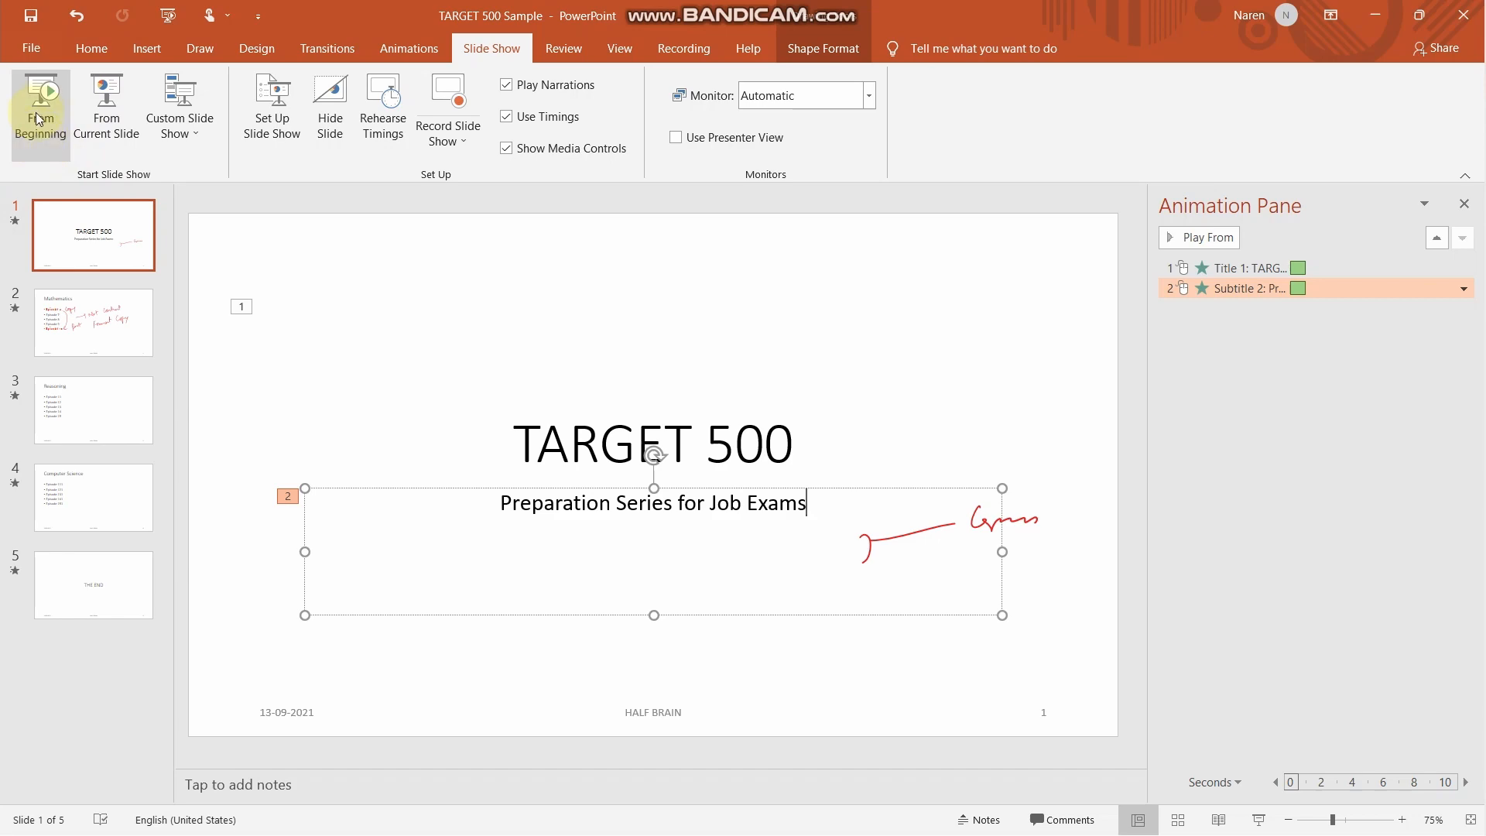
click(93, 322)
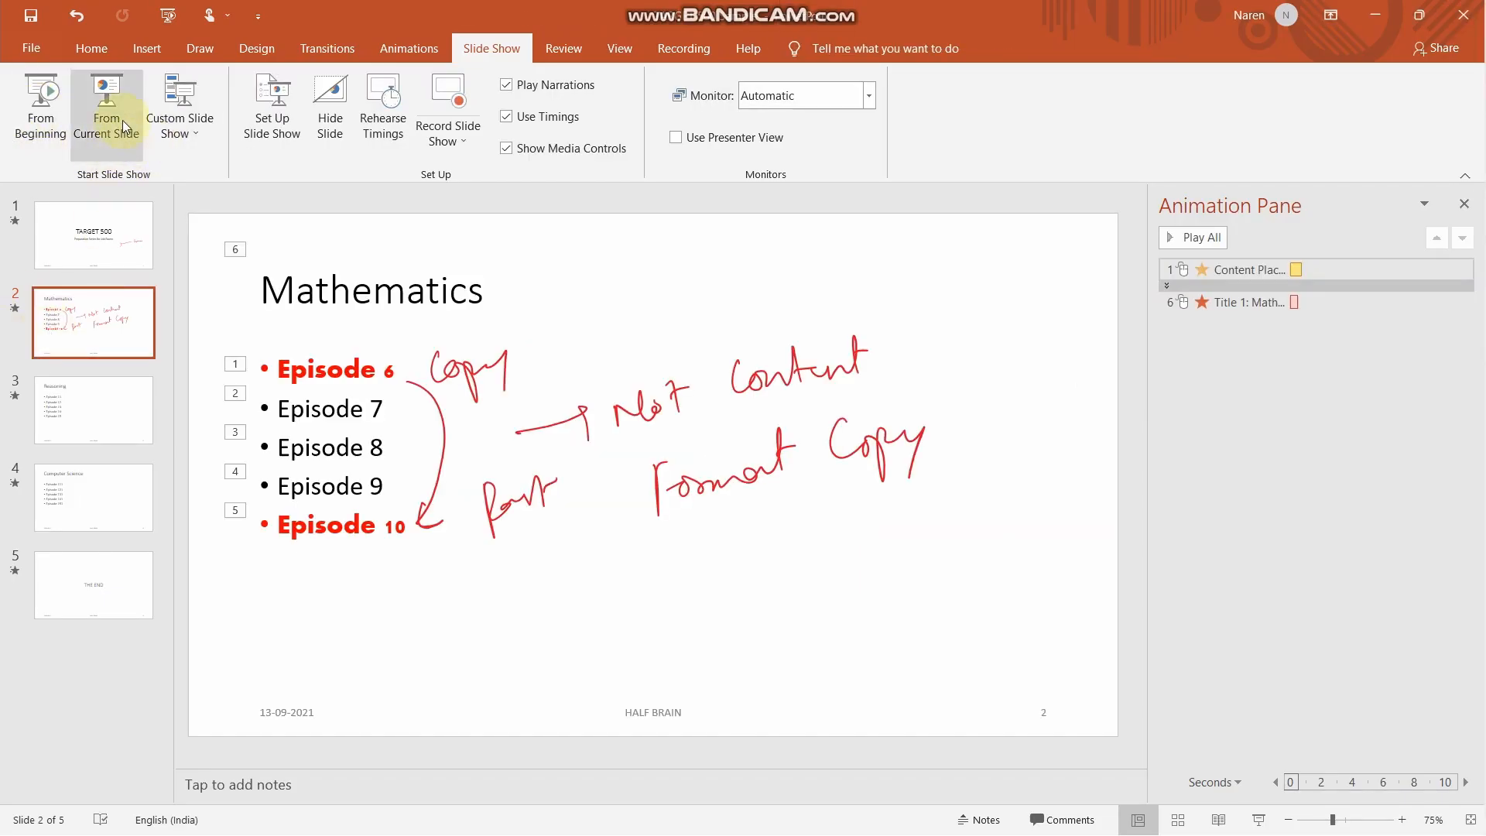
mouse_move(107, 104)
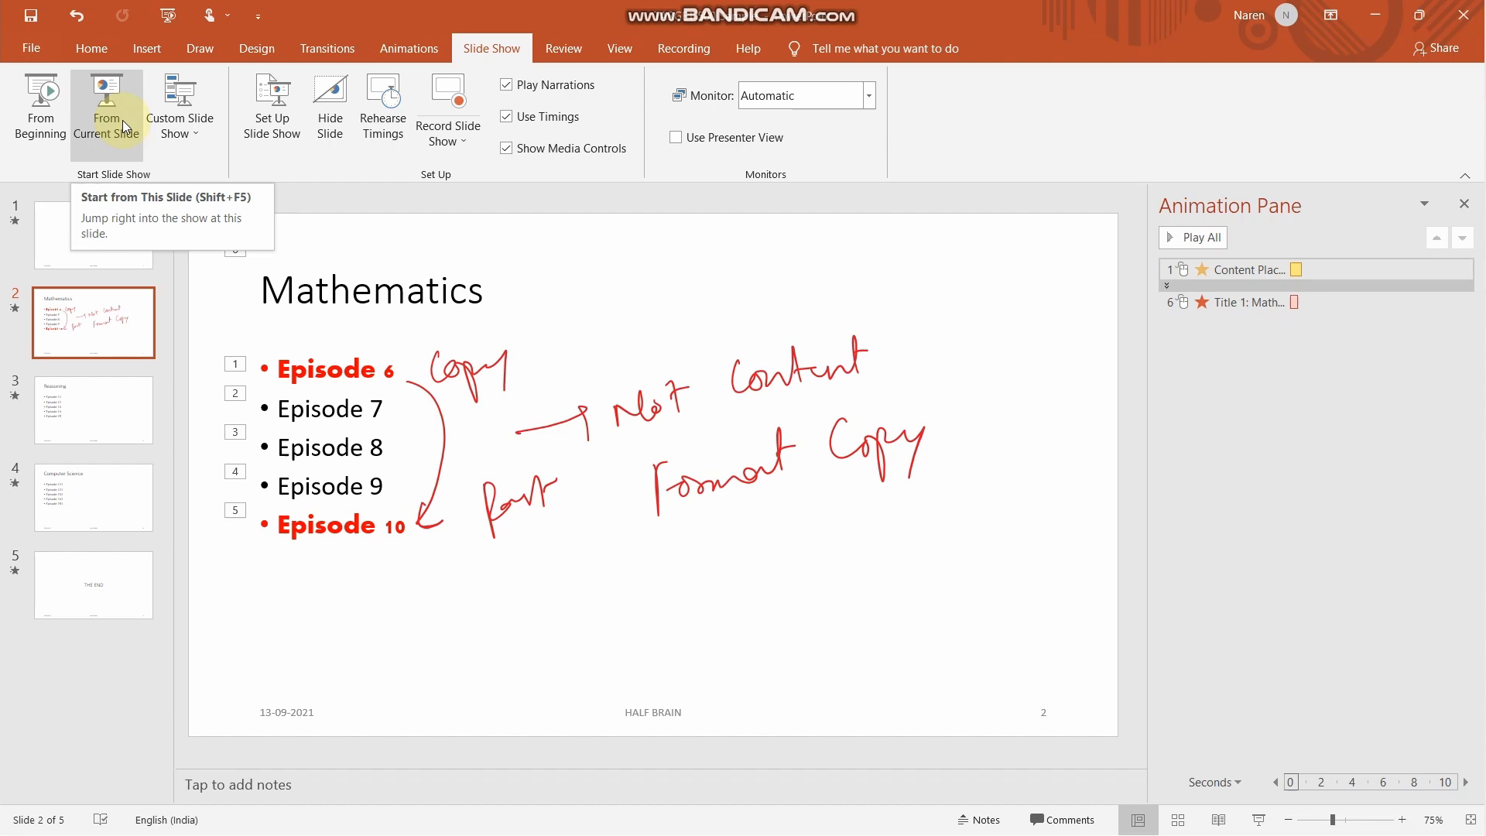
mouse_move(40, 104)
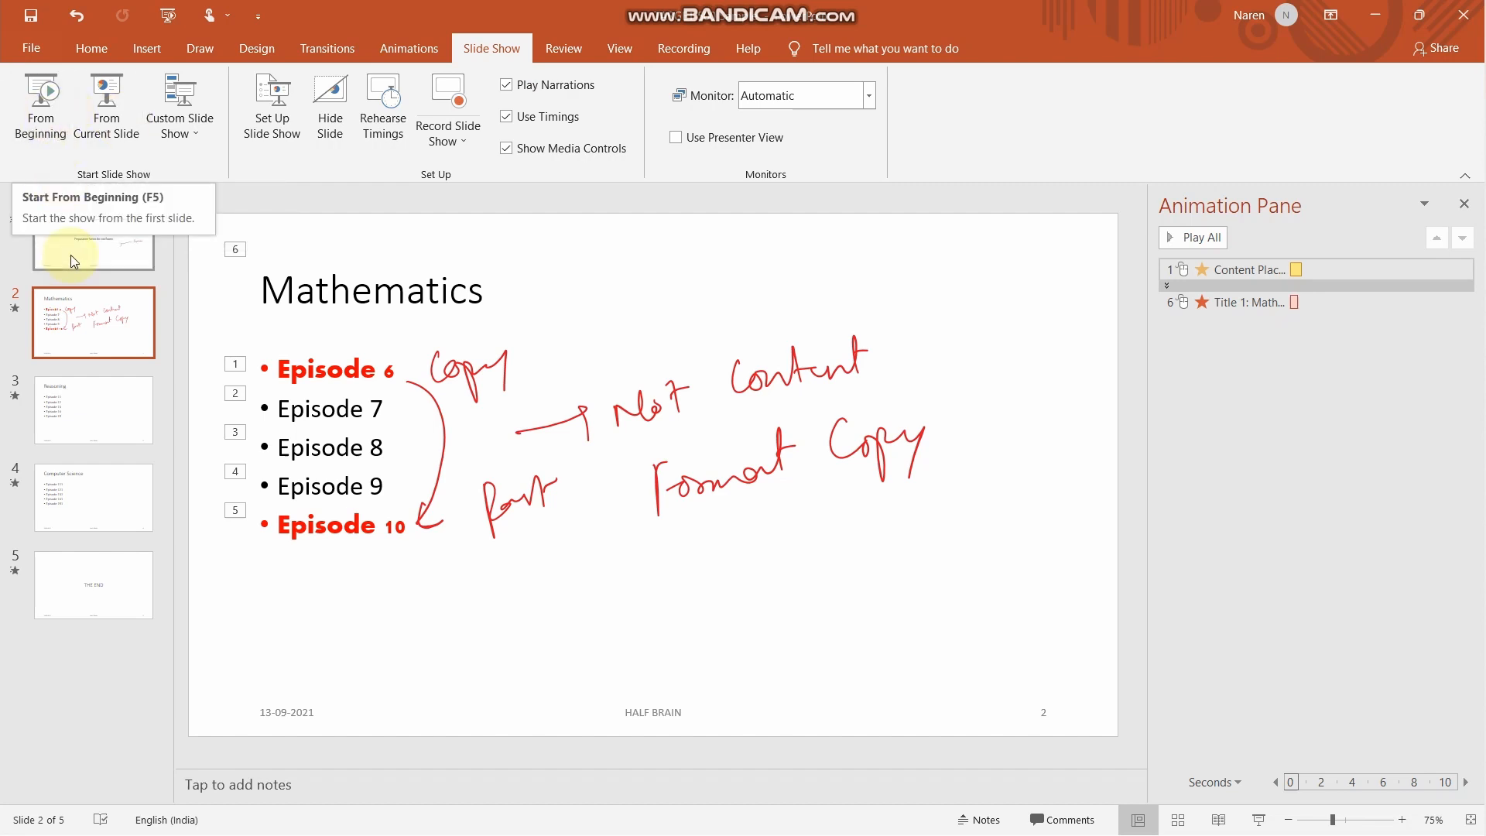
click(93, 585)
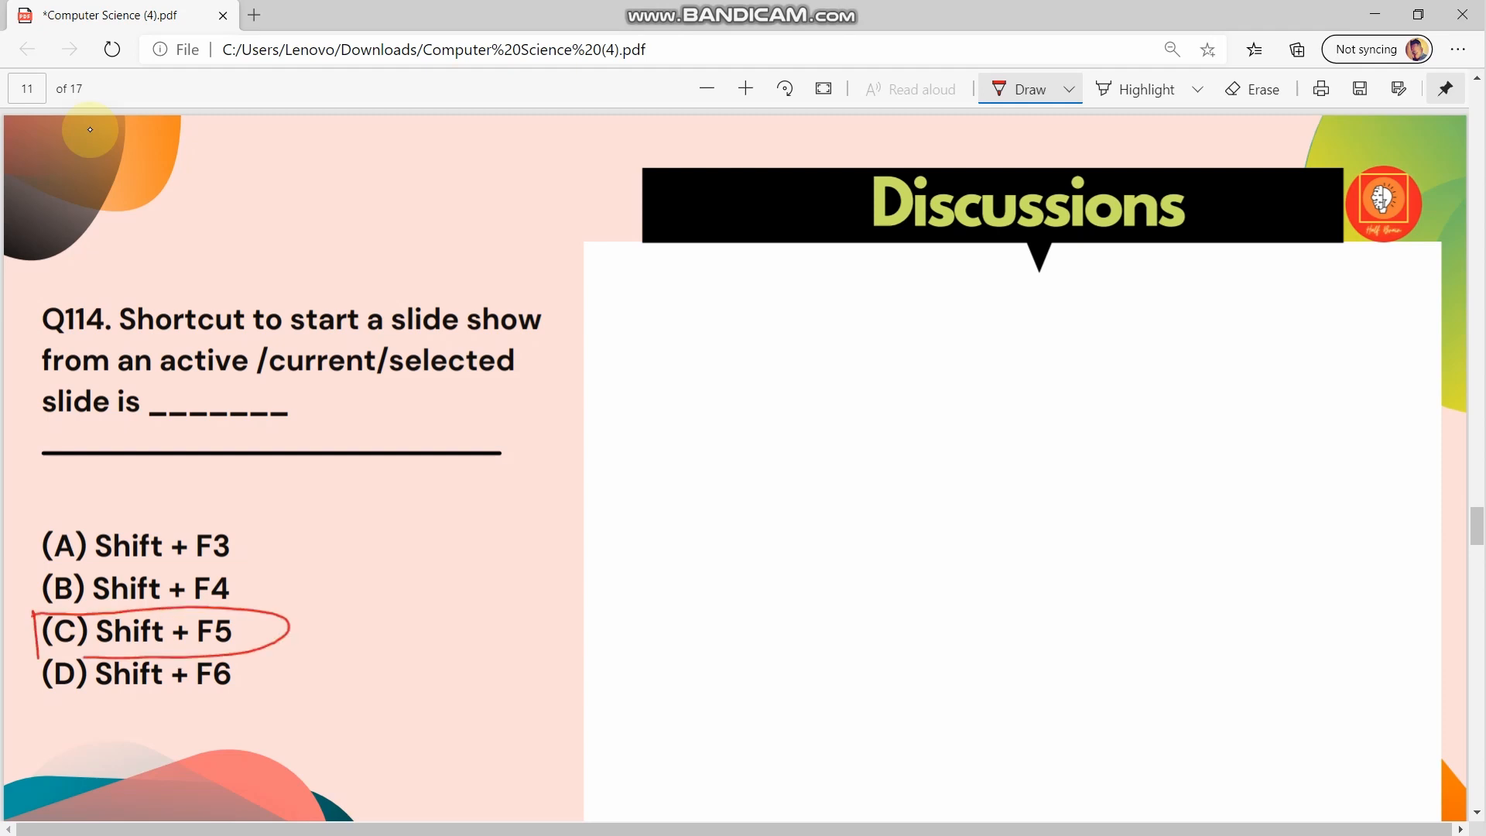
Step: Scroll the quiz PDF to reveal option (C) Shift + F5 for Q114
scroll(down, 3)
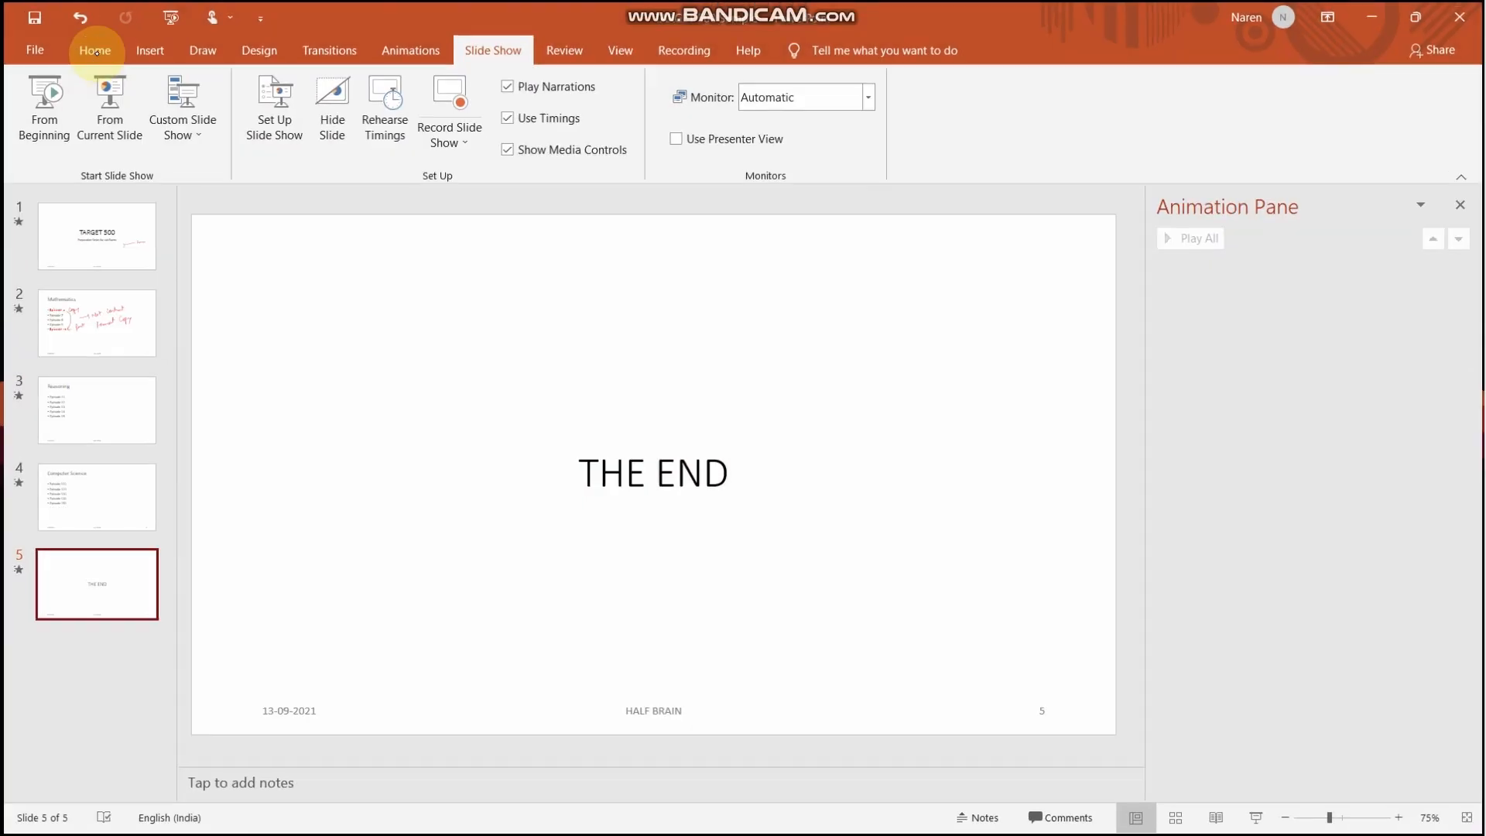
mouse_move(108, 107)
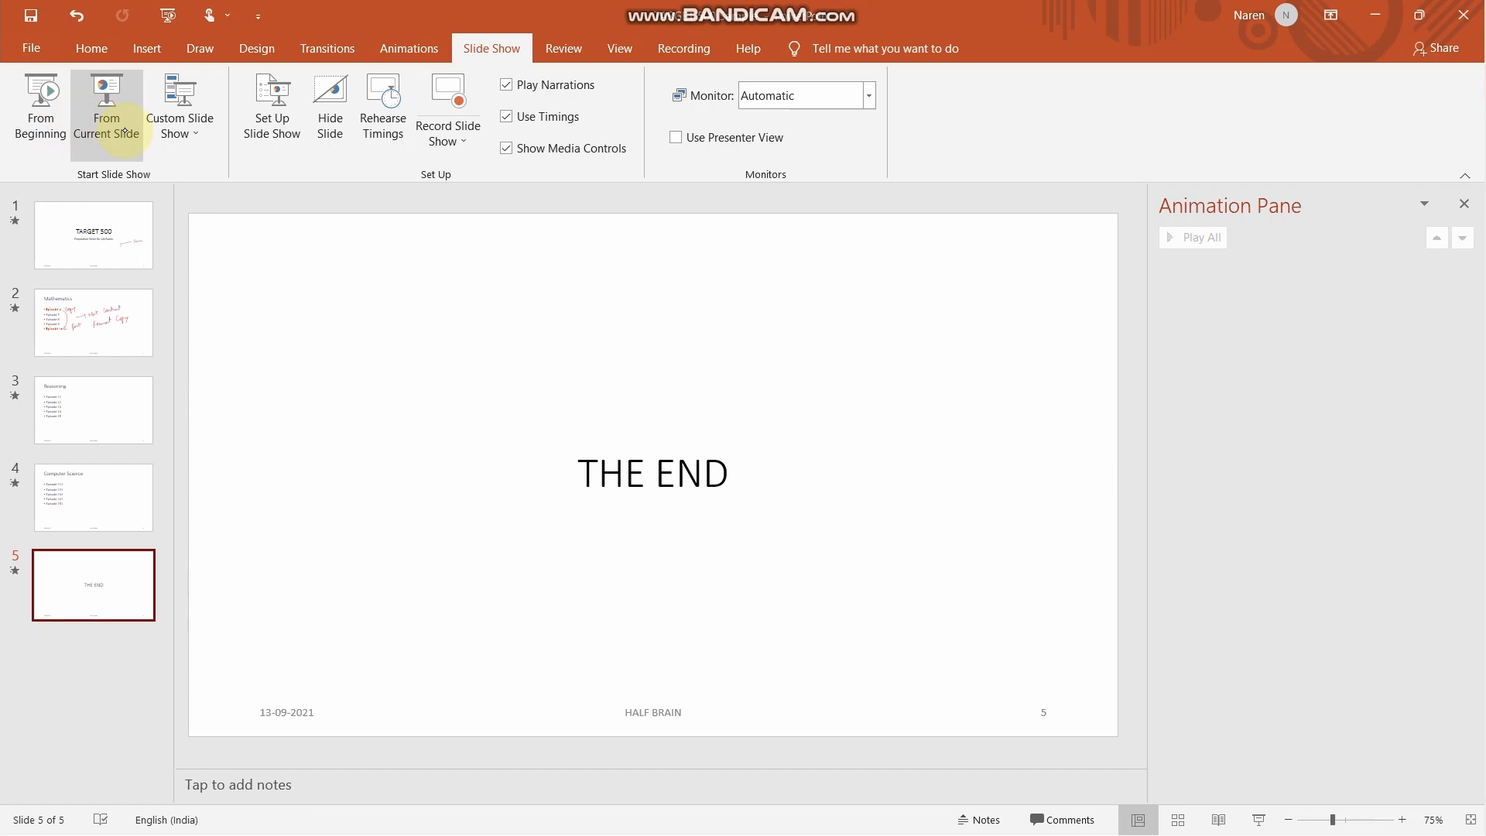
Step: Bring up the Custom Slide Show dropdown while THE END slide is current
click(179, 107)
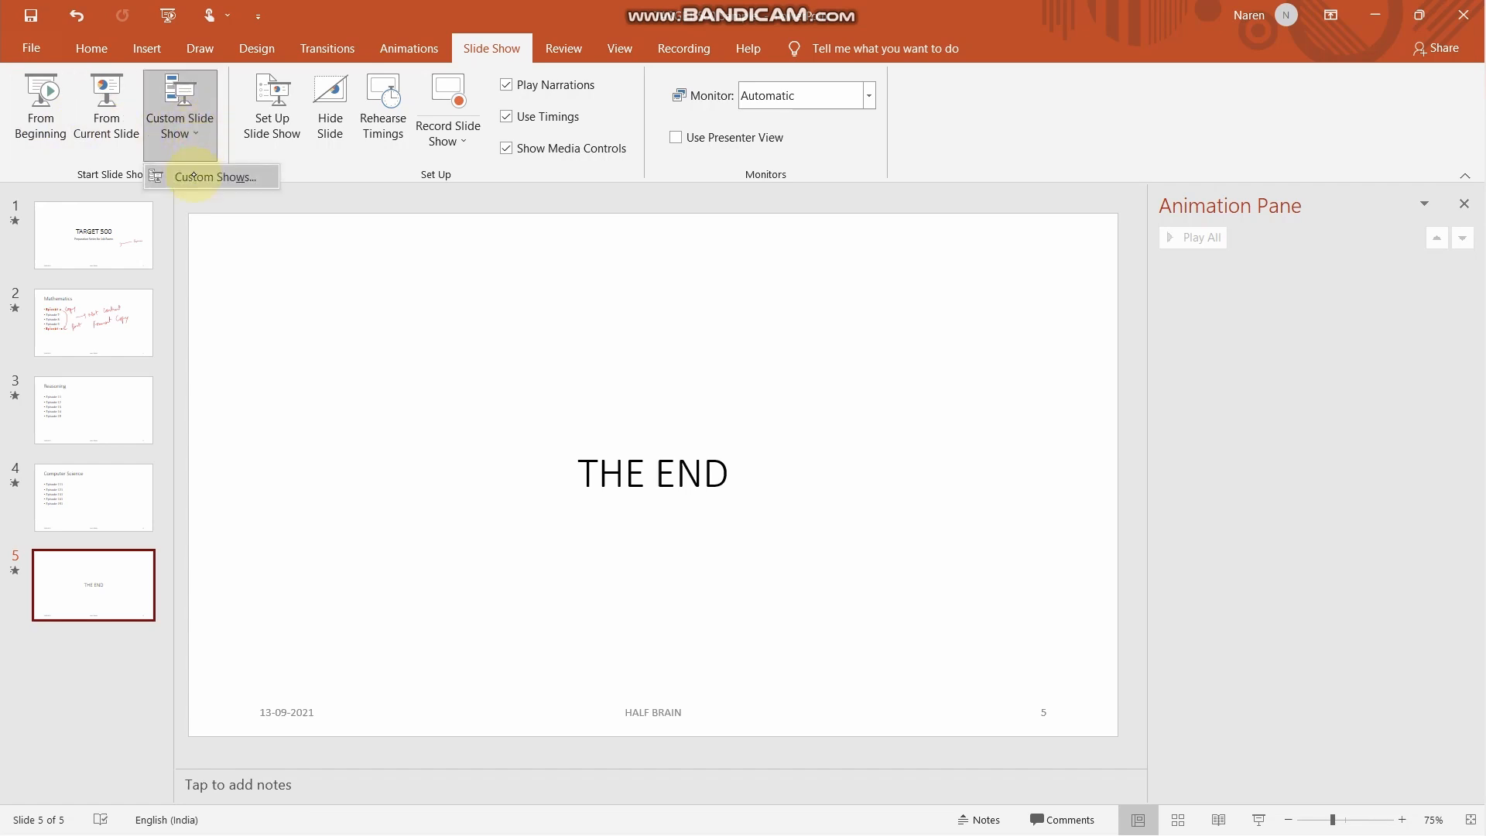